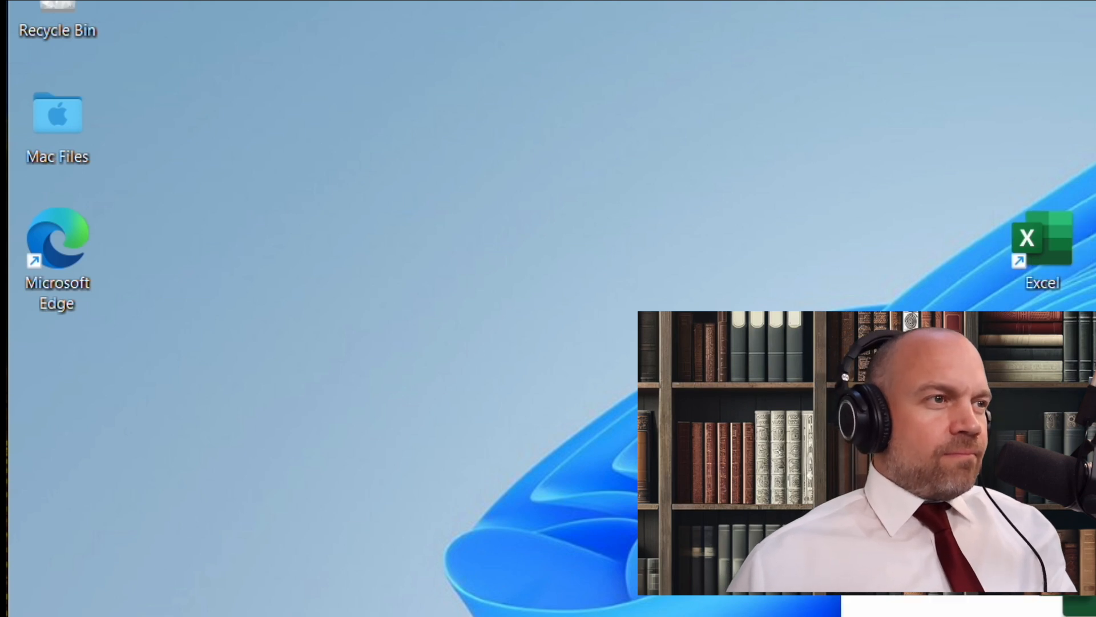
Step: Launch Excel from the desktop shortcut and create a blank workbook
{"action": "double_click", "coordinate": [1041, 237]}
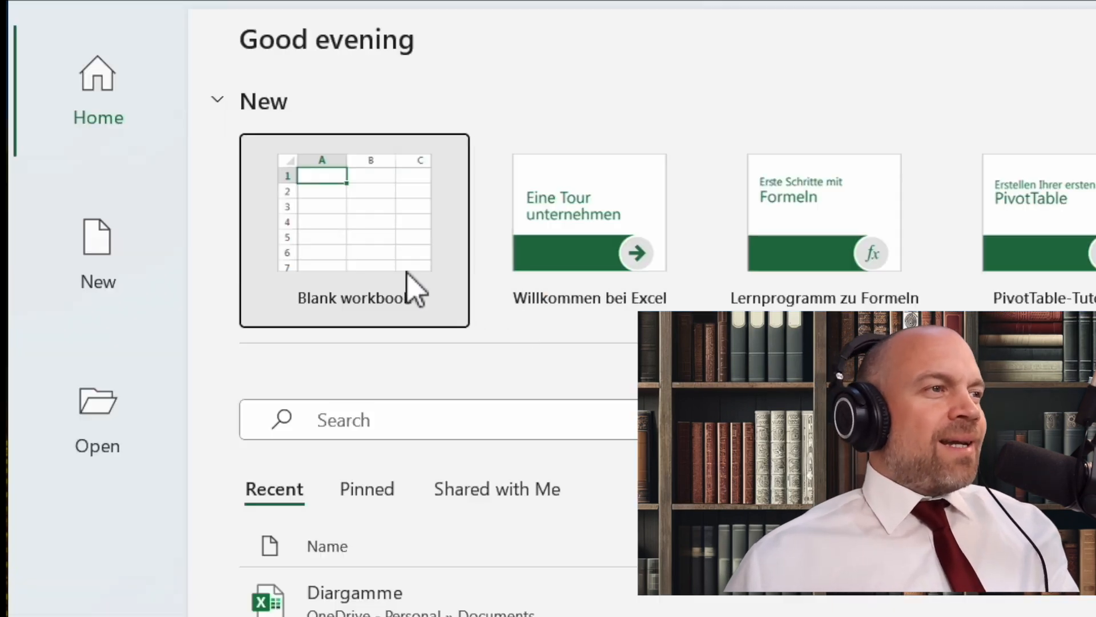
{"action": "left_click", "coordinate": [354, 231]}
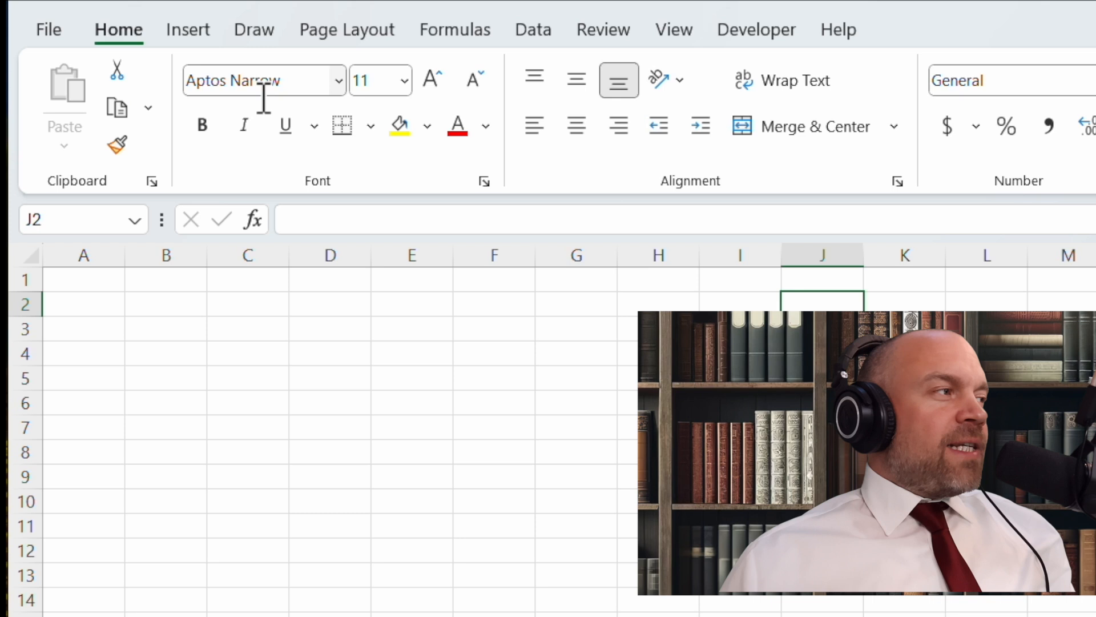
{"action": "mouse_move", "coordinate": [1048, 210]}
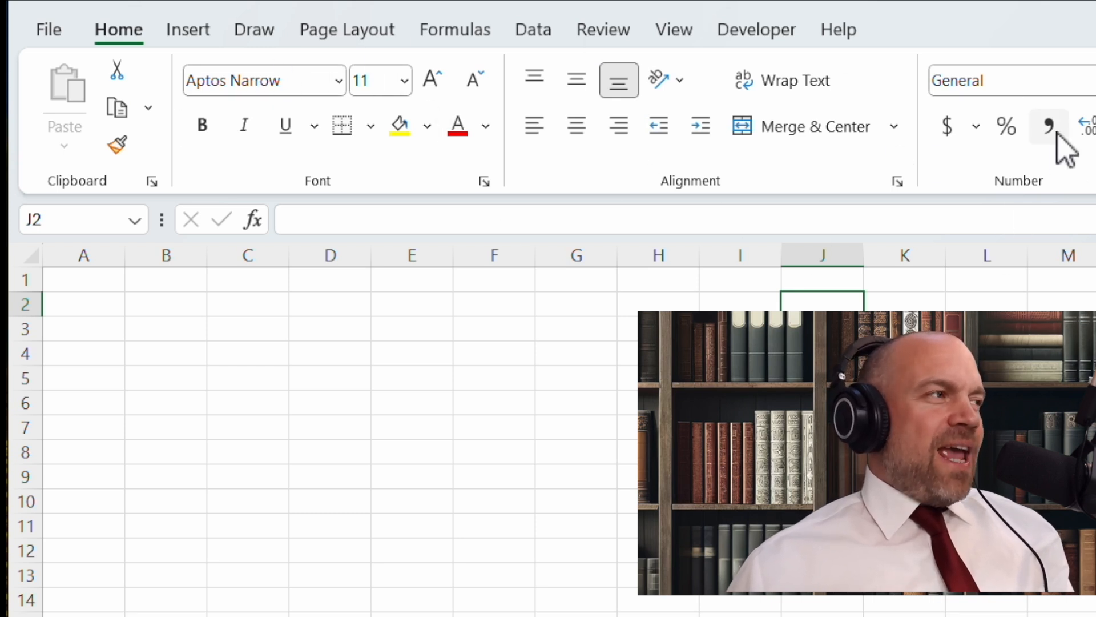
{"action": "mouse_move", "coordinate": [850, 109]}
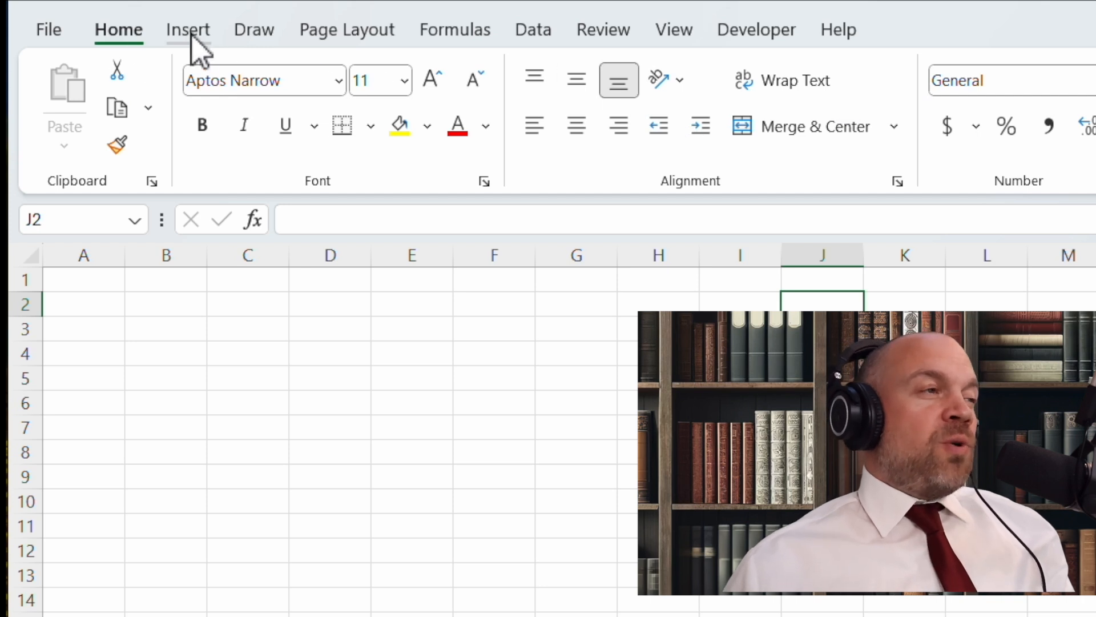
{"action": "left_click", "coordinate": [188, 29]}
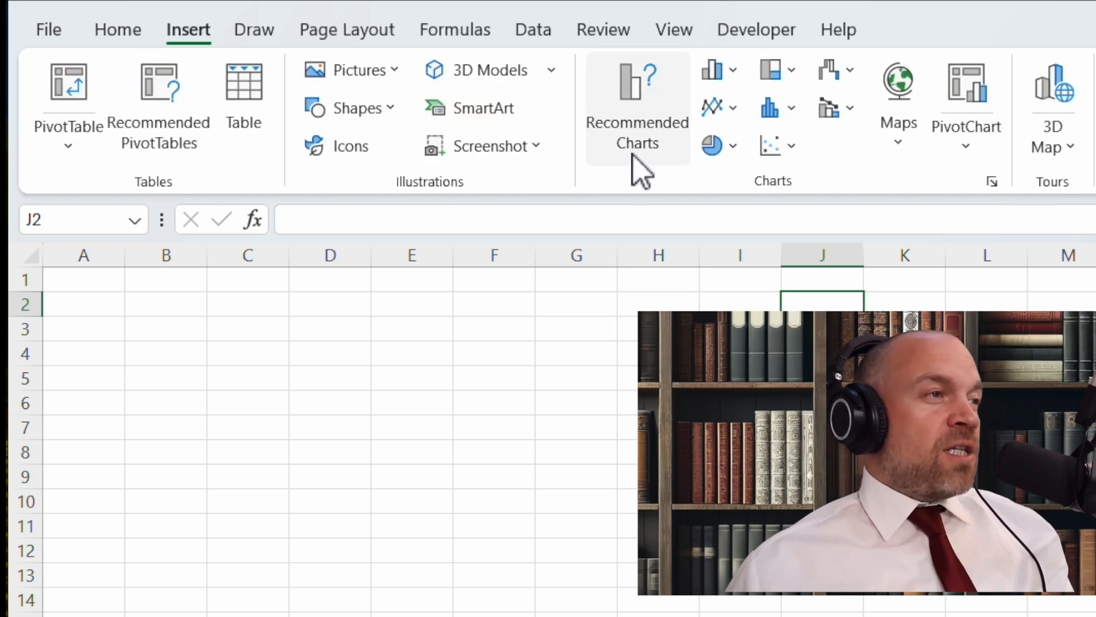
{"action": "mouse_move", "coordinate": [380, 42]}
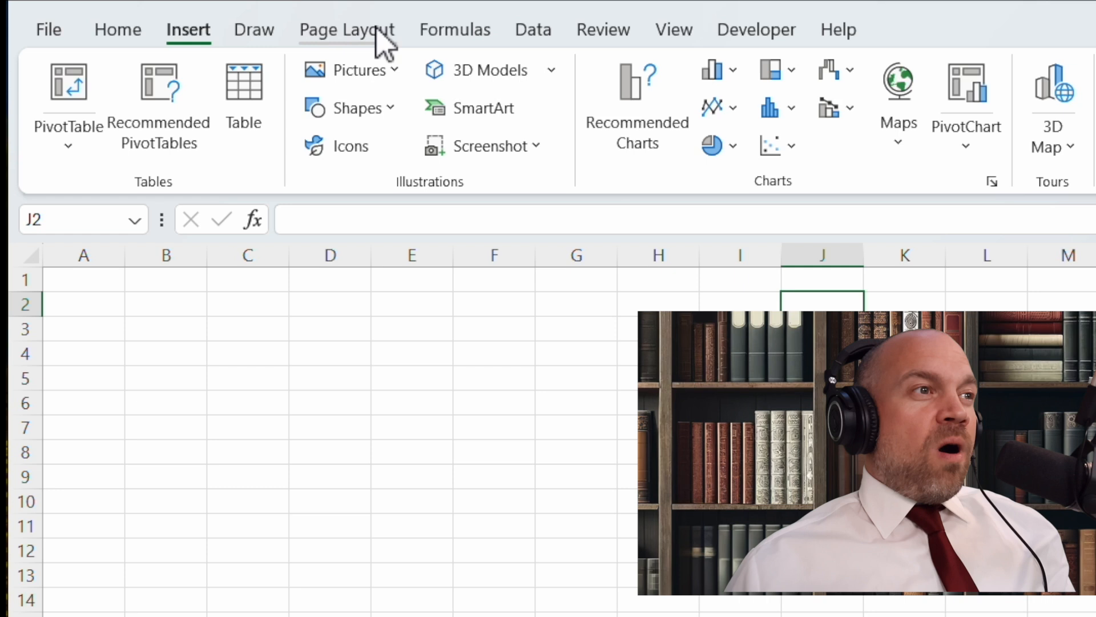
{"action": "mouse_move", "coordinate": [449, 42]}
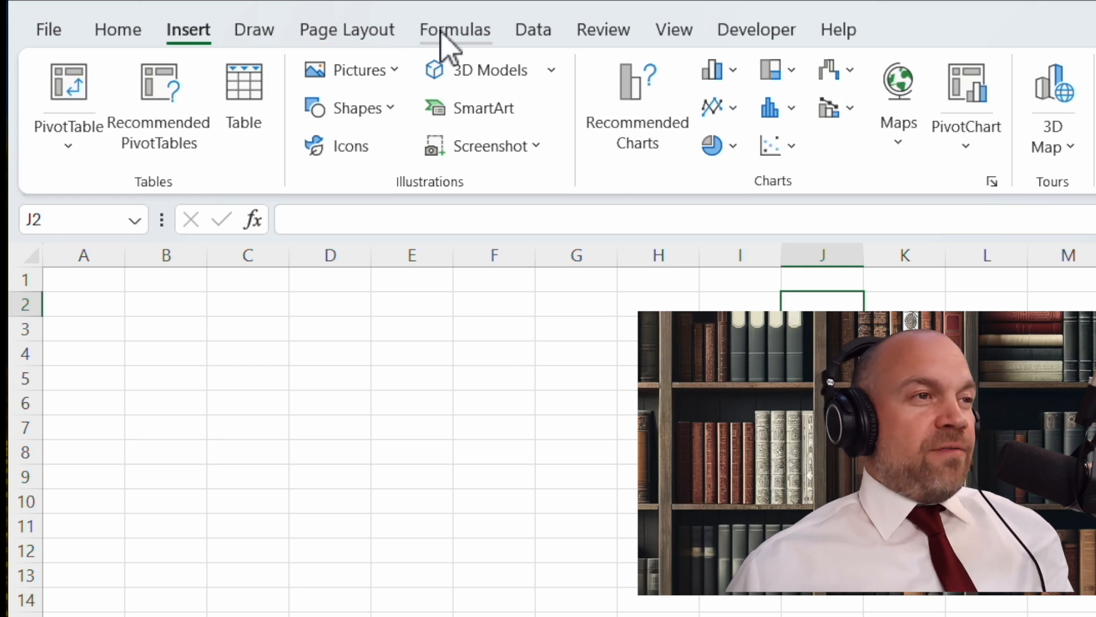
{"action": "left_click", "coordinate": [118, 29]}
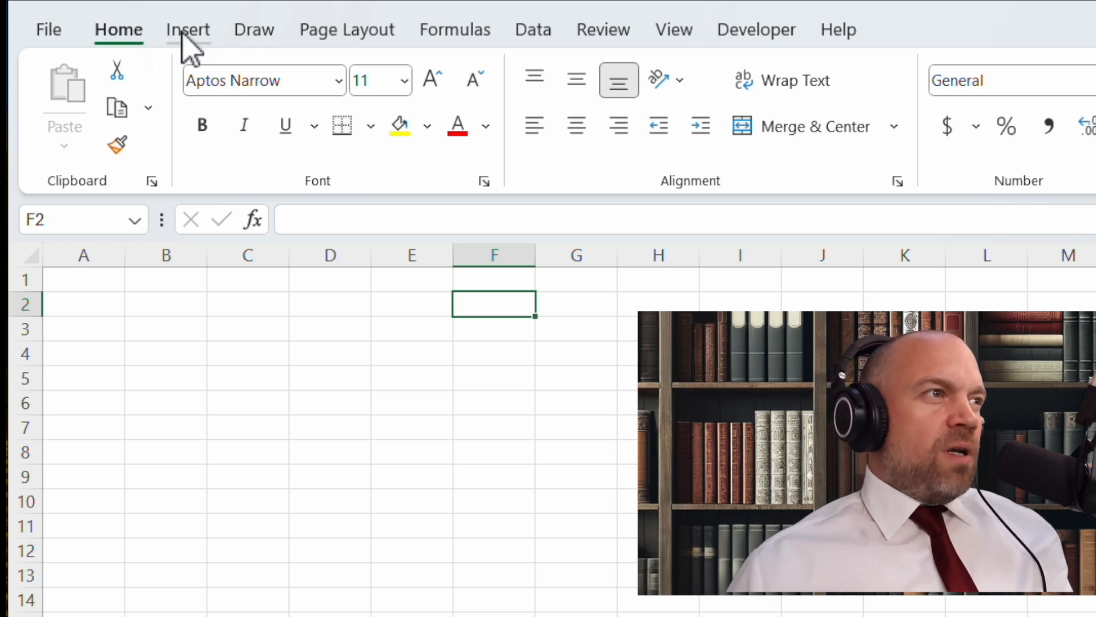
{"action": "left_click", "coordinate": [254, 29]}
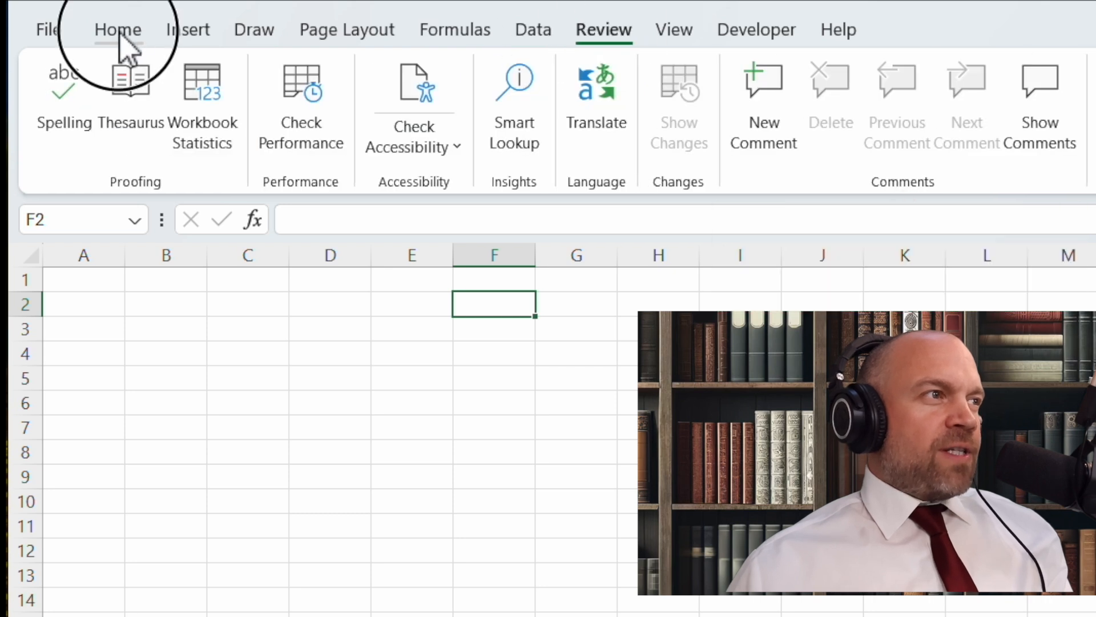
{"action": "left_click", "coordinate": [118, 29]}
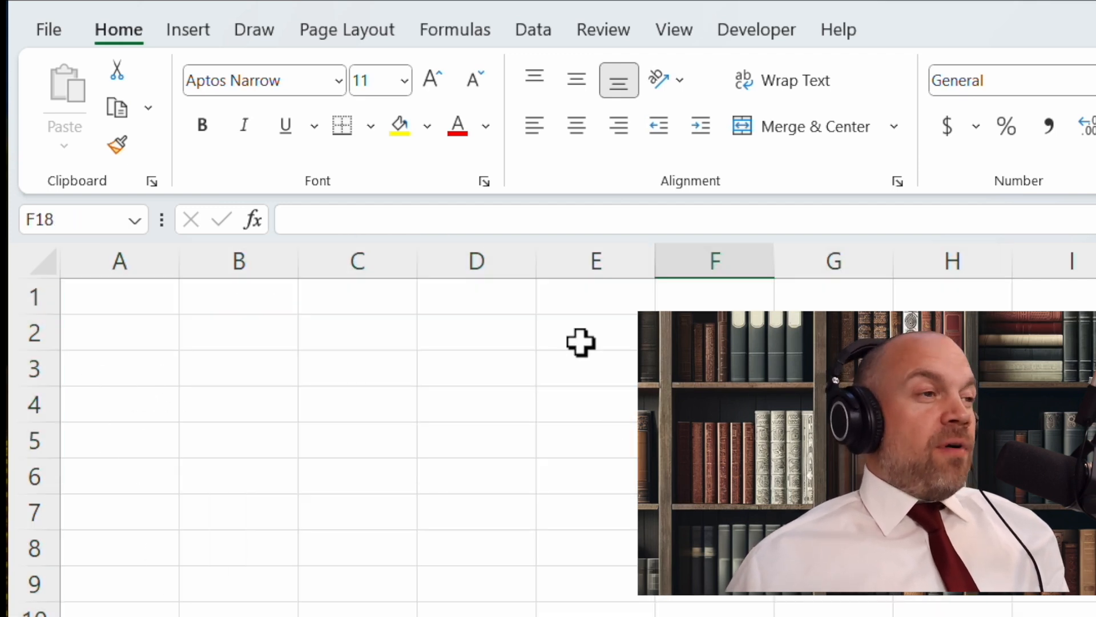
Step: Select column D, row 4, then cell D4, and apply a yellow fill to D4
{"action": "left_click", "coordinate": [476, 261]}
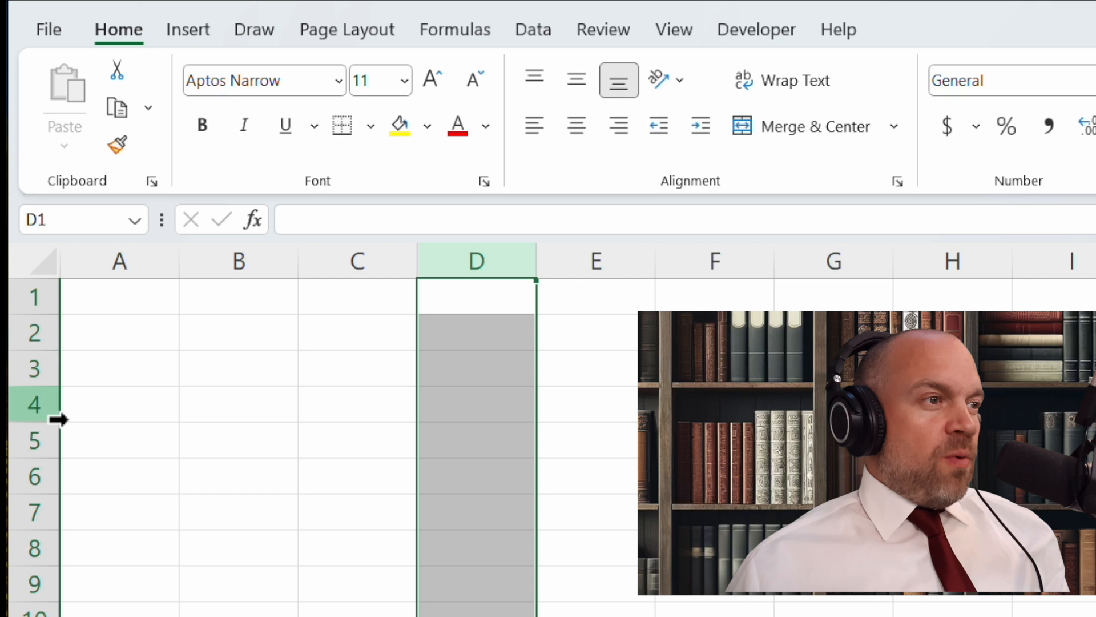
{"action": "left_click", "coordinate": [119, 404]}
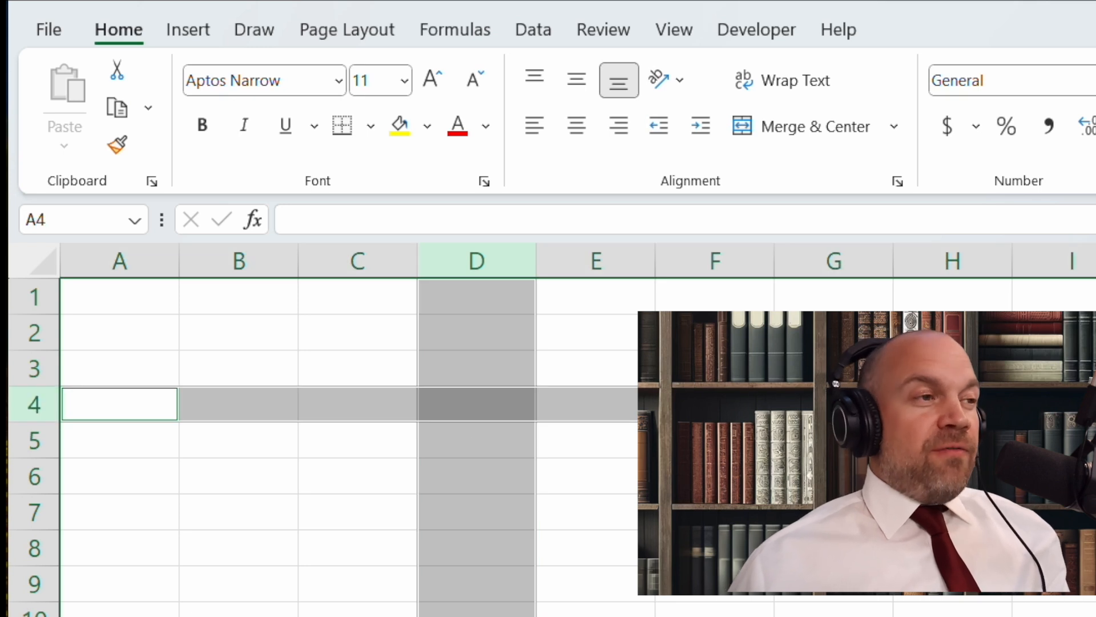
{"action": "mouse_move", "coordinate": [130, 369]}
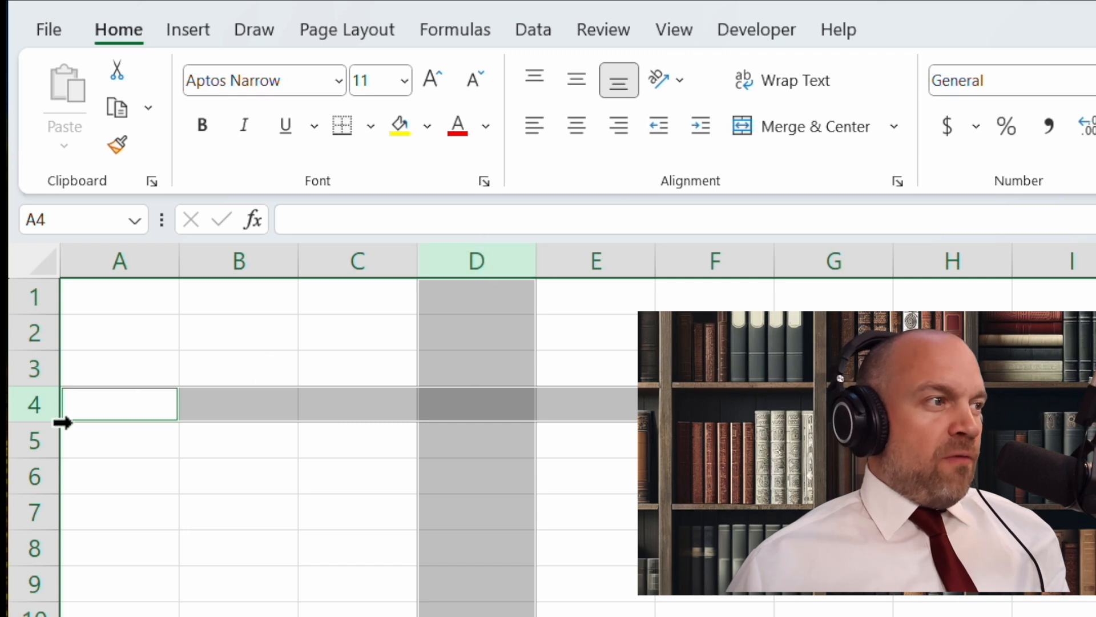
{"action": "left_click", "coordinate": [477, 405]}
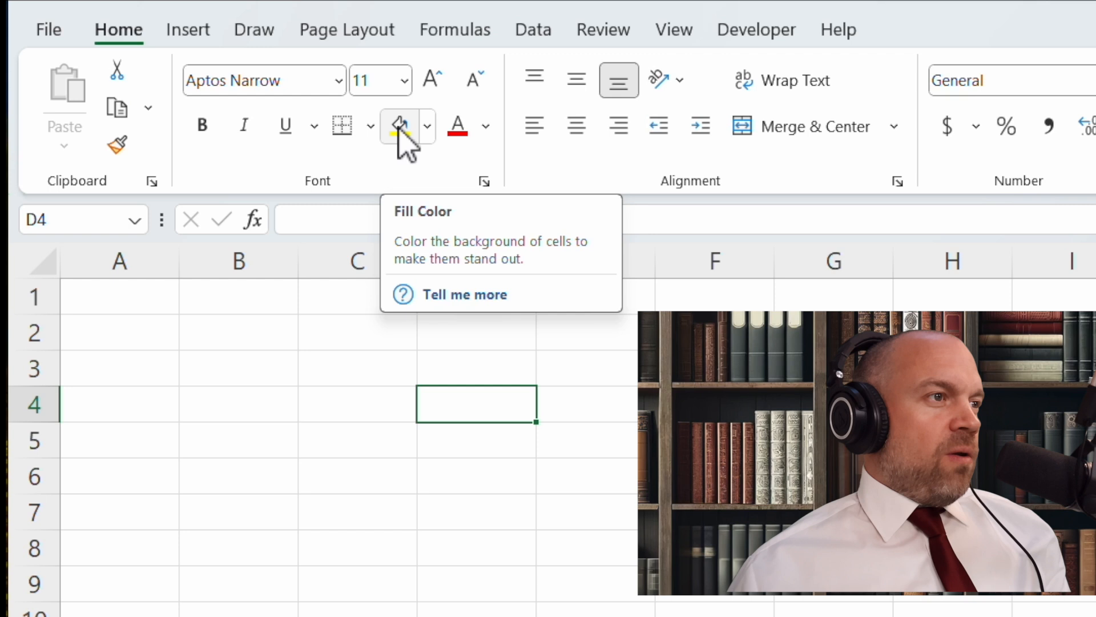
{"action": "left_click", "coordinate": [399, 125]}
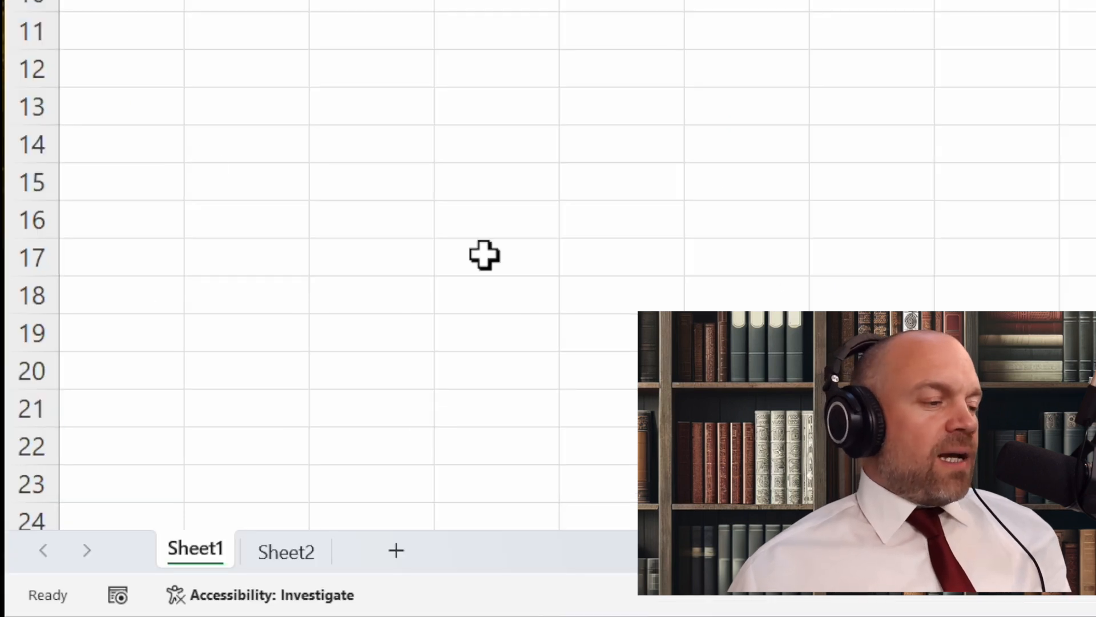
Step: Switch between Sheet1 and Sheet2, add Sheet3, then return to Sheet1
{"action": "left_click", "coordinate": [285, 551]}
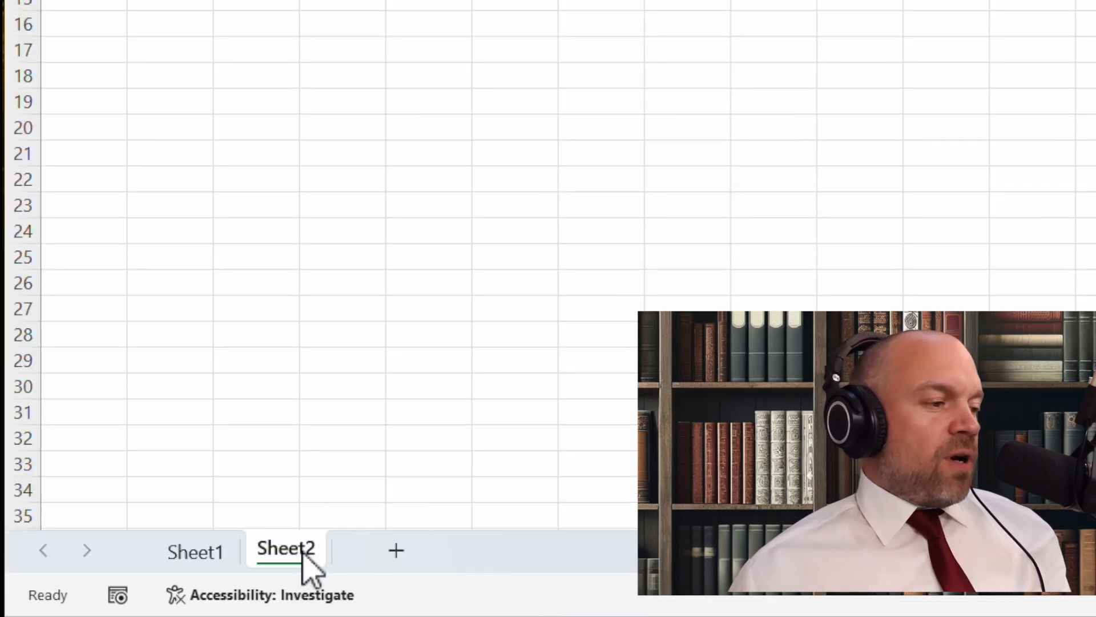
{"action": "left_click", "coordinate": [195, 551]}
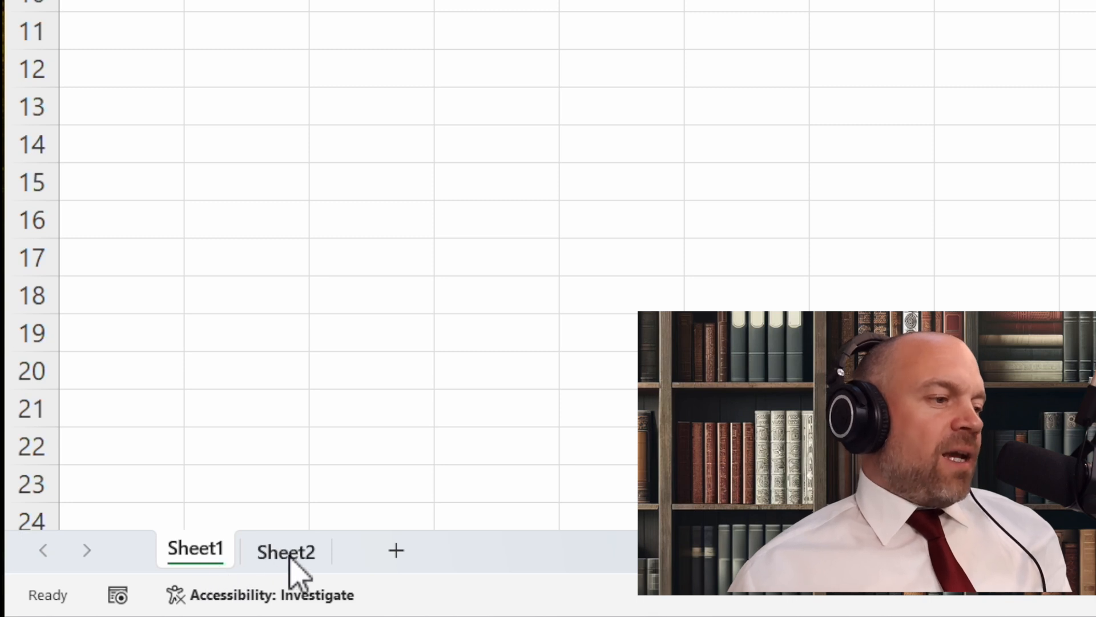
{"action": "left_click", "coordinate": [286, 551]}
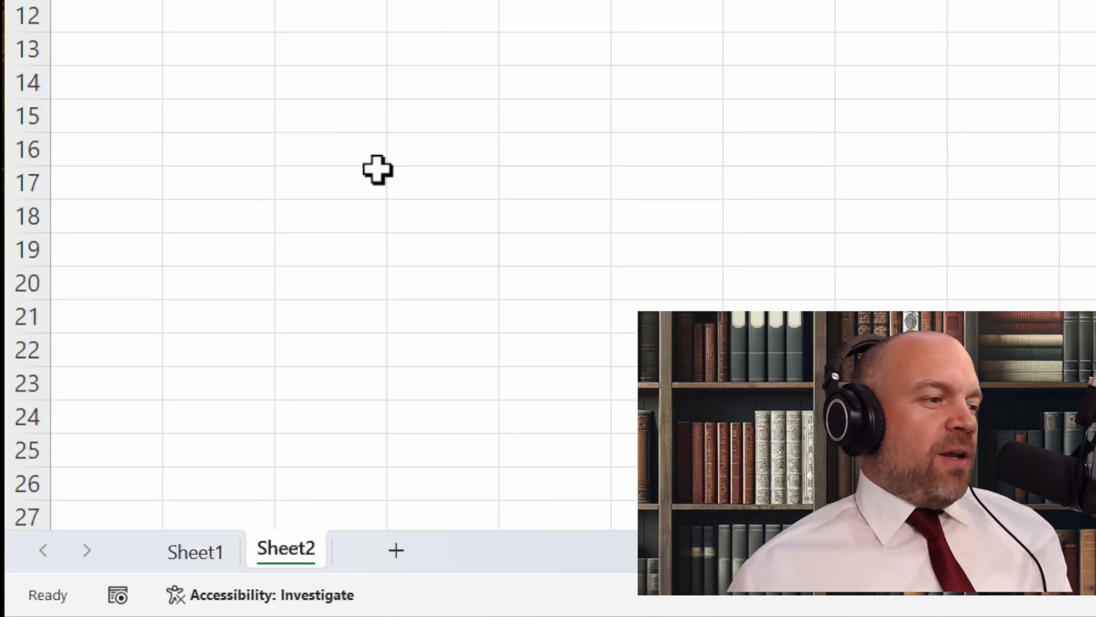
{"action": "left_click", "coordinate": [395, 551]}
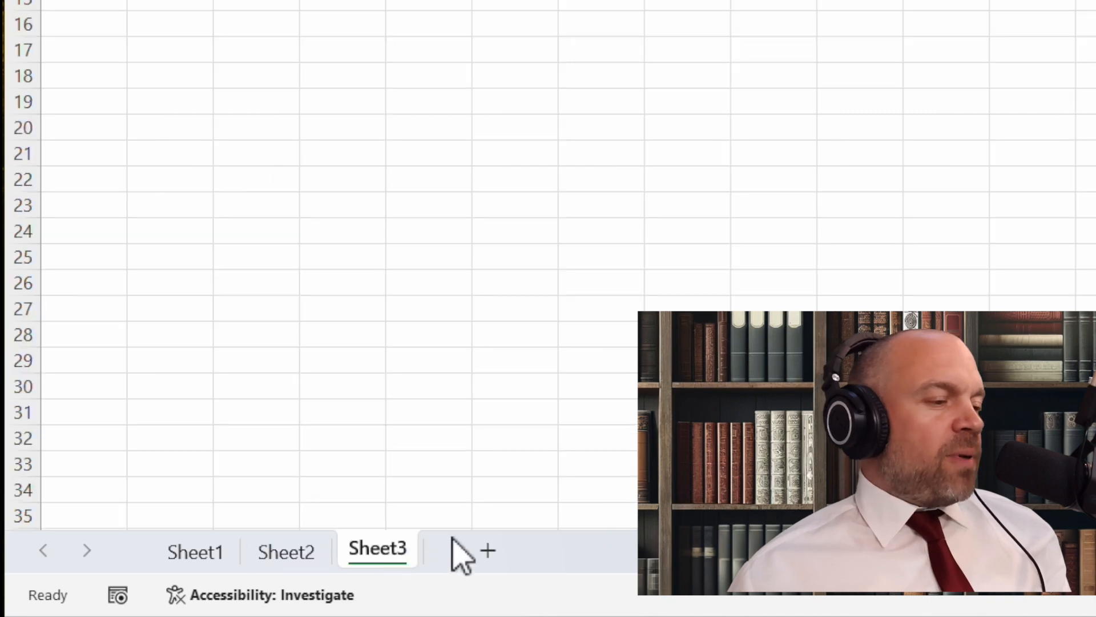
{"action": "left_click", "coordinate": [195, 551]}
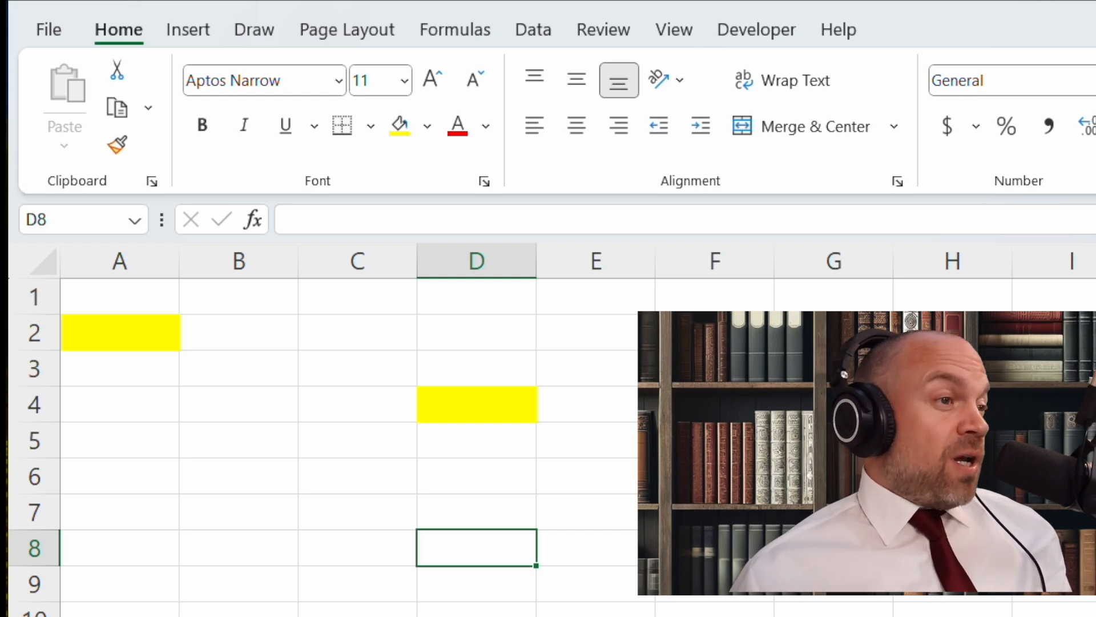
Step: Enter the formula =5+5 in cell E5 so it displays 10
{"action": "left_click", "coordinate": [595, 440]}
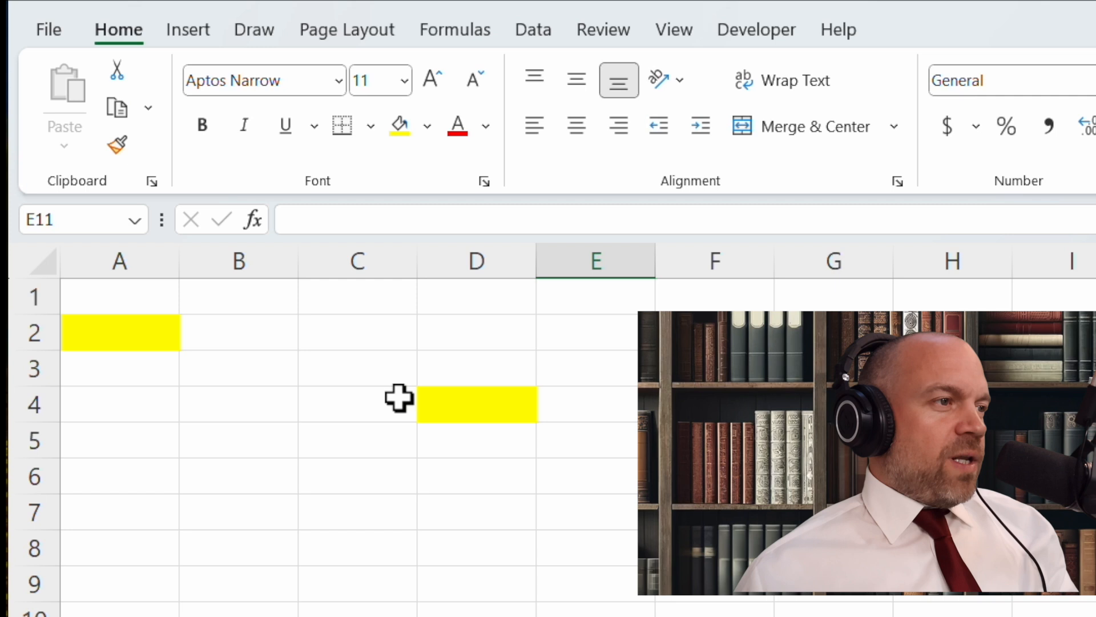
{"action": "left_click", "coordinate": [595, 439]}
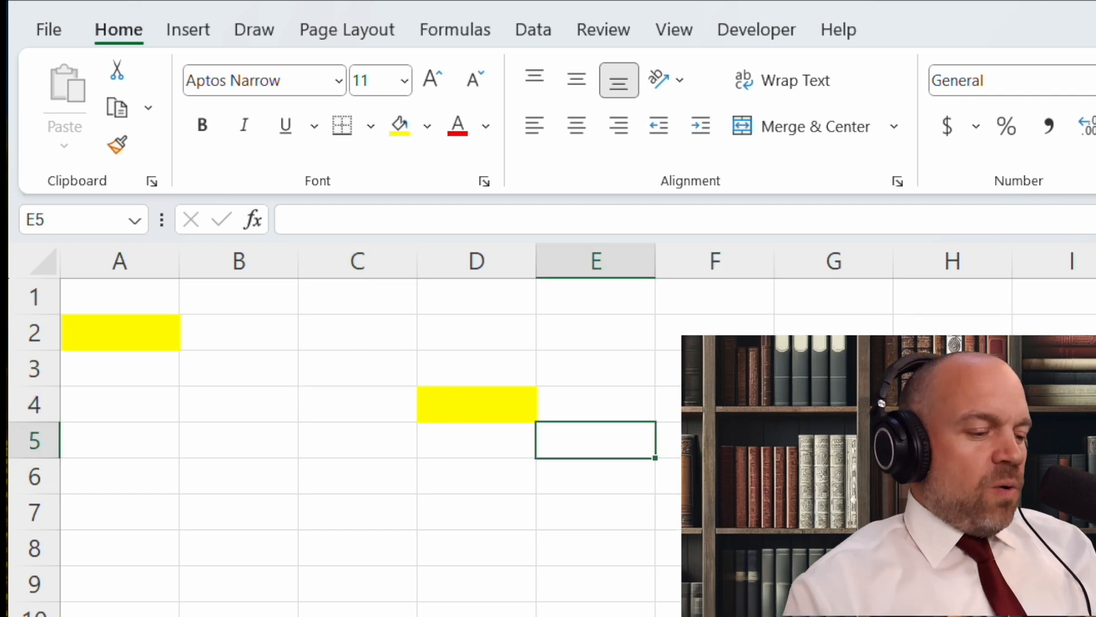
{"action": "type", "text": "="}
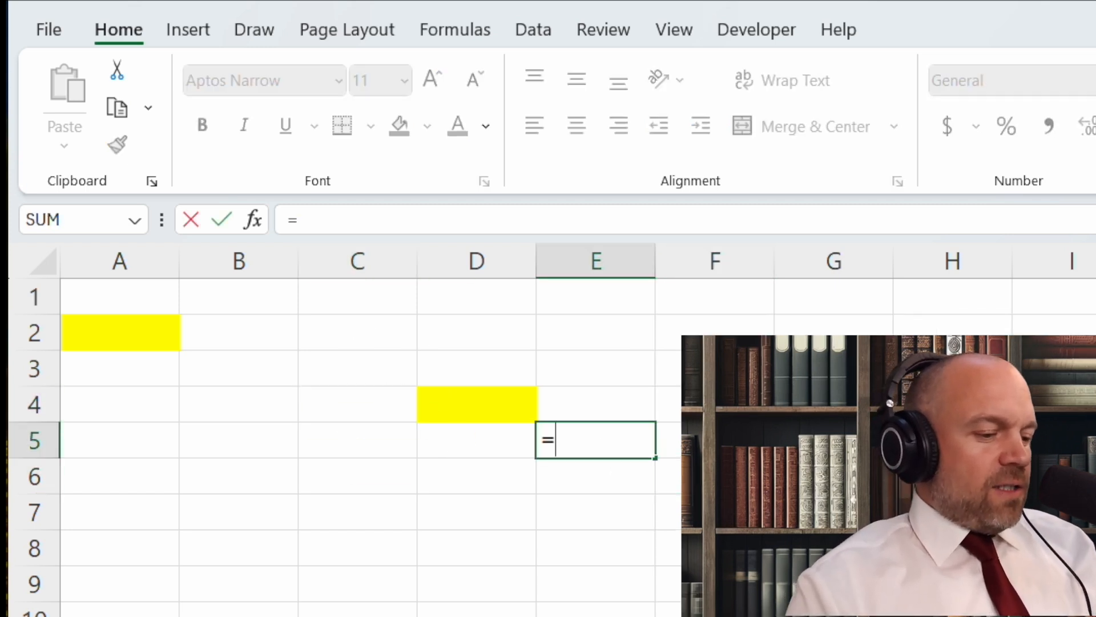
{"action": "type", "text": "5"}
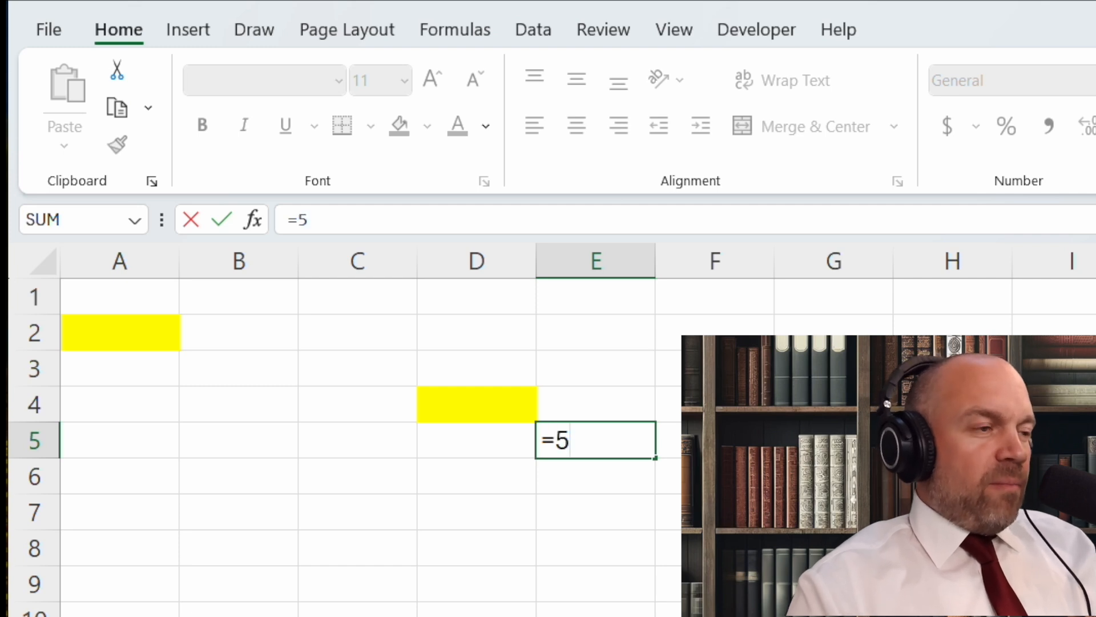
{"action": "type", "text": "+5"}
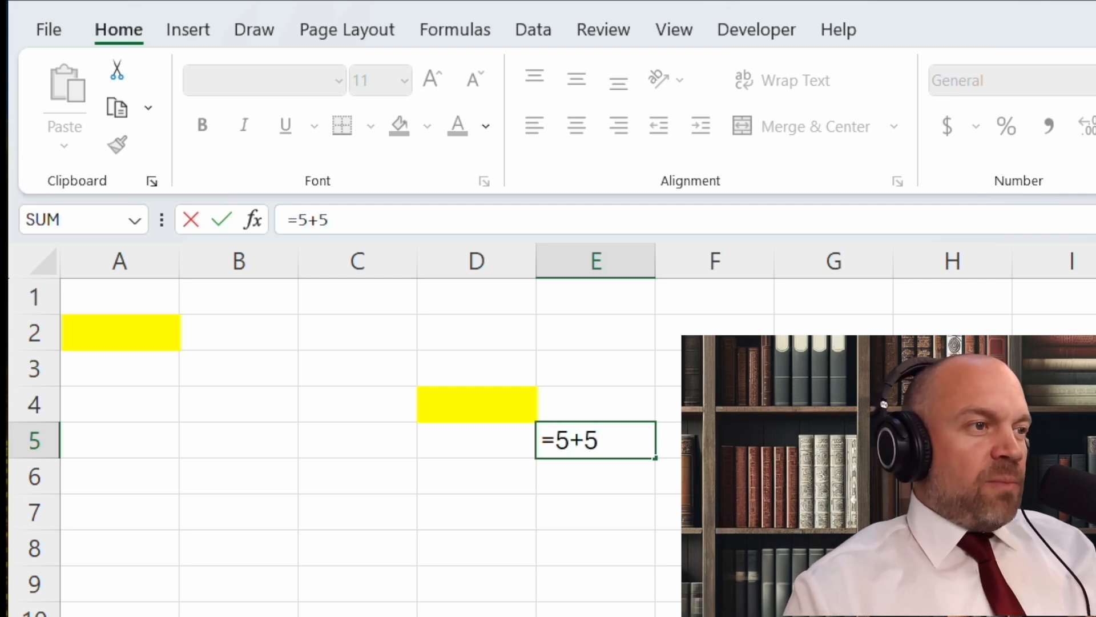
{"action": "key", "text": "Enter"}
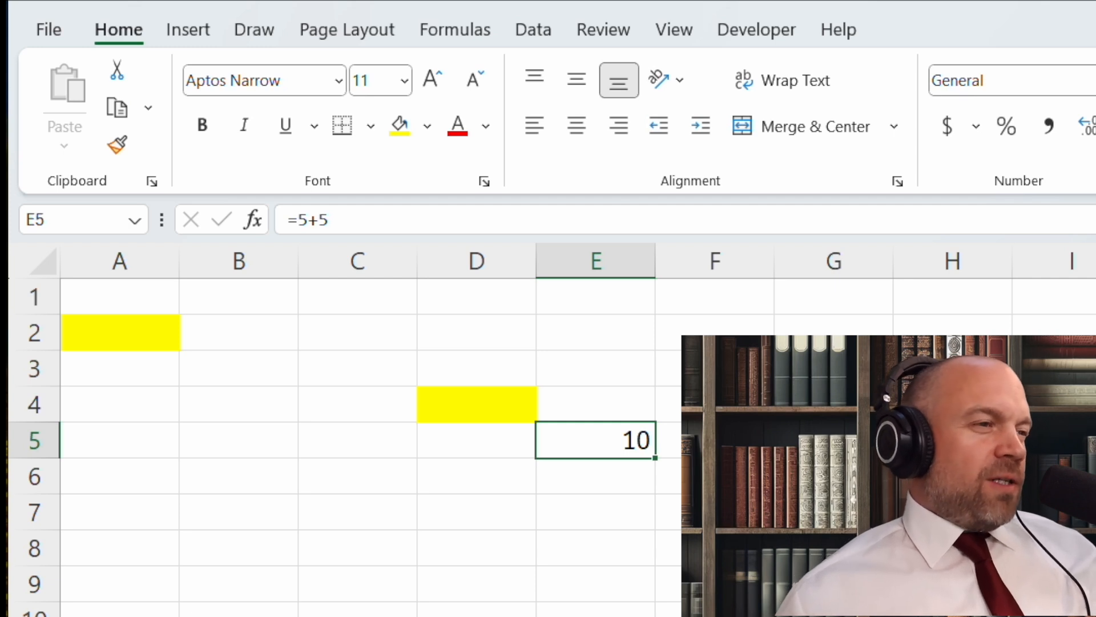
{"action": "double_click", "coordinate": [595, 439]}
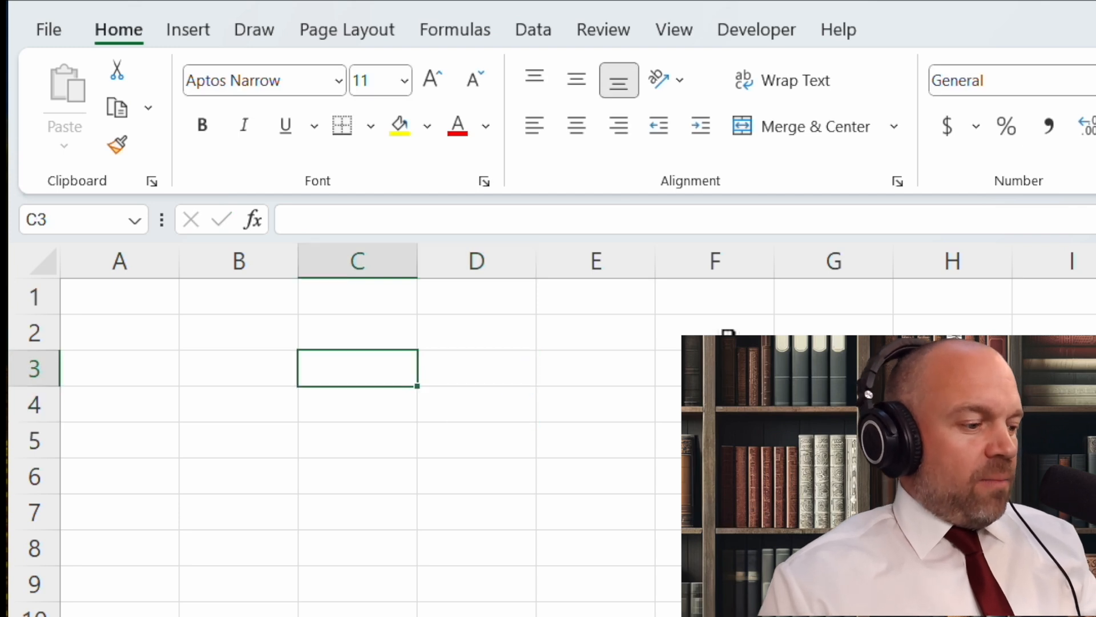
Step: Enter 5 in C3, then build =C3+C4 in D4 by clicking the cells
{"action": "type", "text": "5"}
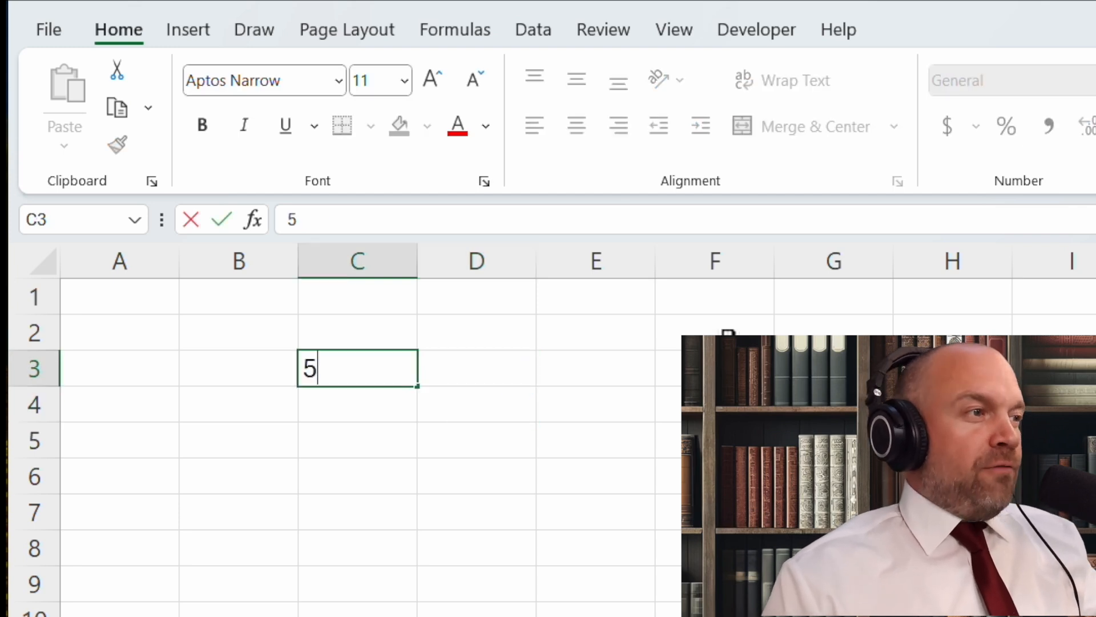
{"action": "key", "text": "enter"}
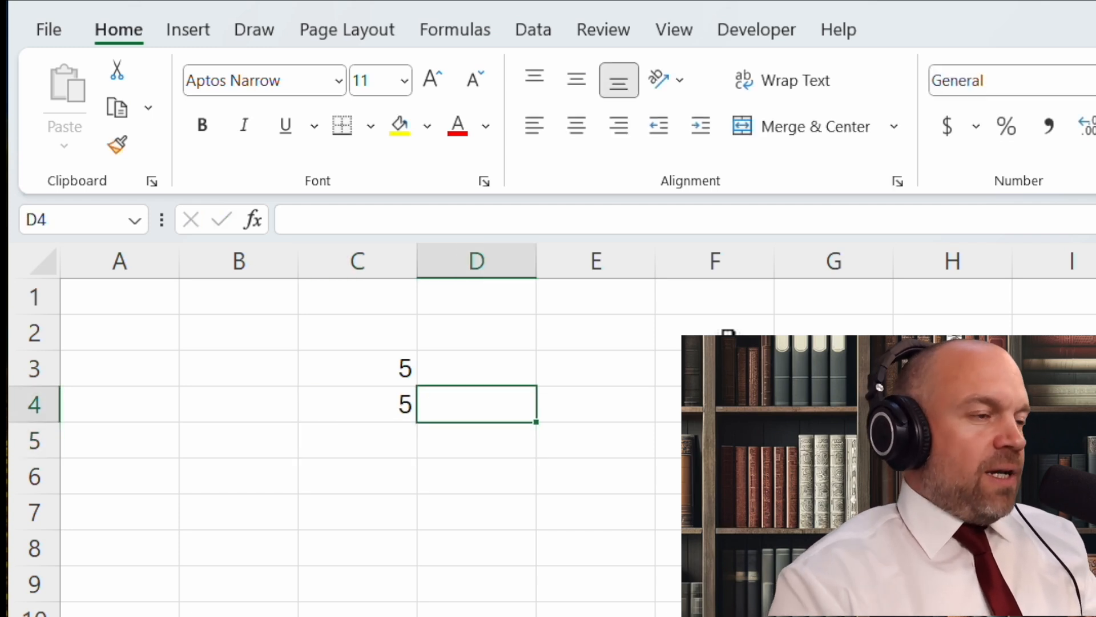
{"action": "type", "text": "="}
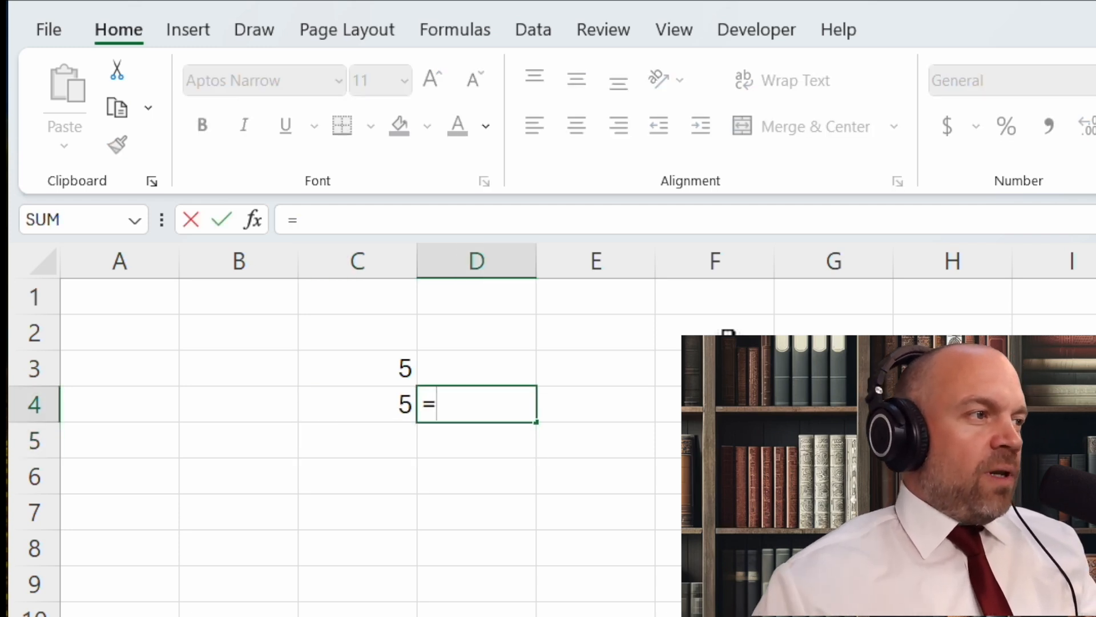
{"action": "left_click", "coordinate": [357, 404]}
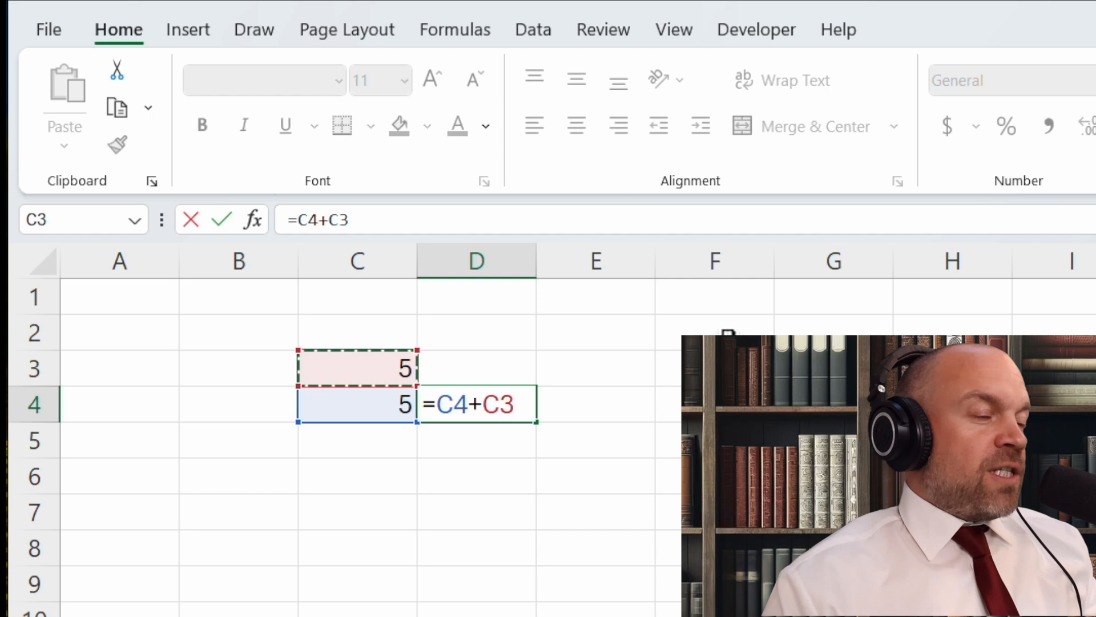
{"action": "left_click", "coordinate": [668, 507]}
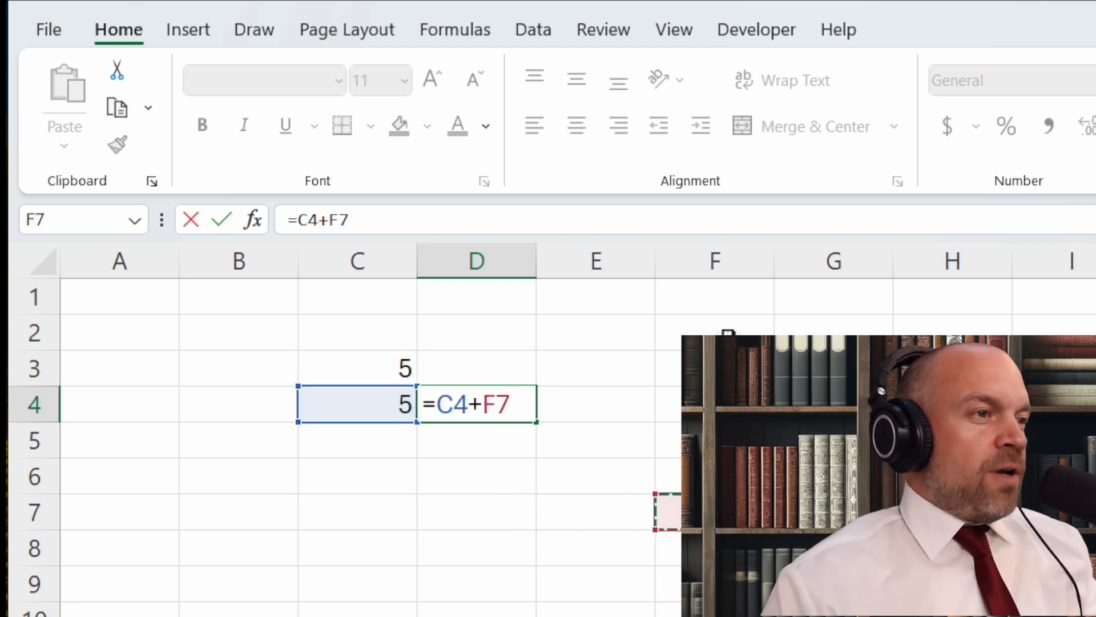
{"action": "left_click", "coordinate": [238, 369]}
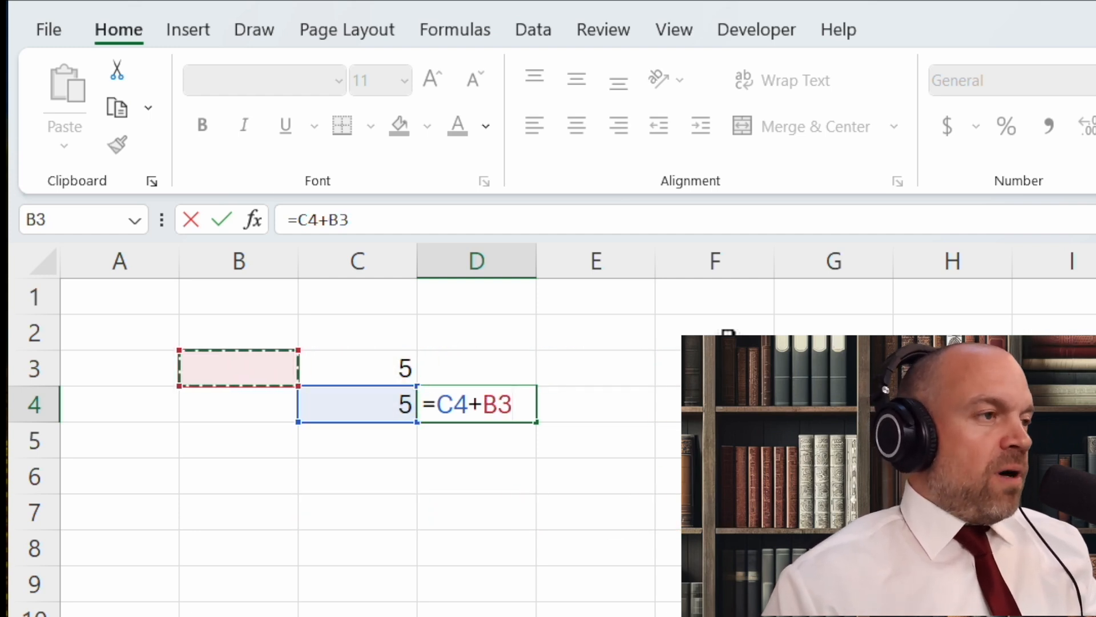
{"action": "left_click", "coordinate": [357, 368]}
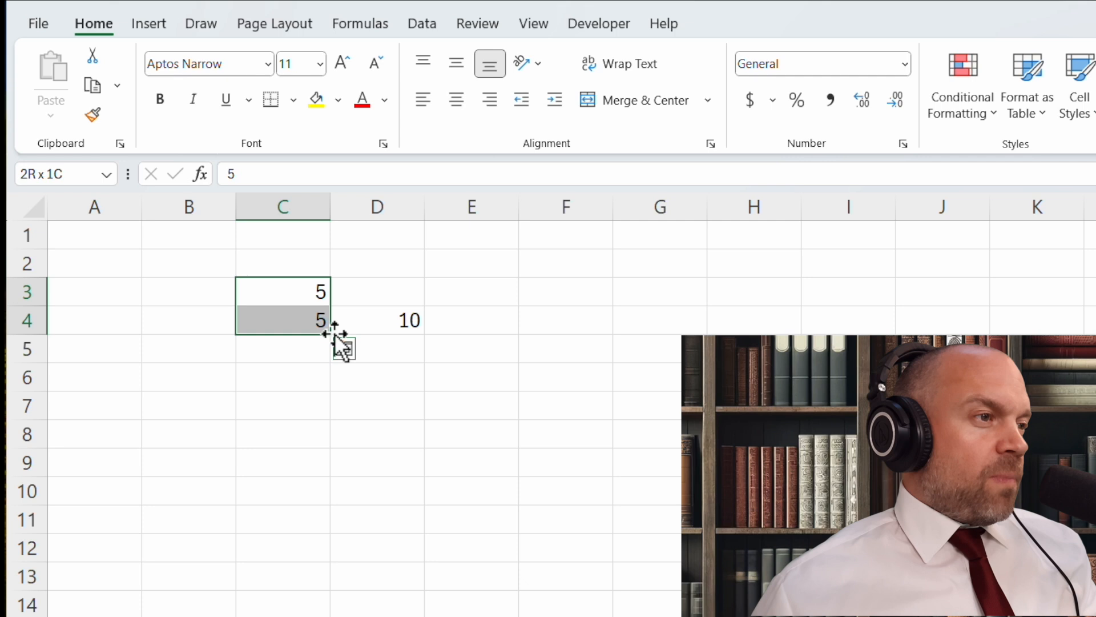
Step: Fill the 5 down column C through C11 and begin a new formula in D3
{"action": "left_click_drag", "start_coordinate": [322, 335], "coordinate": [321, 517]}
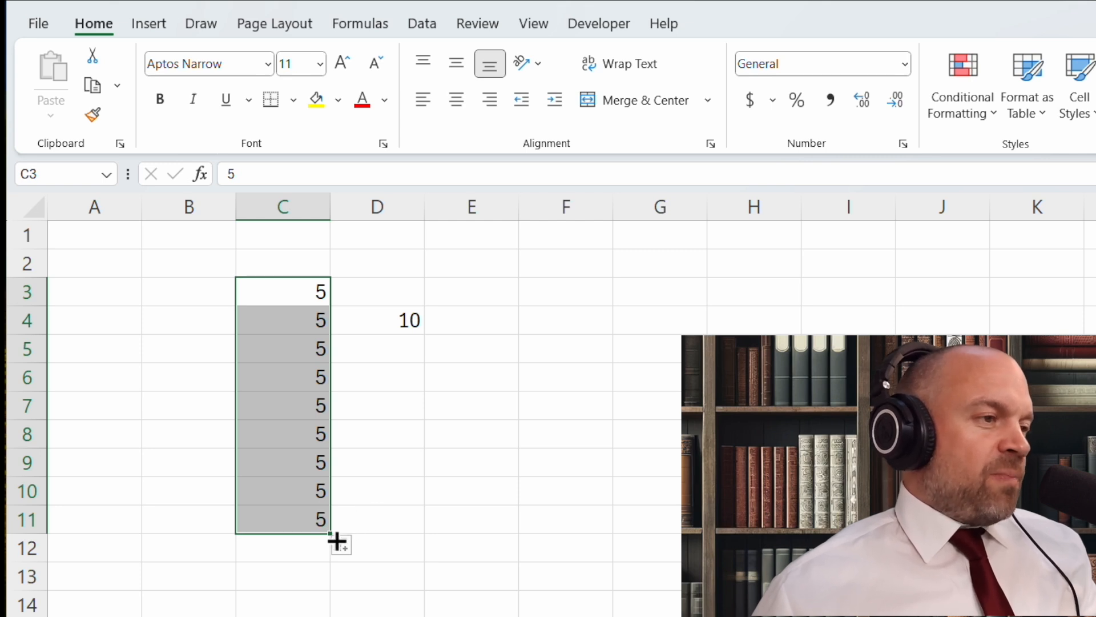
{"action": "left_click_drag", "start_coordinate": [332, 538], "coordinate": [332, 588]}
{"action": "type", "text": "=C3+C4+C4"}
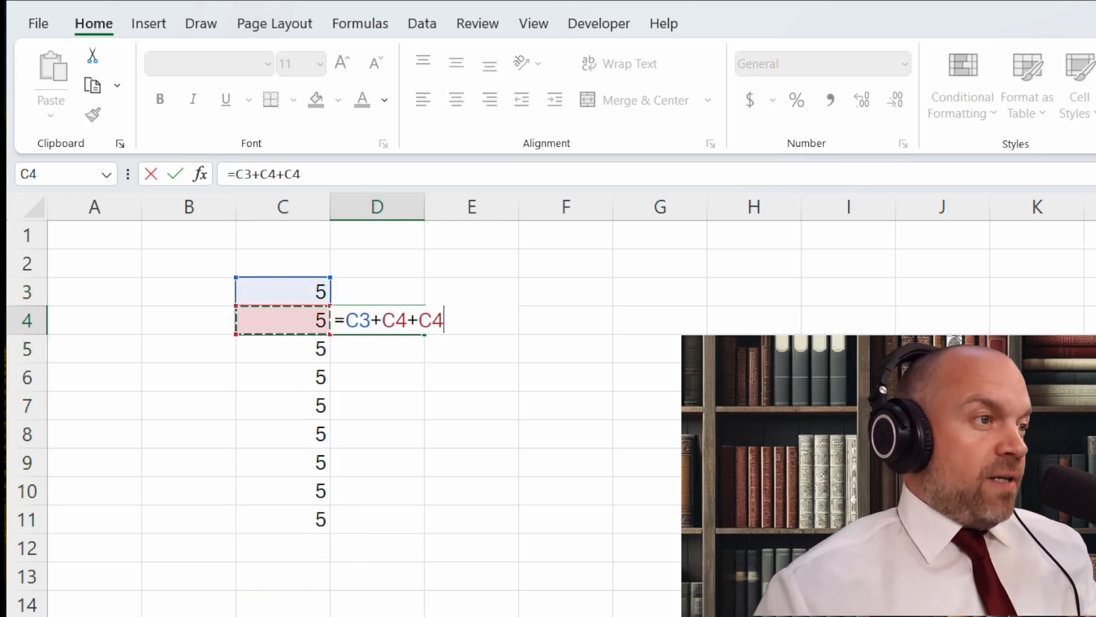
{"action": "left_click", "coordinate": [283, 349]}
{"action": "type", "text": "="}
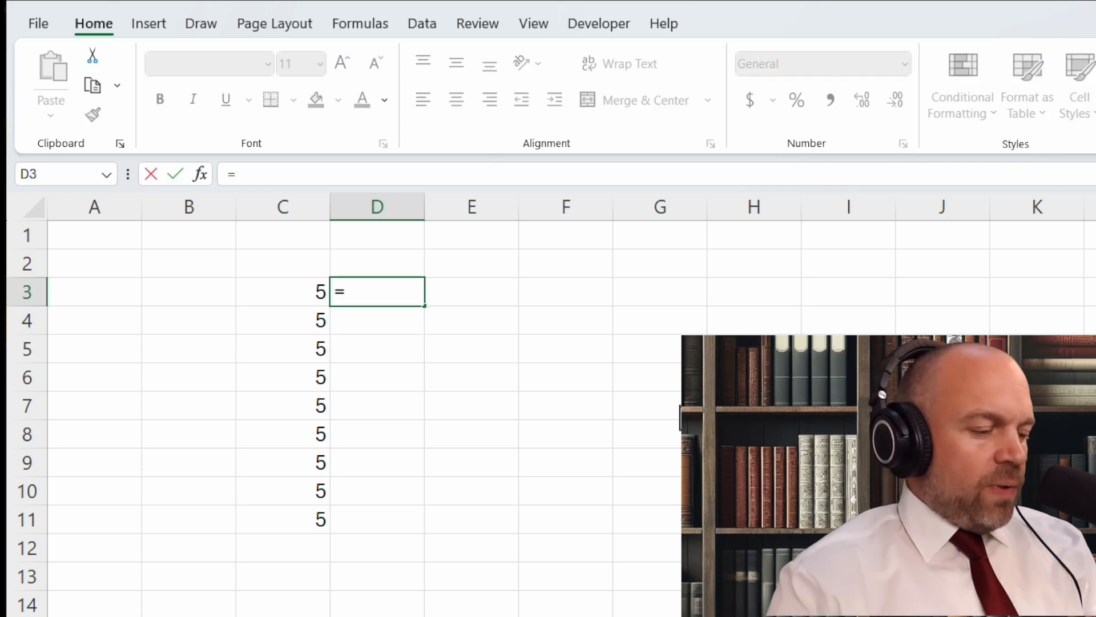
Step: Start a SUM in D3 from C3, extending the range downward with Ctrl+Shift+Down
{"action": "type", "text": "sum("}
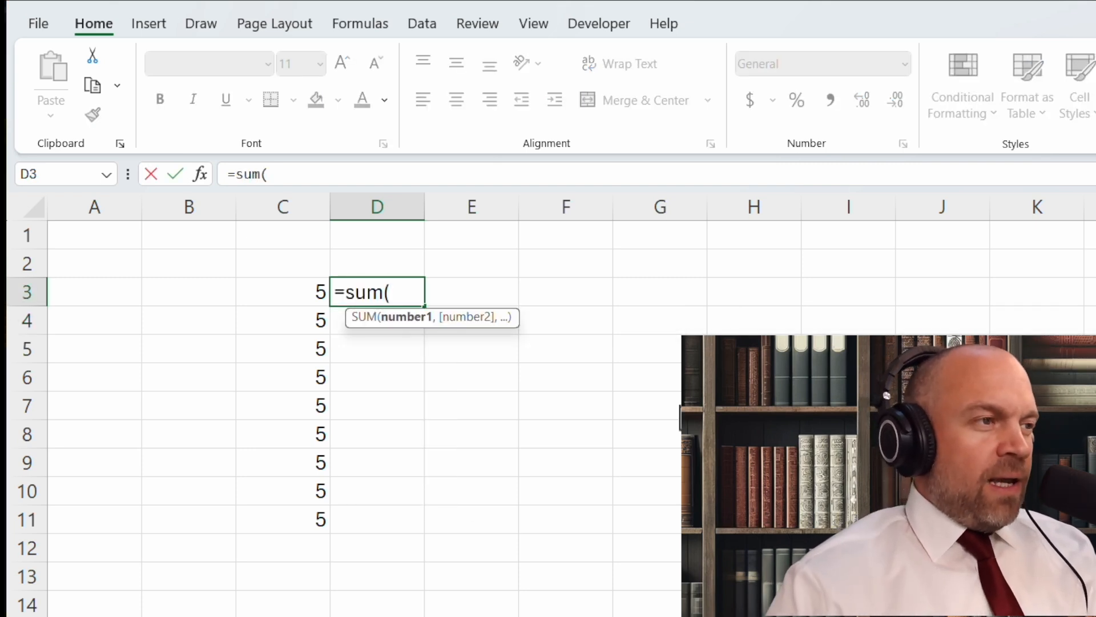
{"action": "left_click", "coordinate": [283, 292]}
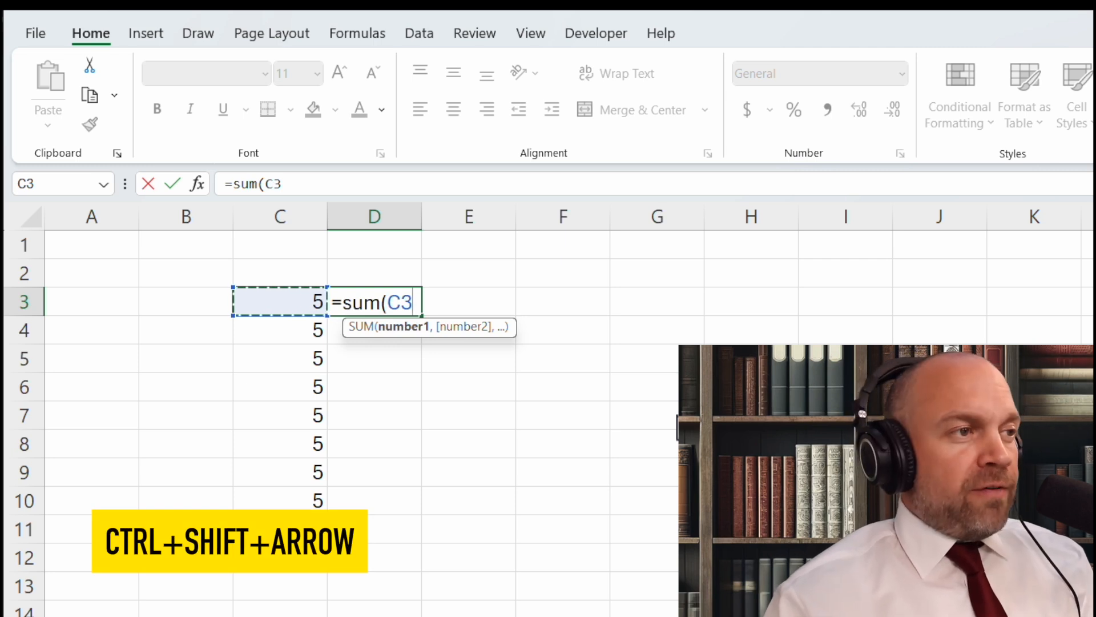
{"action": "key", "text": "ctrl+shift+down"}
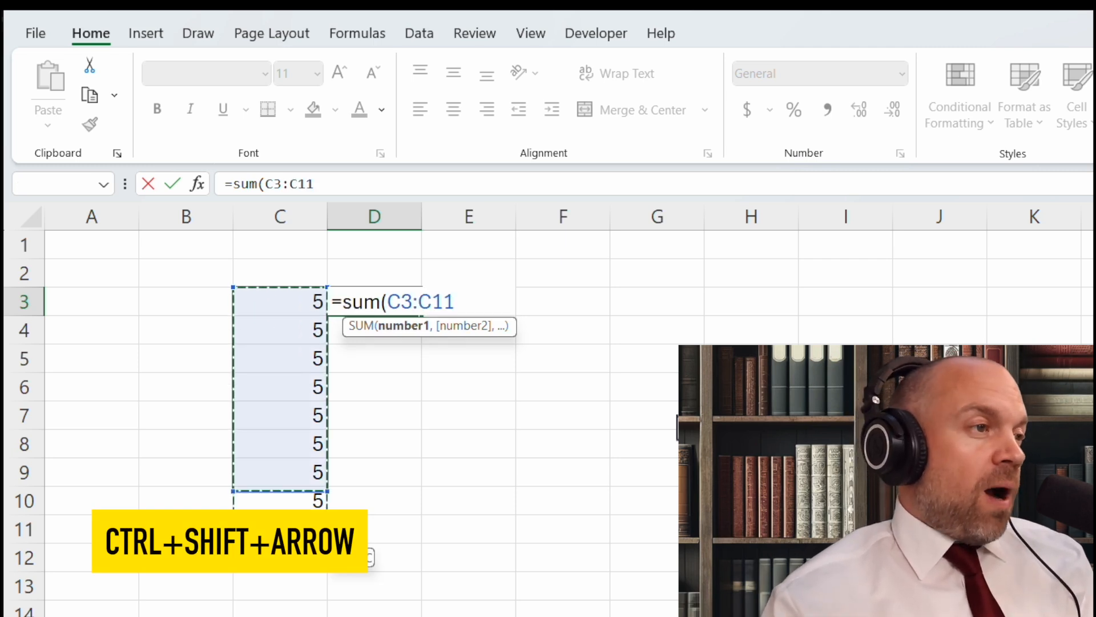
{"action": "key", "text": "ctrl+shift+down"}
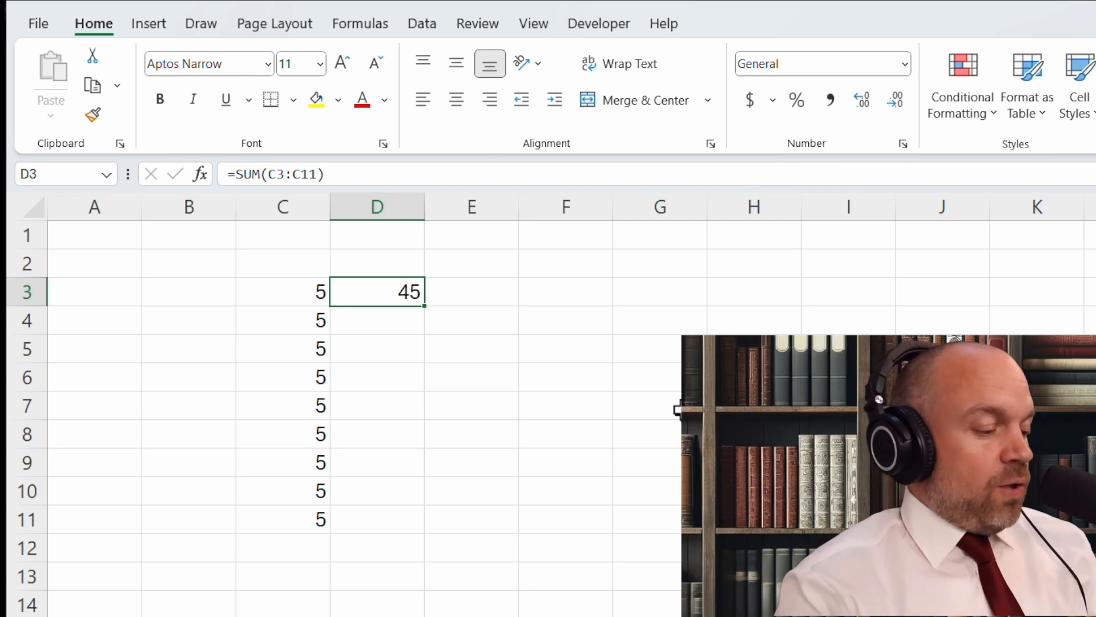
Step: Enter =SUM over C3:C5 and C8:C11 in D3, skipping rows 6 and 7
{"action": "type", "text": "=sum"}
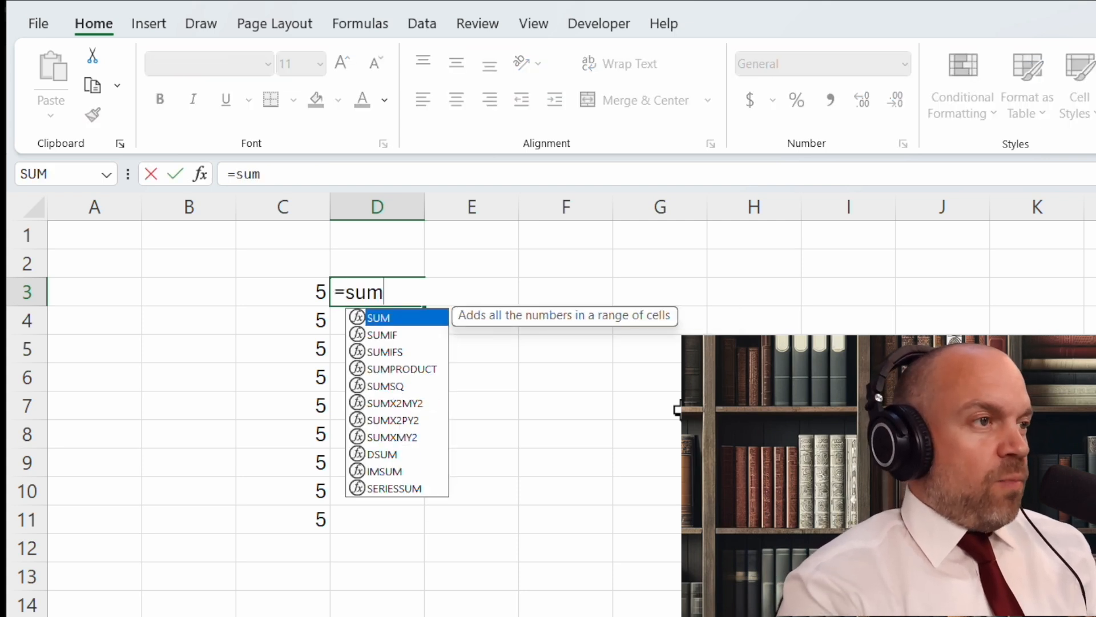
{"action": "left_click", "coordinate": [282, 292]}
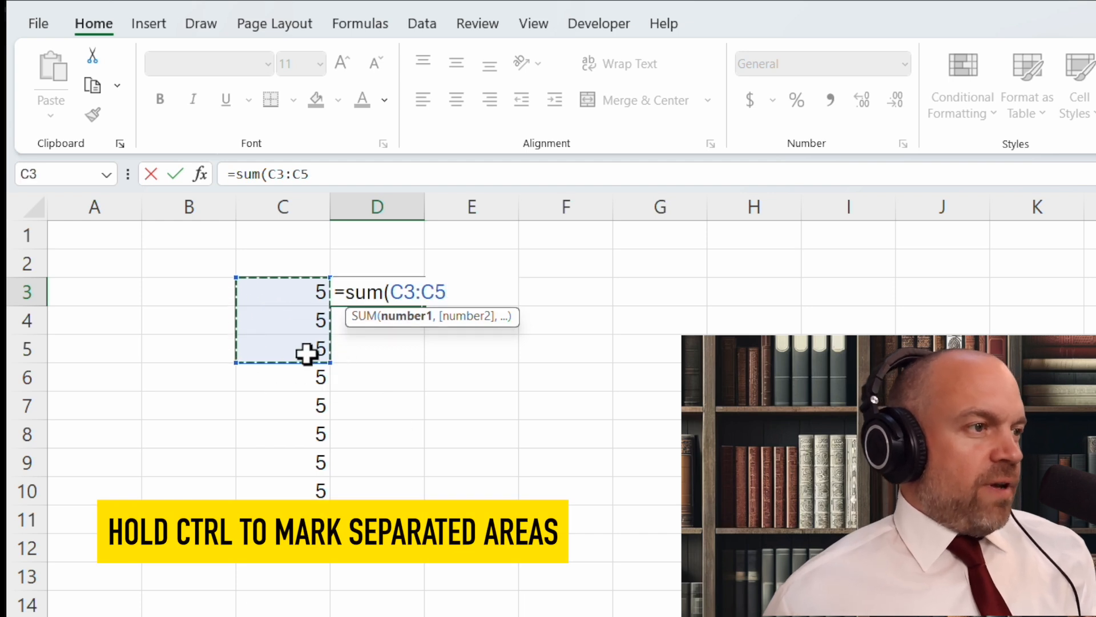
{"action": "left_click_drag", "start_coordinate": [282, 434], "coordinate": [282, 491]}
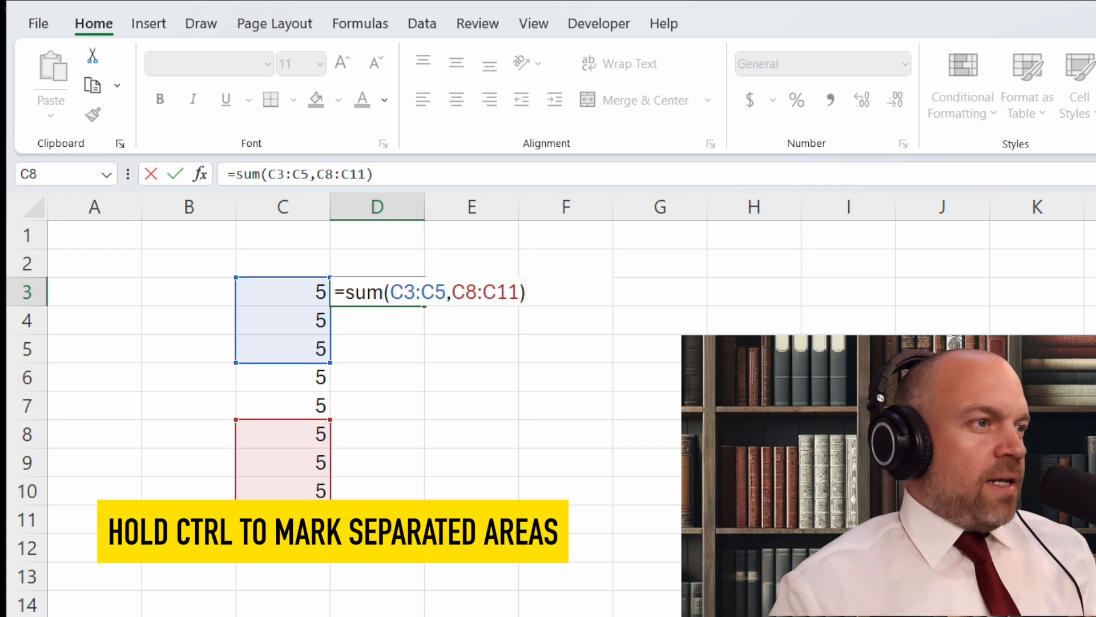
{"action": "key", "text": "Enter"}
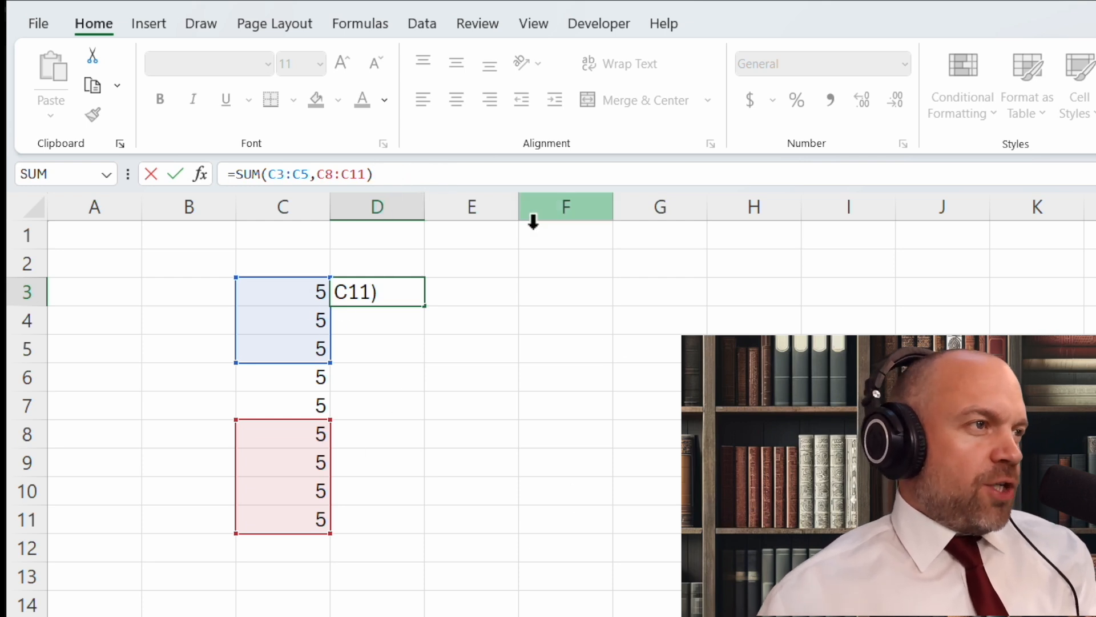
{"action": "key", "text": "Enter"}
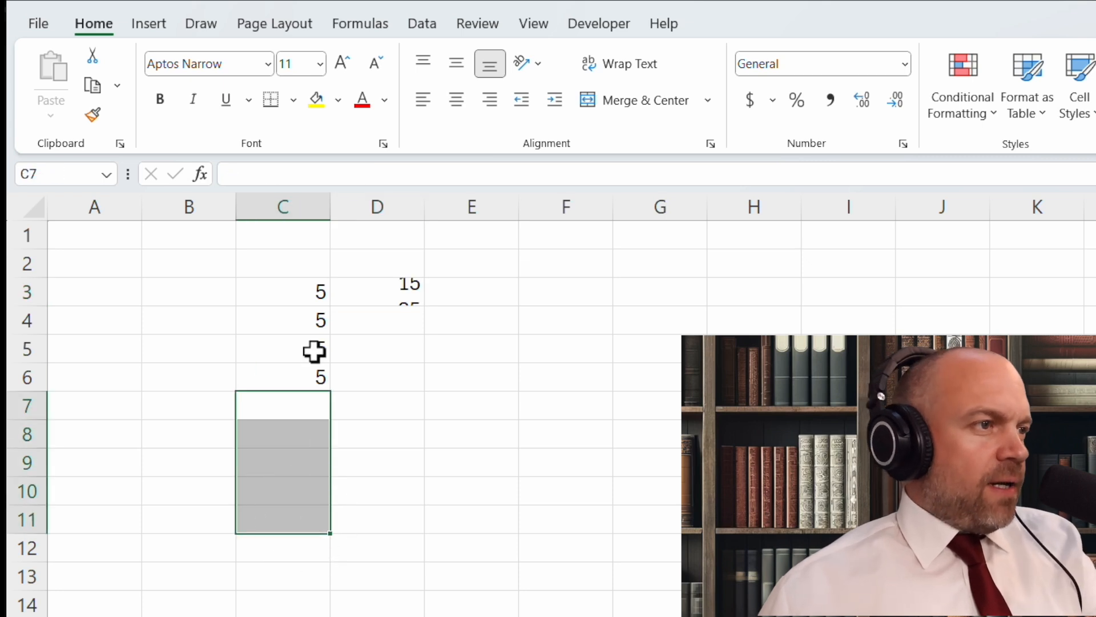
Step: Enter new column C values counting 5 to 45 and begin typing =AVERAGE(
{"action": "type", "text": "11)"}
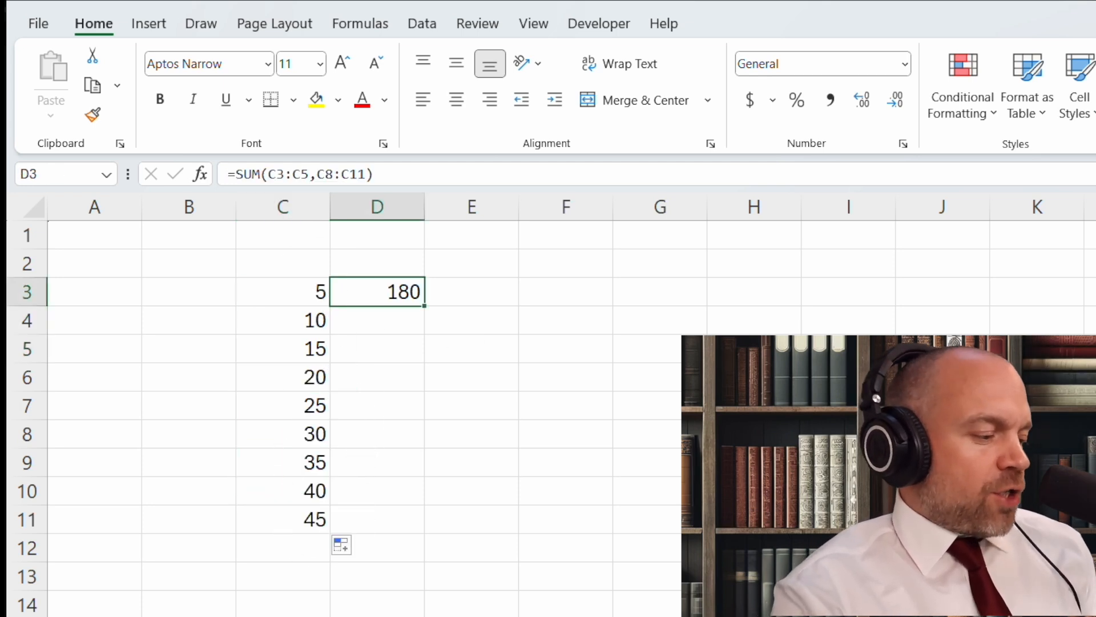
{"action": "type", "text": "=AVERAGE("}
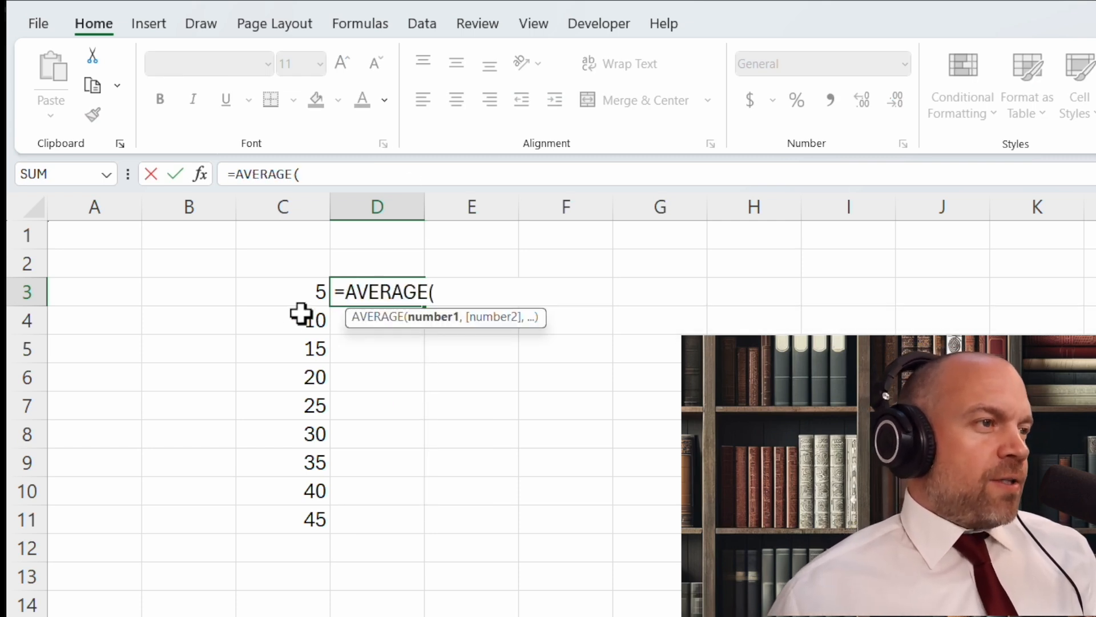
Step: Complete =AVERAGE(C3:C11) in D3 so it shows 25
{"action": "left_click_drag", "start_coordinate": [283, 291], "coordinate": [283, 519]}
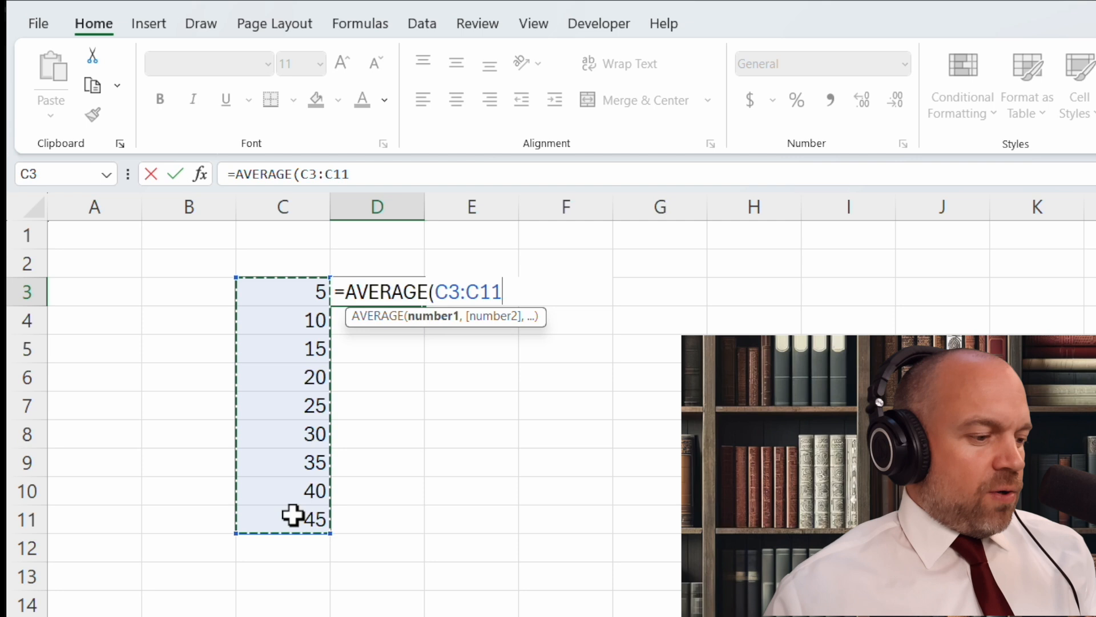
{"action": "key", "text": "Enter"}
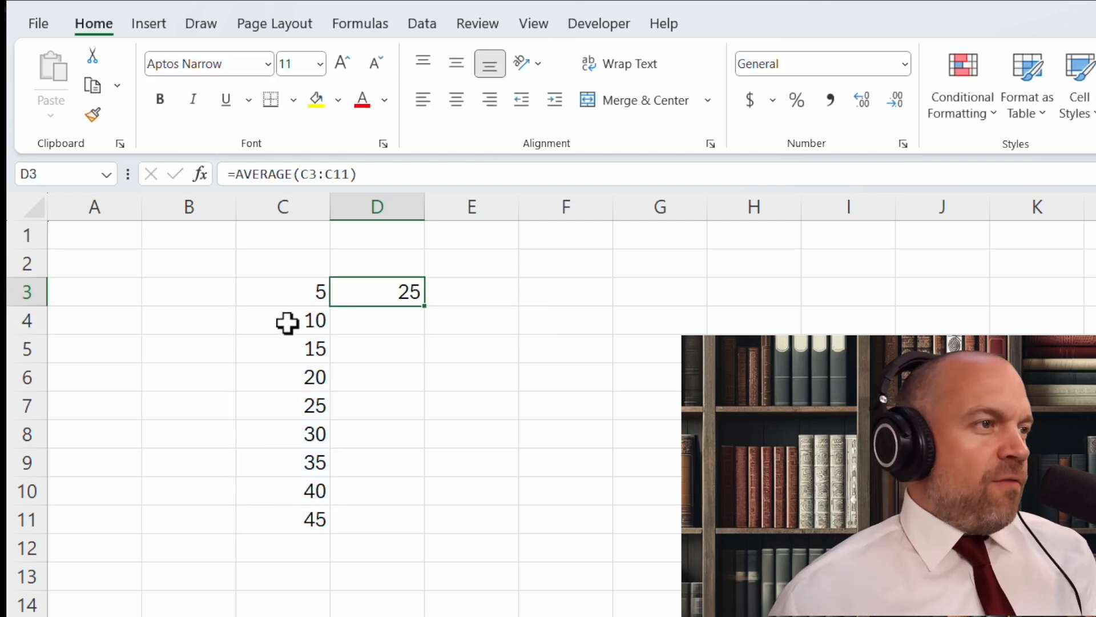
{"action": "left_click_drag", "start_coordinate": [283, 291], "coordinate": [283, 519]}
{"action": "type", "text": "Average"}
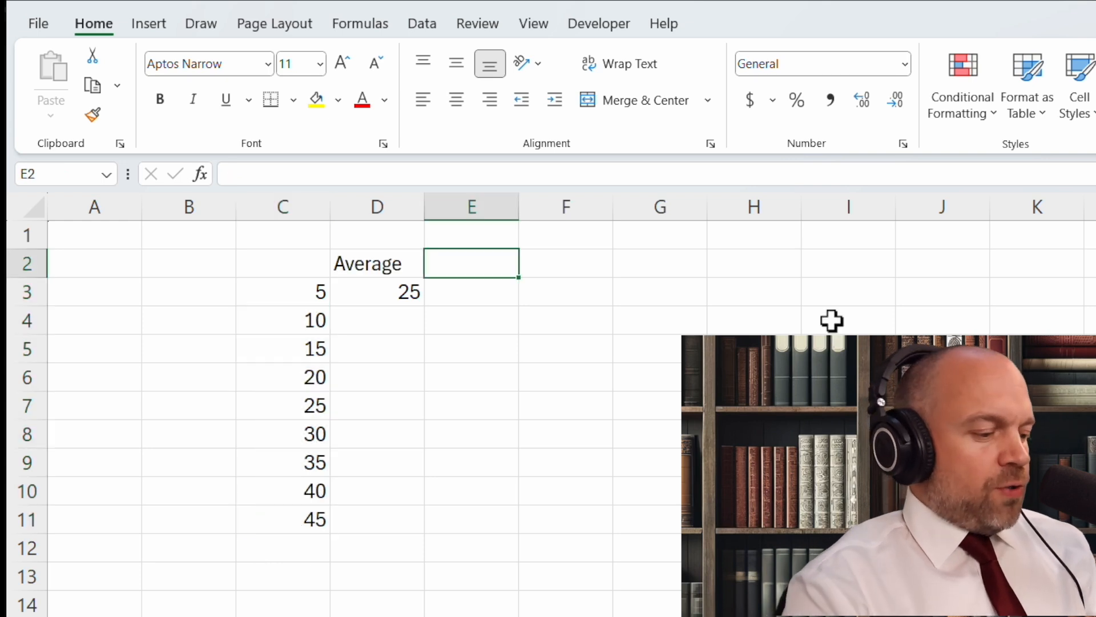
Step: Add Min and Max labels with =MIN(C3:C11) and =MAX(C3:C11), showing 5 and 45
{"action": "type", "text": "Min"}
{"action": "left_click", "coordinate": [565, 264]}
{"action": "type", "text": "Max"}
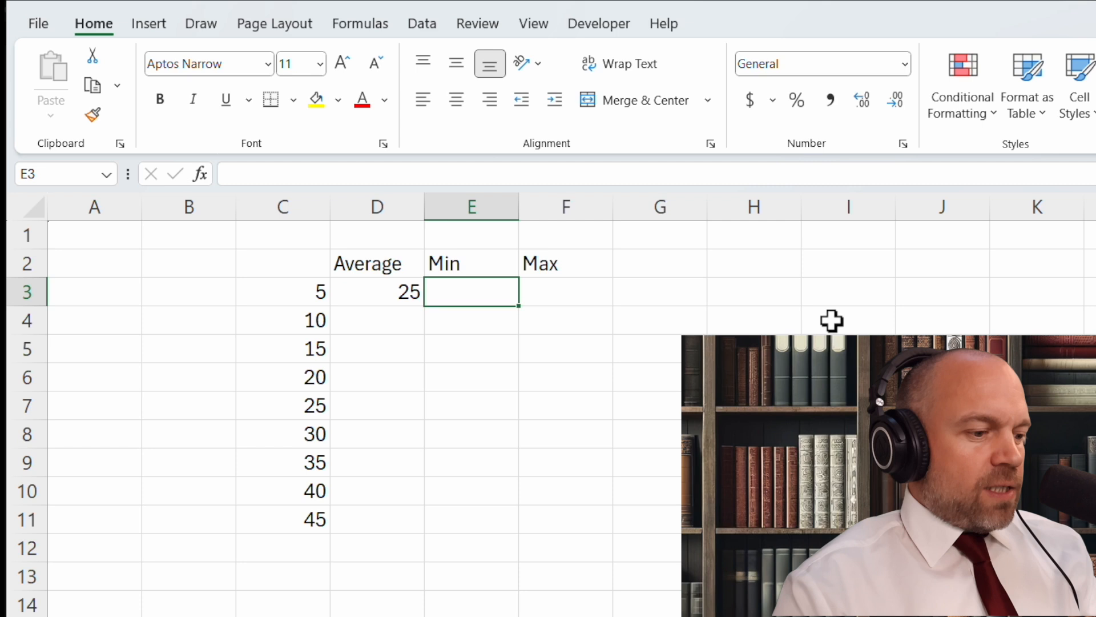
{"action": "type", "text": "="}
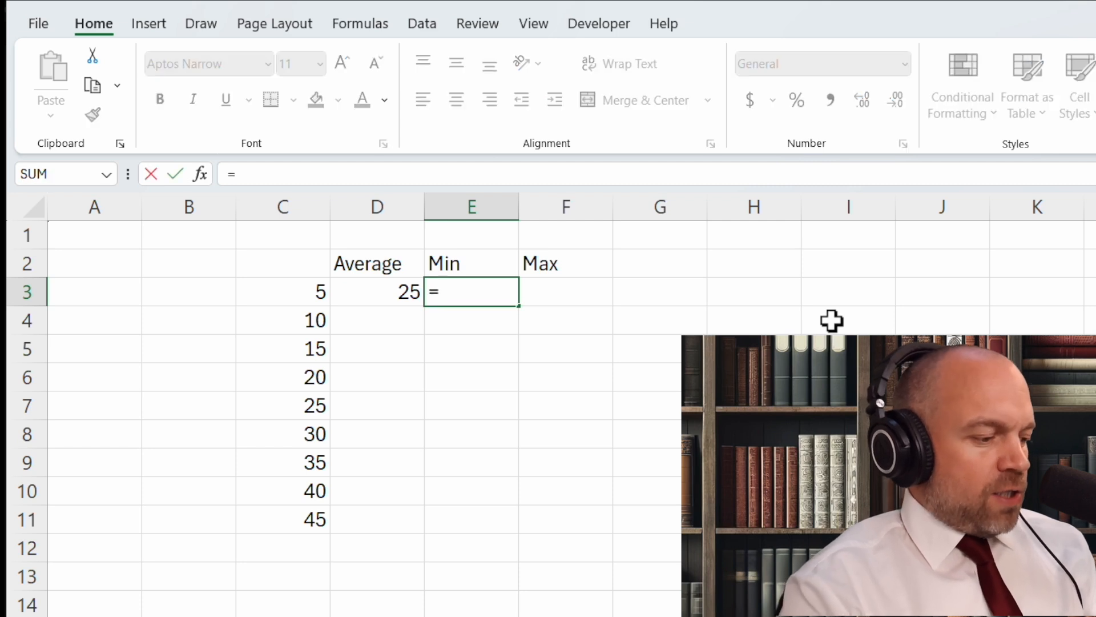
{"action": "type", "text": "MIN("}
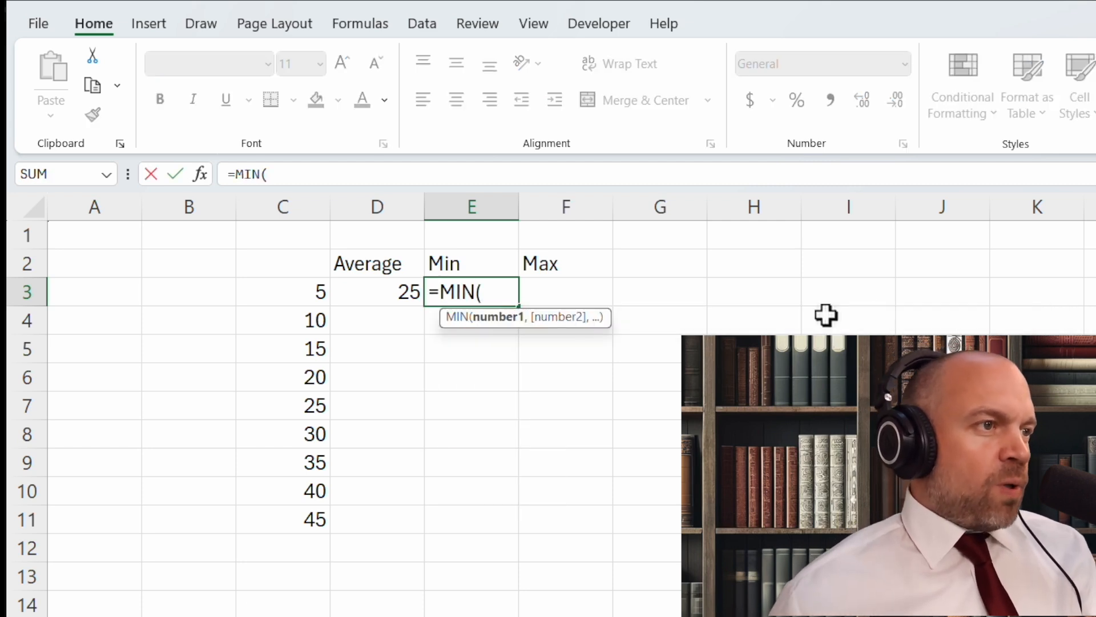
{"action": "left_click_drag", "start_coordinate": [283, 291], "coordinate": [283, 517]}
{"action": "type", "text": "="}
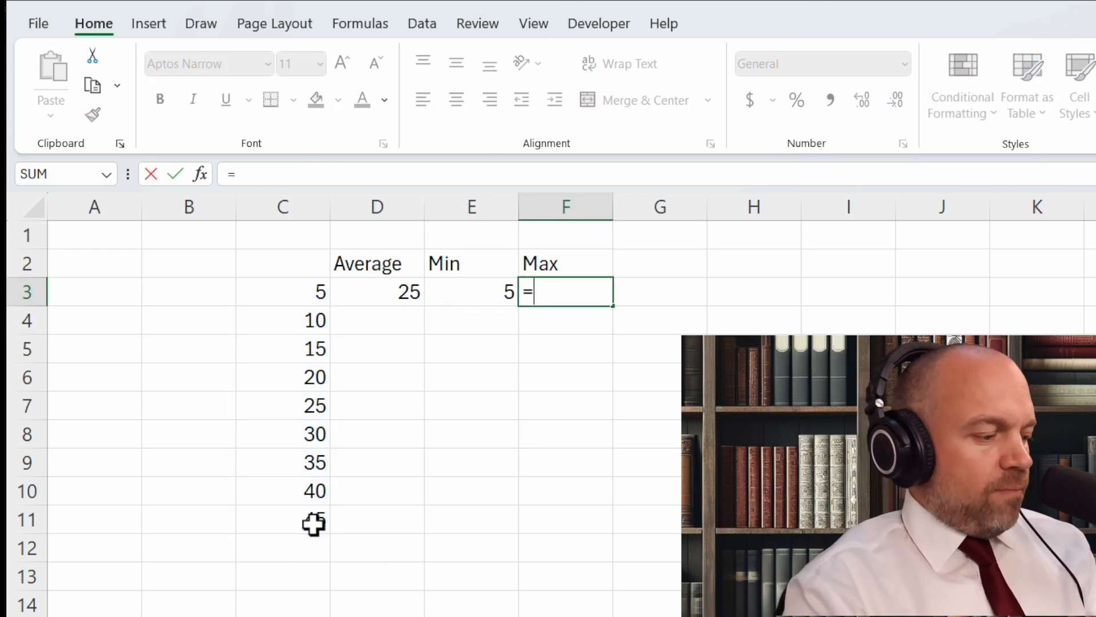
{"action": "type", "text": "max"}
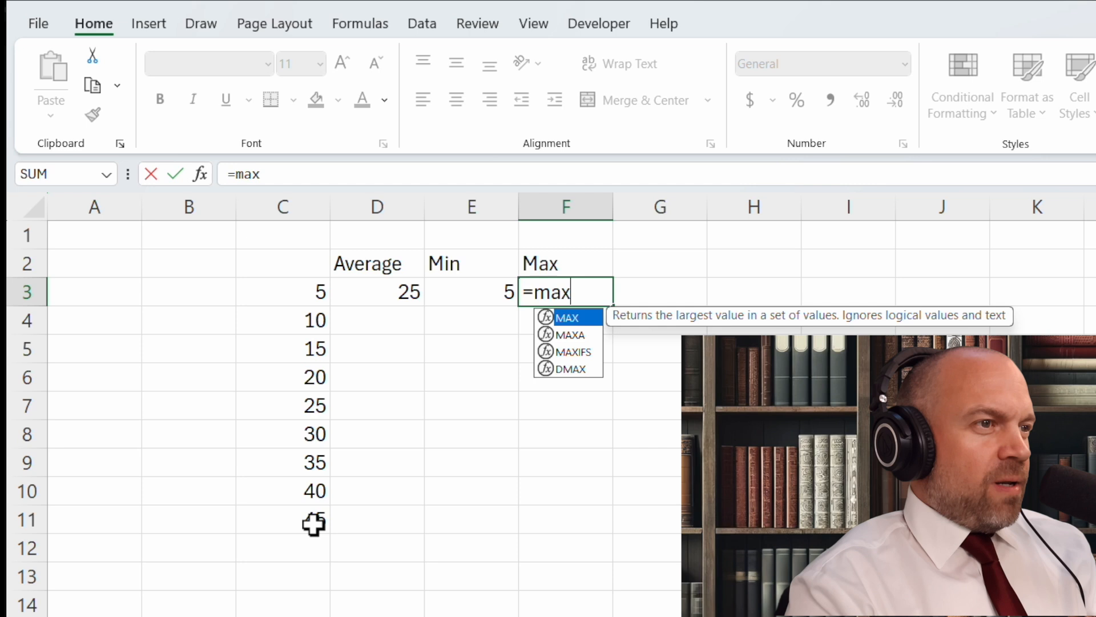
{"action": "type", "text": "("}
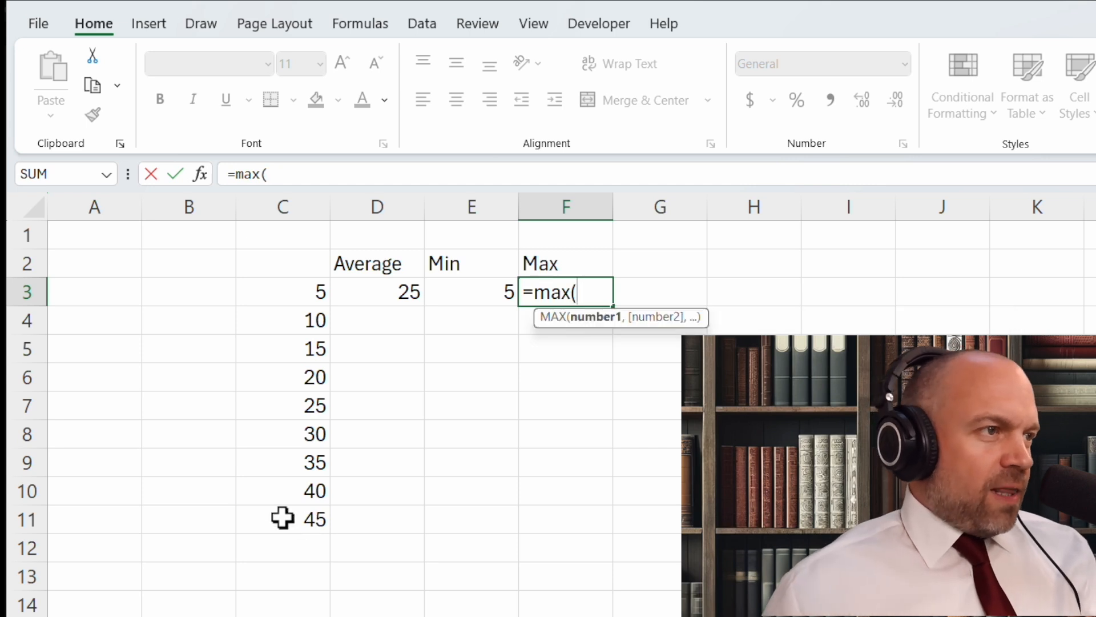
{"action": "left_click_drag", "start_coordinate": [282, 292], "coordinate": [283, 519]}
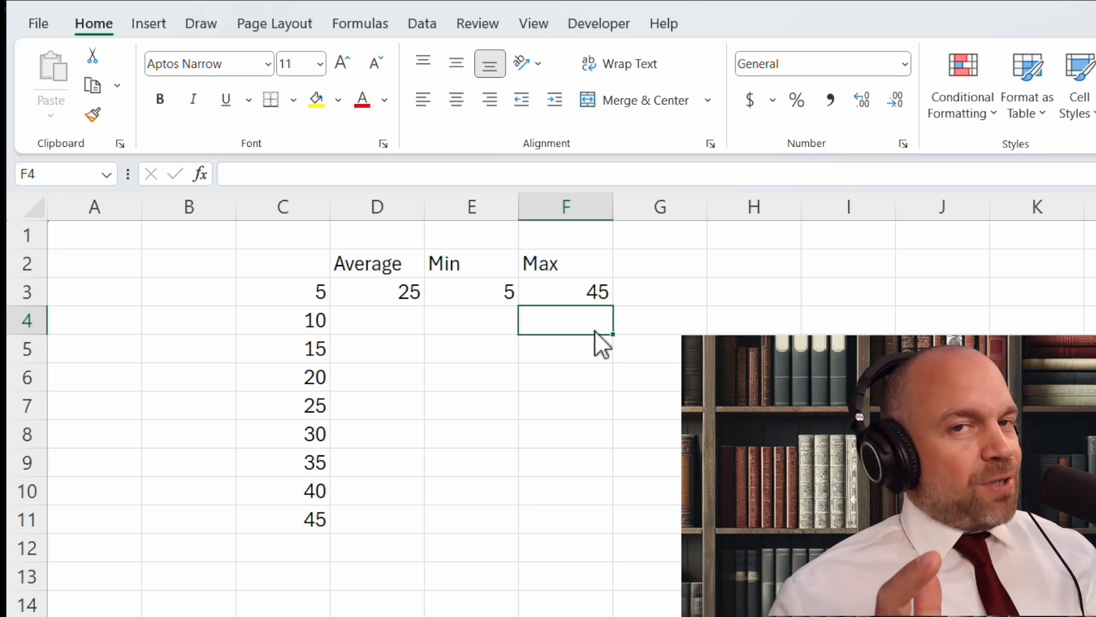
{"action": "mouse_move", "coordinate": [572, 325]}
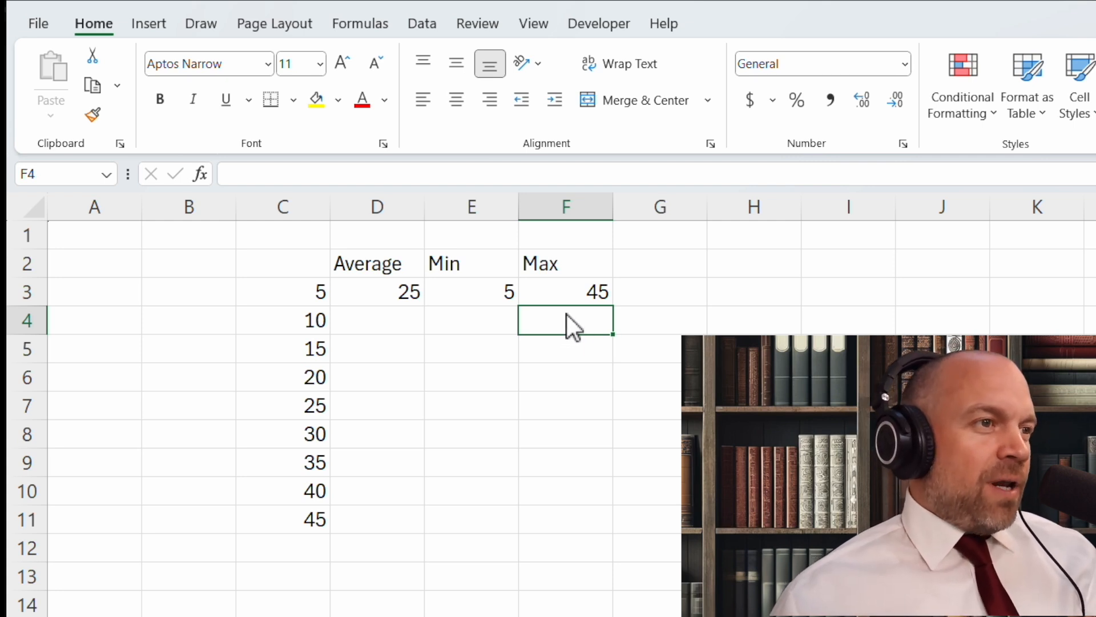
{"action": "mouse_move", "coordinate": [602, 328]}
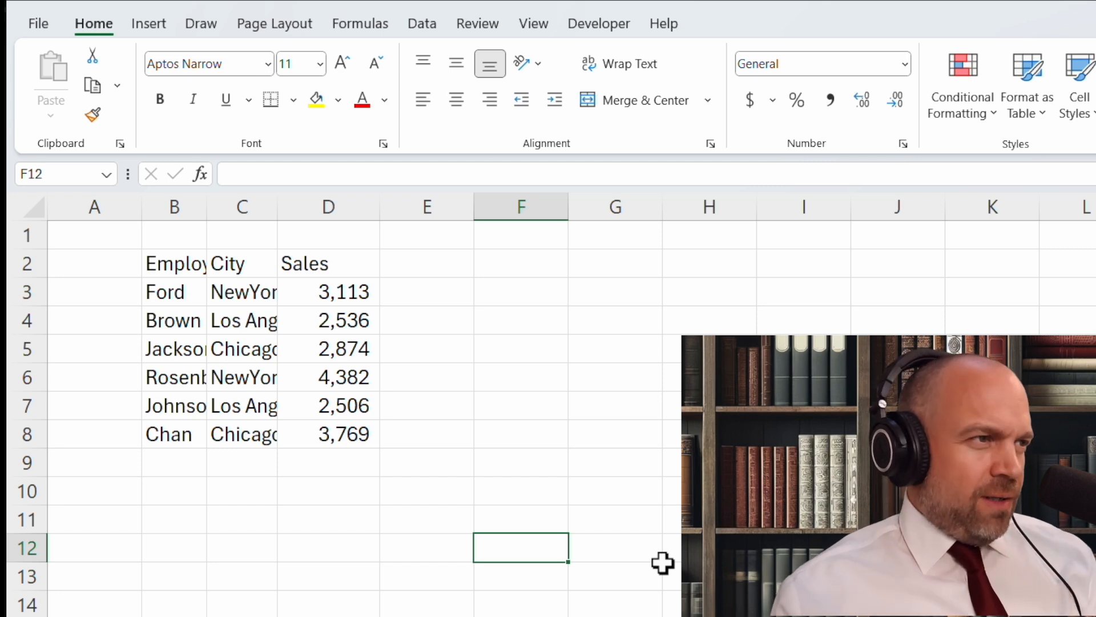
{"action": "mouse_move", "coordinate": [364, 363]}
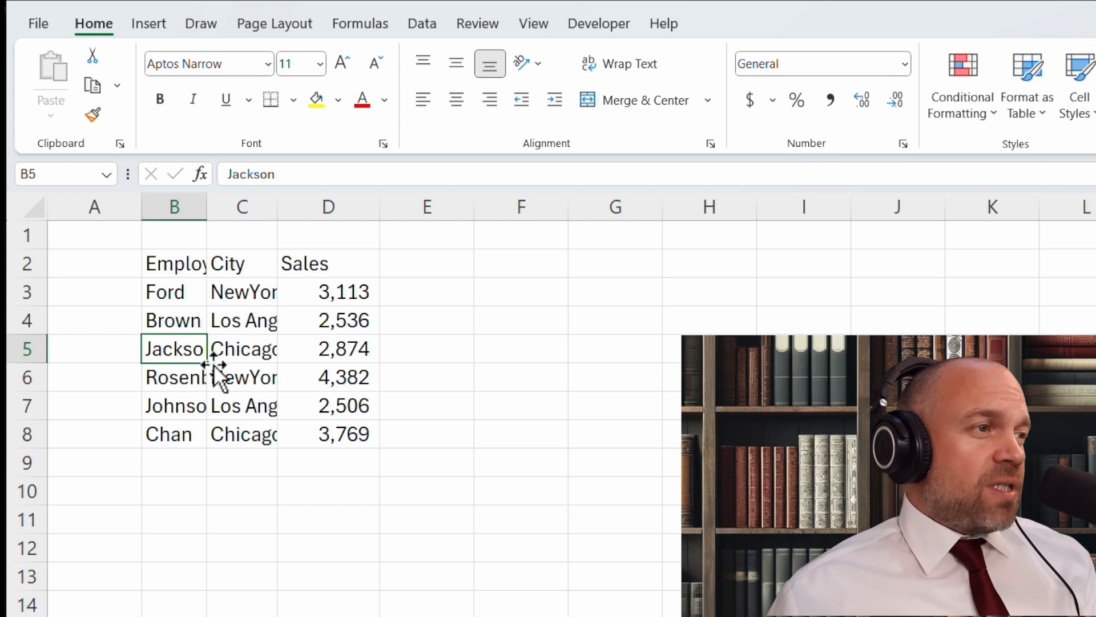
Step: AutoFit columns C and B so city and employee names show in full
{"action": "left_click", "coordinate": [242, 377]}
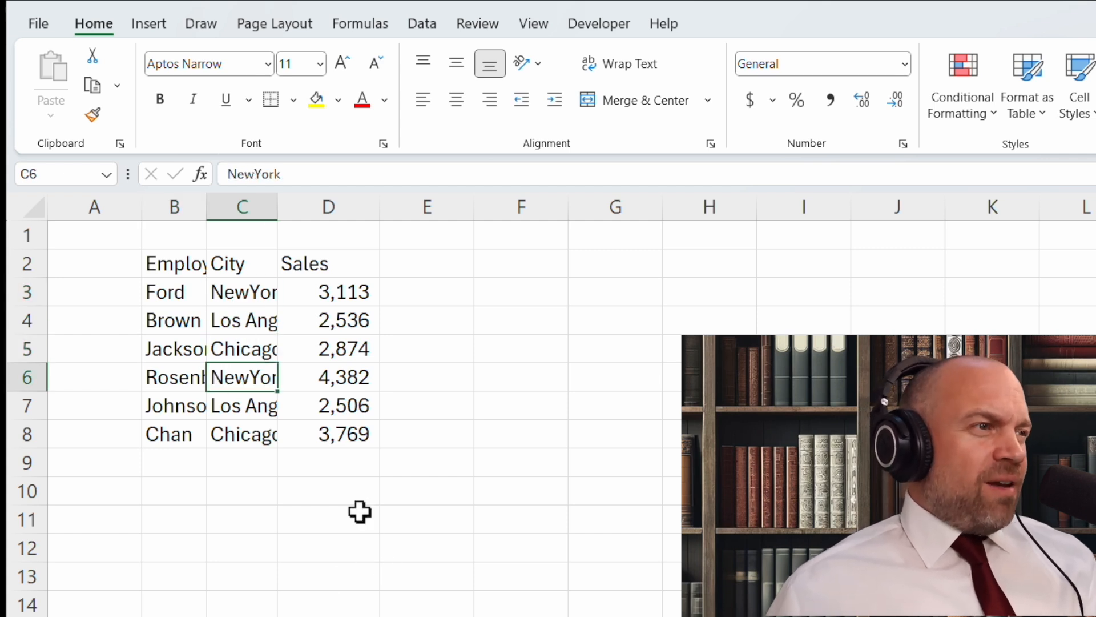
{"action": "mouse_move", "coordinate": [645, 413]}
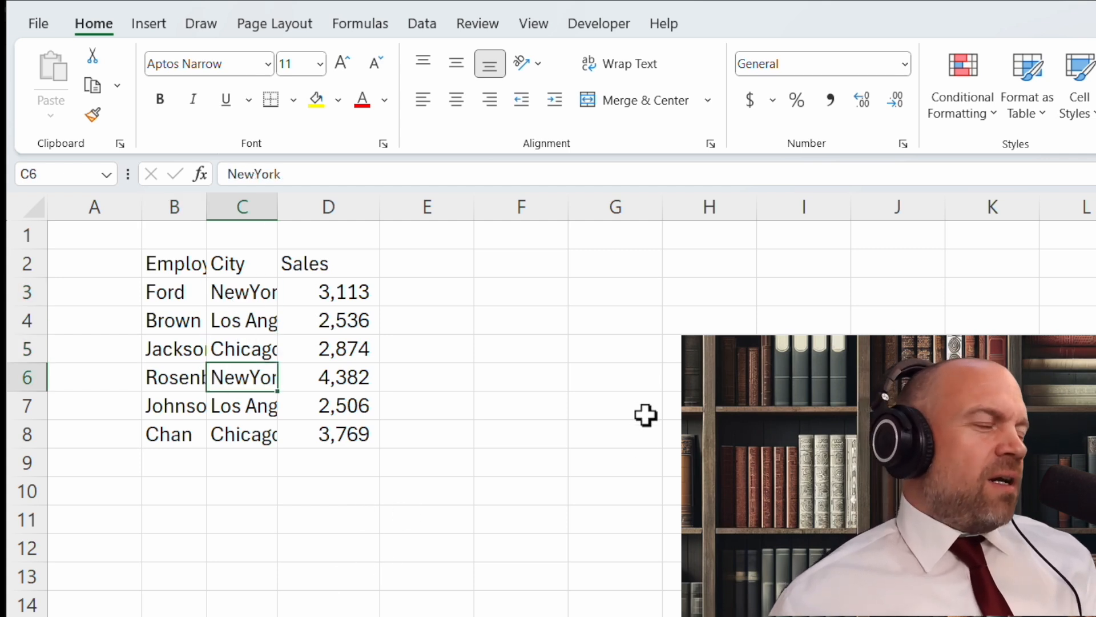
{"action": "mouse_move", "coordinate": [452, 273]}
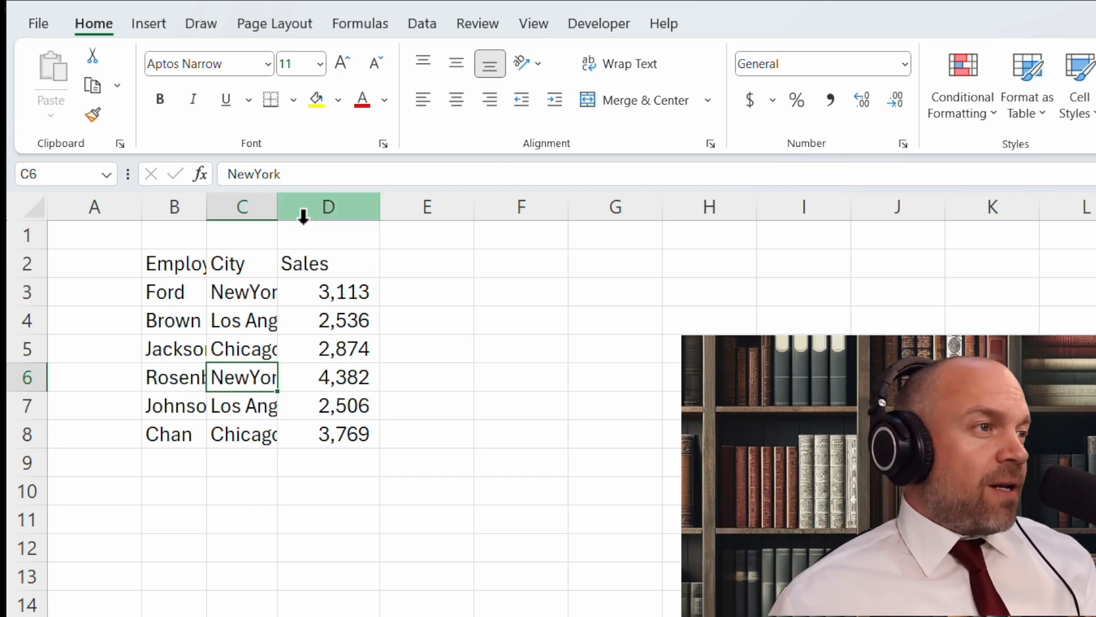
{"action": "mouse_move", "coordinate": [279, 206]}
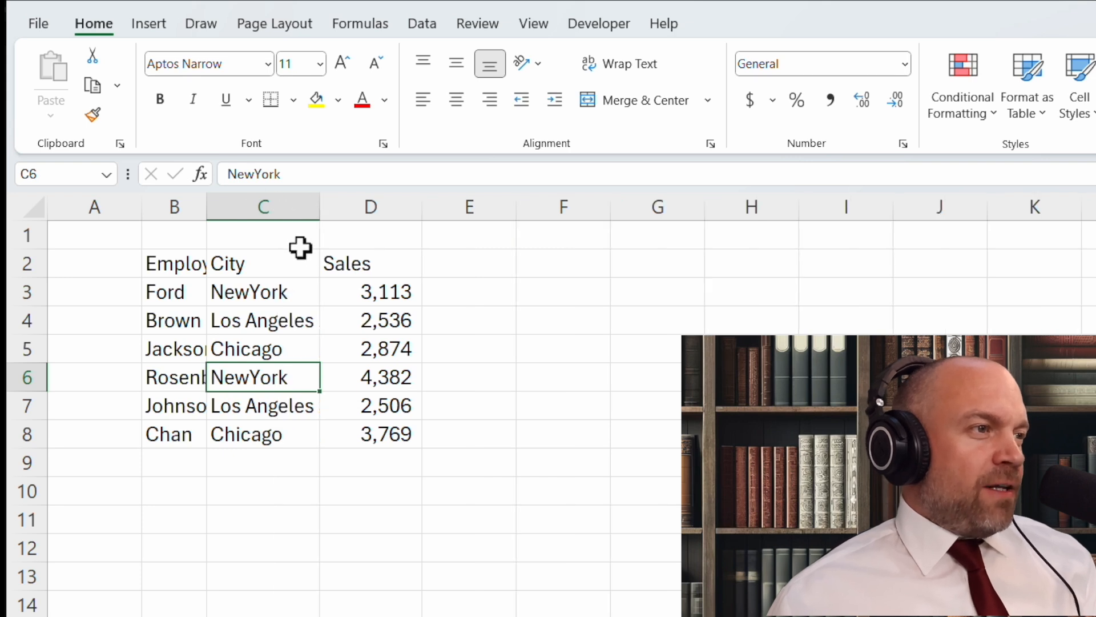
{"action": "left_click", "coordinate": [263, 206]}
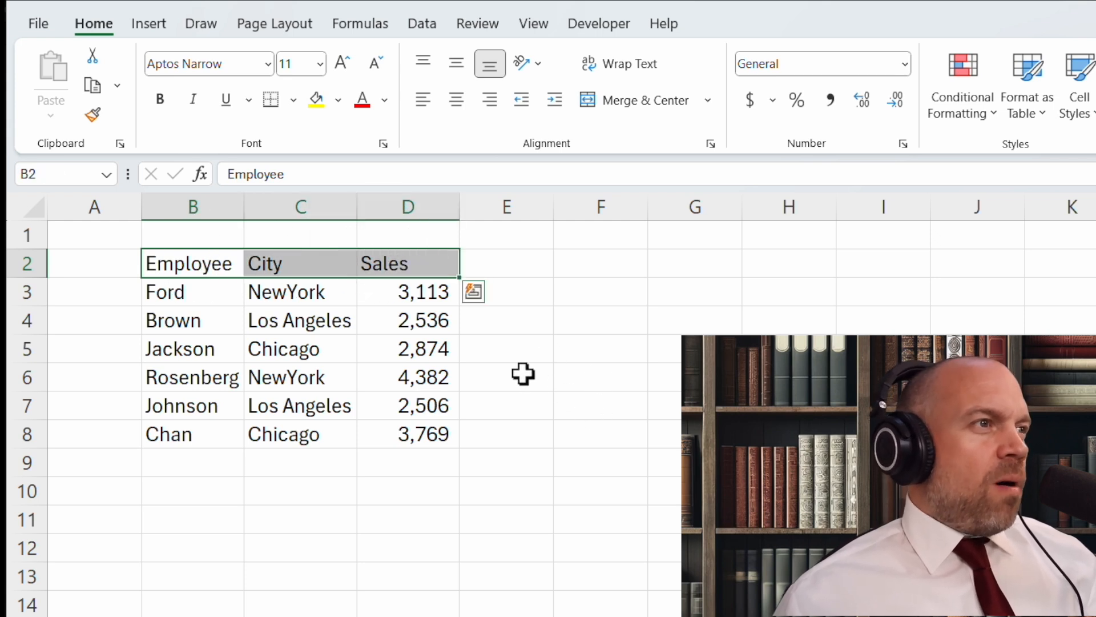
Step: Bold the Employee, City, Sales header cells B2:D2
{"action": "left_click", "coordinate": [159, 99]}
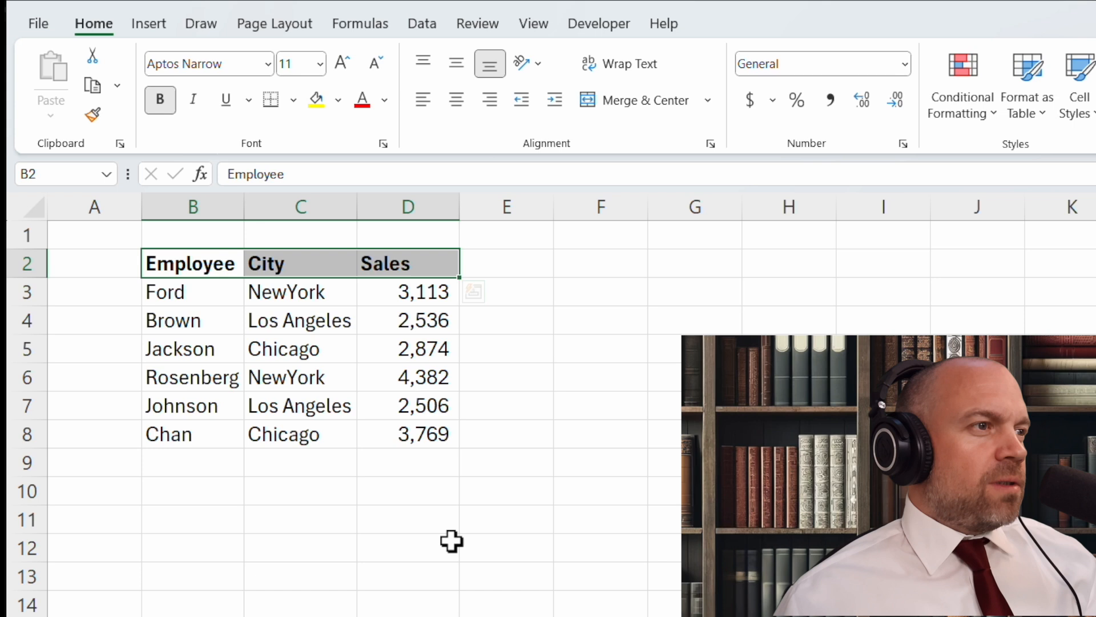
{"action": "left_click", "coordinate": [342, 99]}
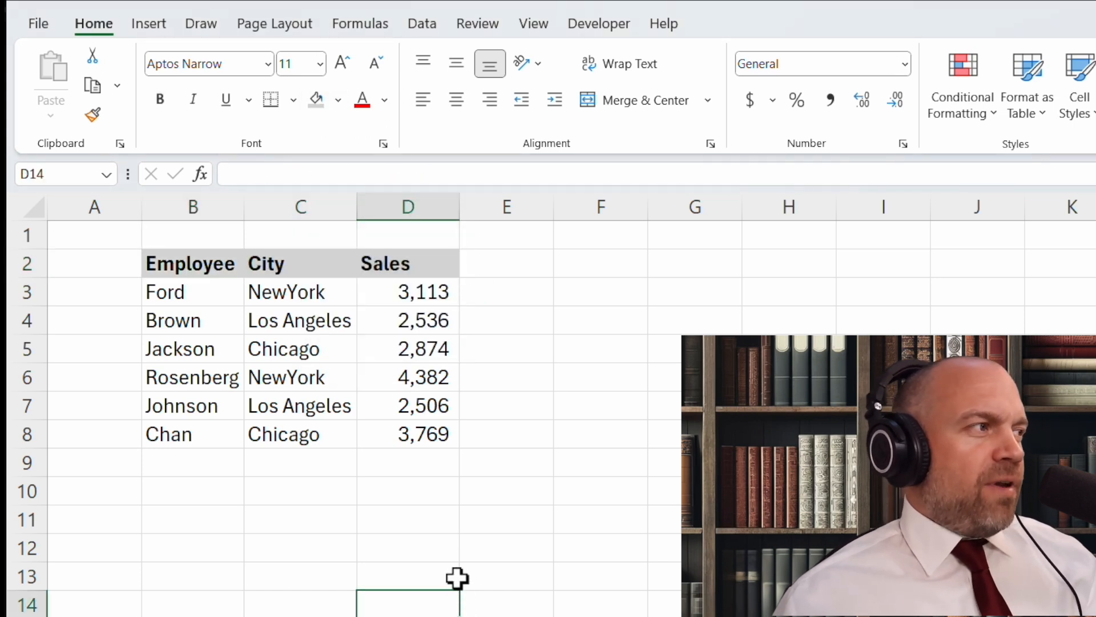
{"action": "mouse_move", "coordinate": [370, 156]}
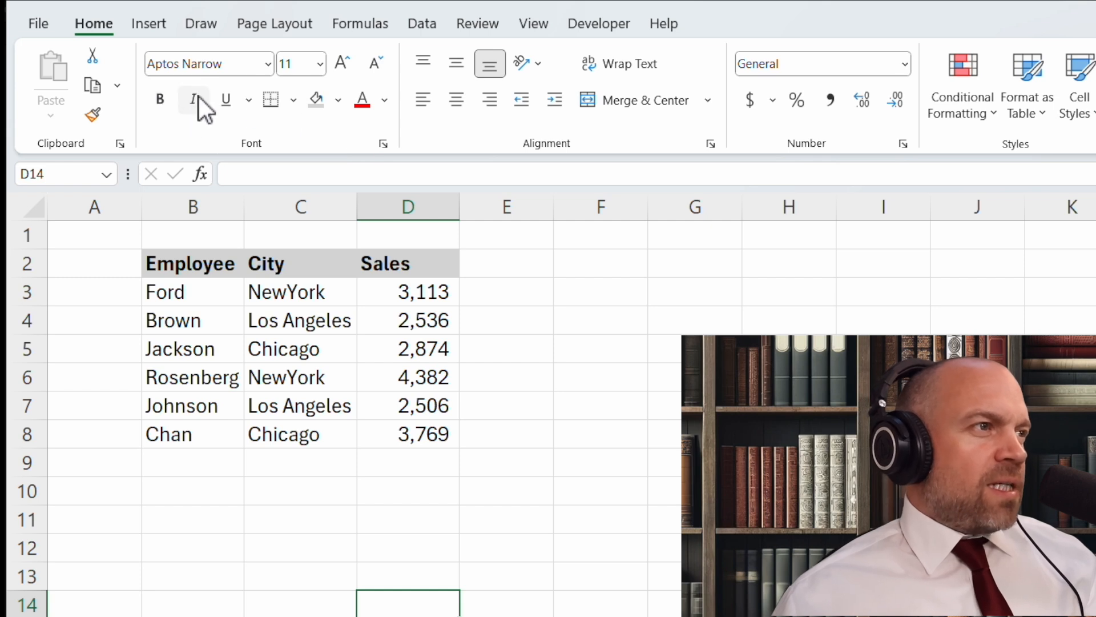
{"action": "mouse_move", "coordinate": [318, 133]}
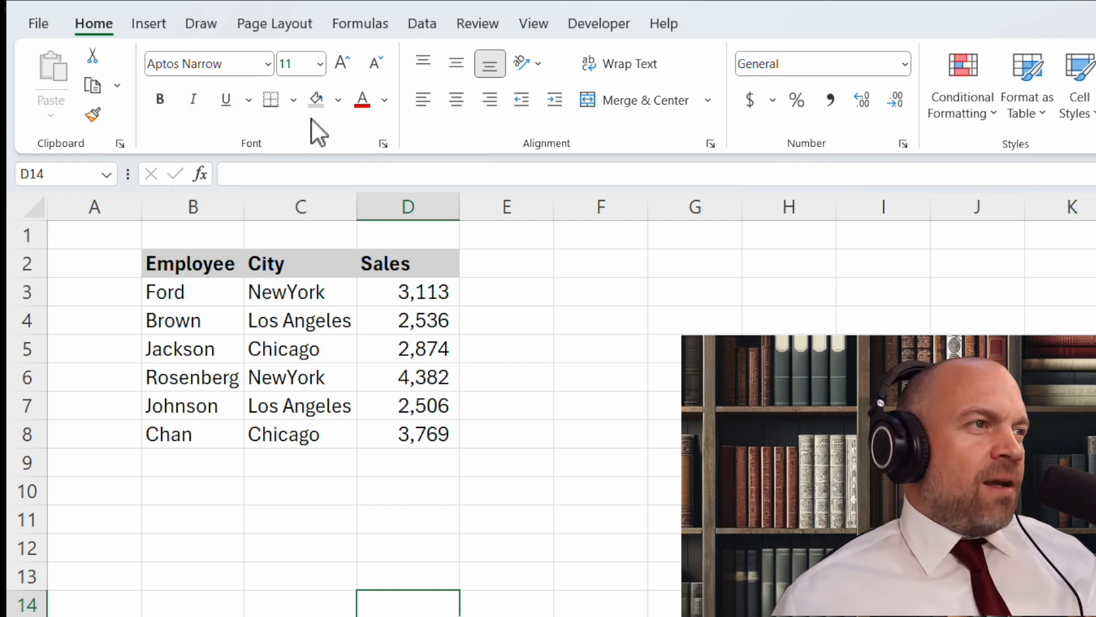
{"action": "left_click", "coordinate": [337, 100]}
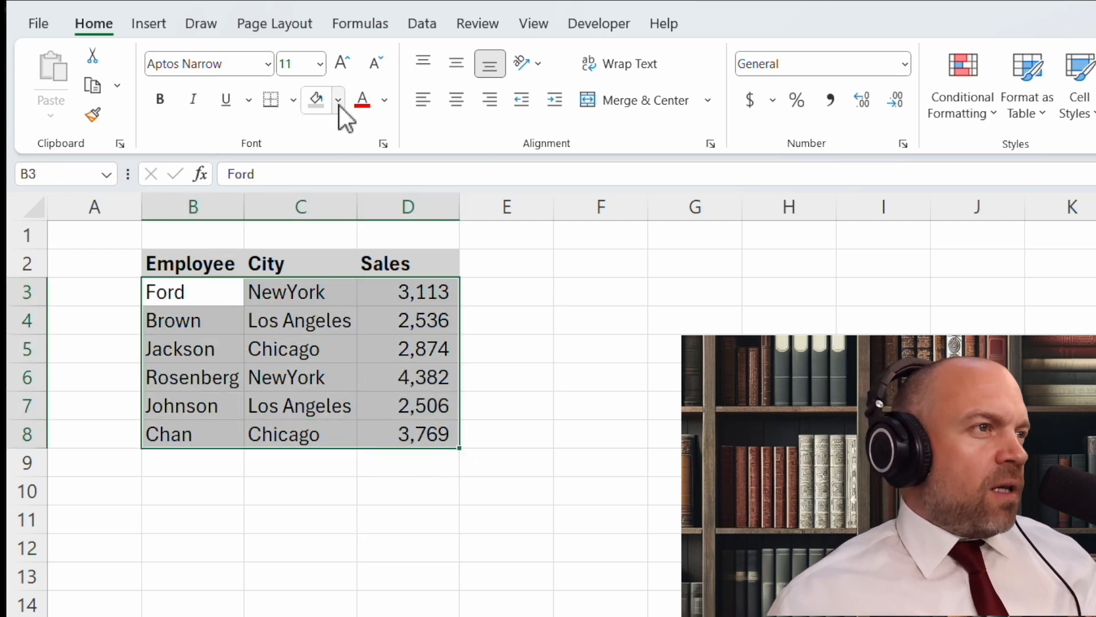
Step: Give data rows B3:D8 a light green fill and Rosenberg's row red text
{"action": "left_click", "coordinate": [336, 100]}
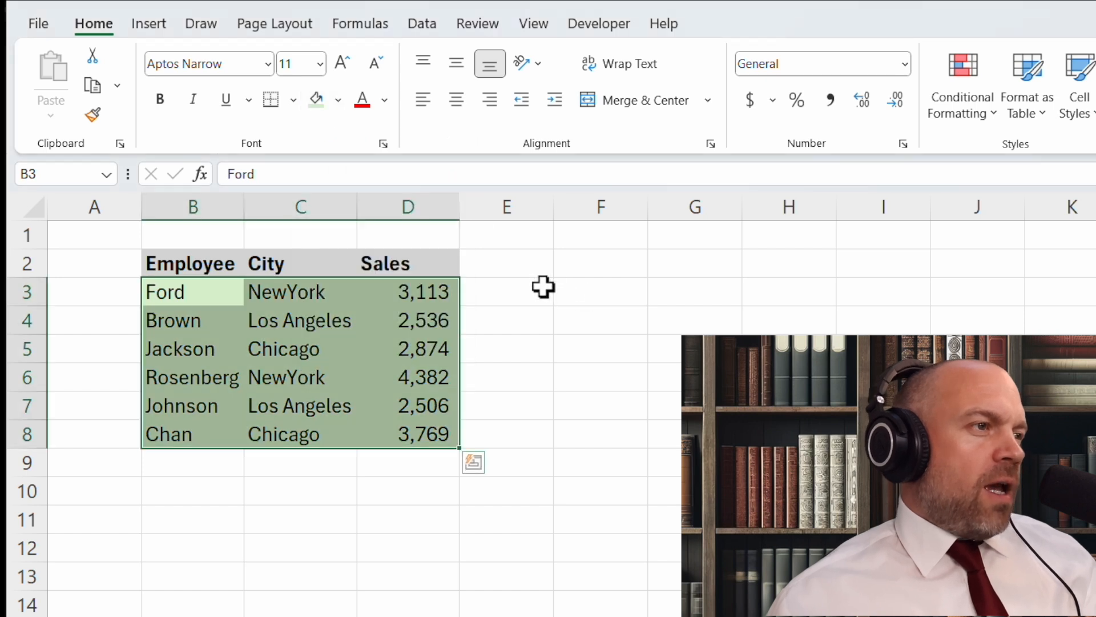
{"action": "left_click", "coordinate": [173, 320]}
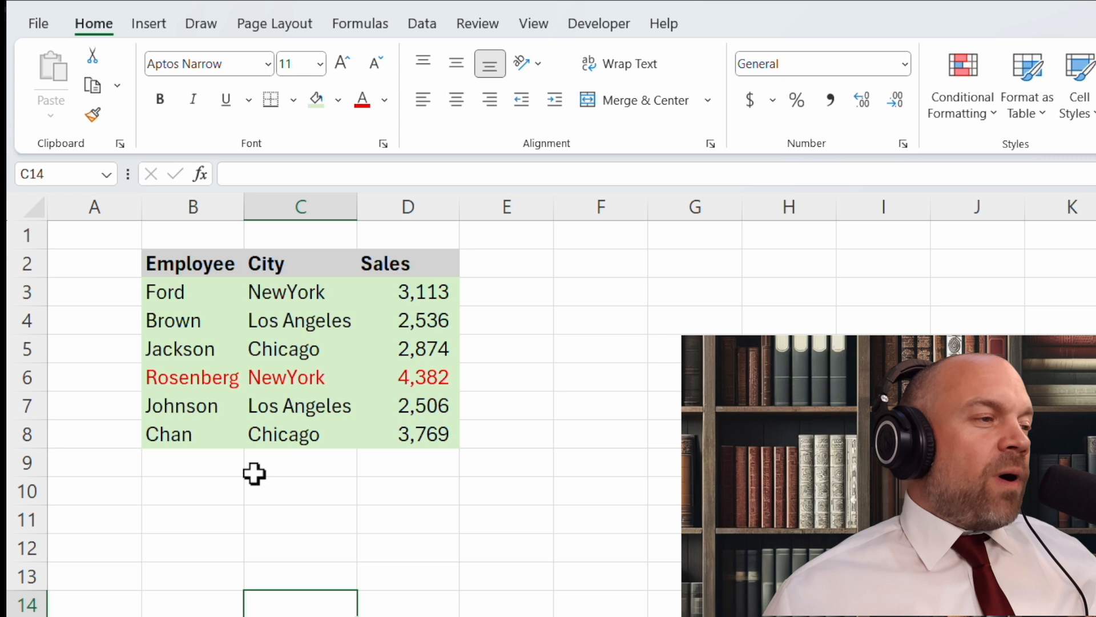
{"action": "mouse_move", "coordinate": [256, 278]}
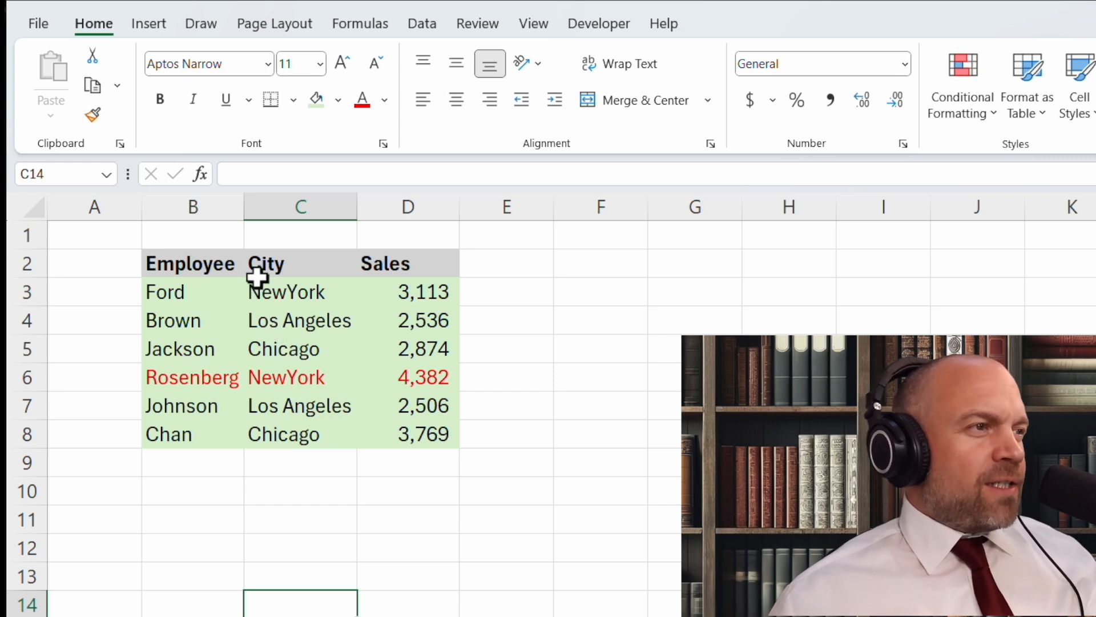
{"action": "mouse_move", "coordinate": [448, 308]}
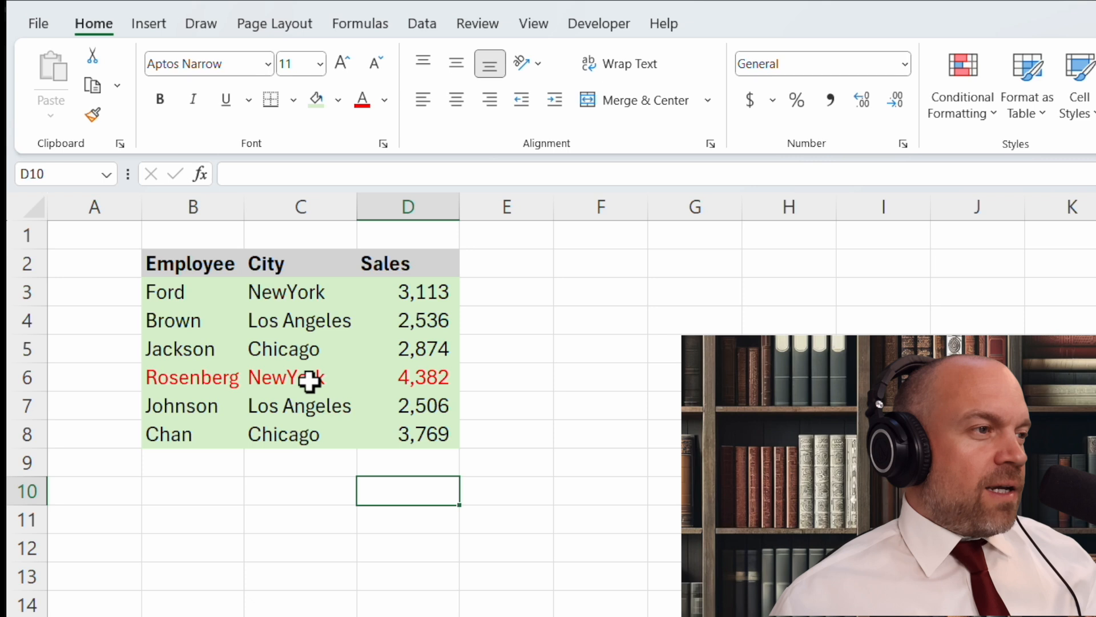
Step: Set the NewYork cell C6 font colour to Automatic in Format Cells
{"action": "right_click", "coordinate": [286, 377]}
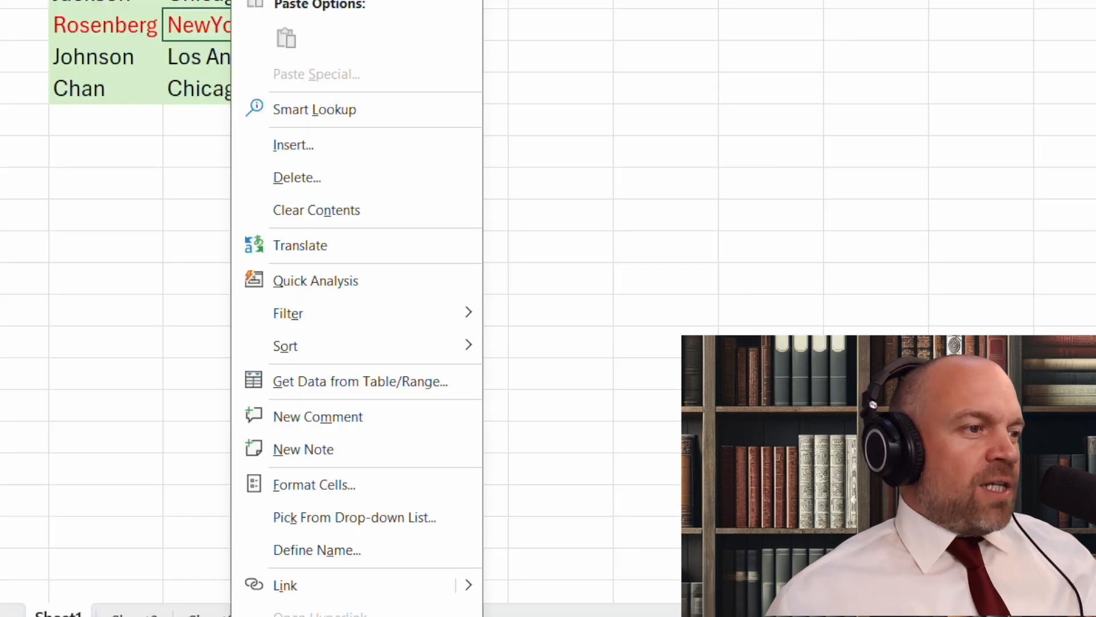
{"action": "mouse_move", "coordinate": [395, 500]}
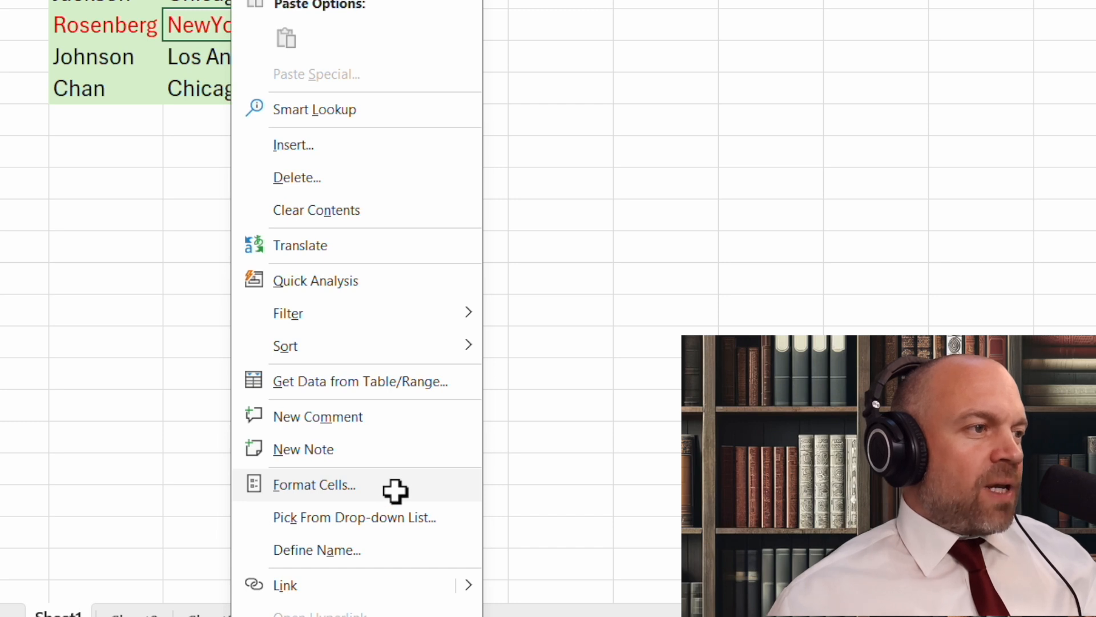
{"action": "left_click", "coordinate": [314, 484]}
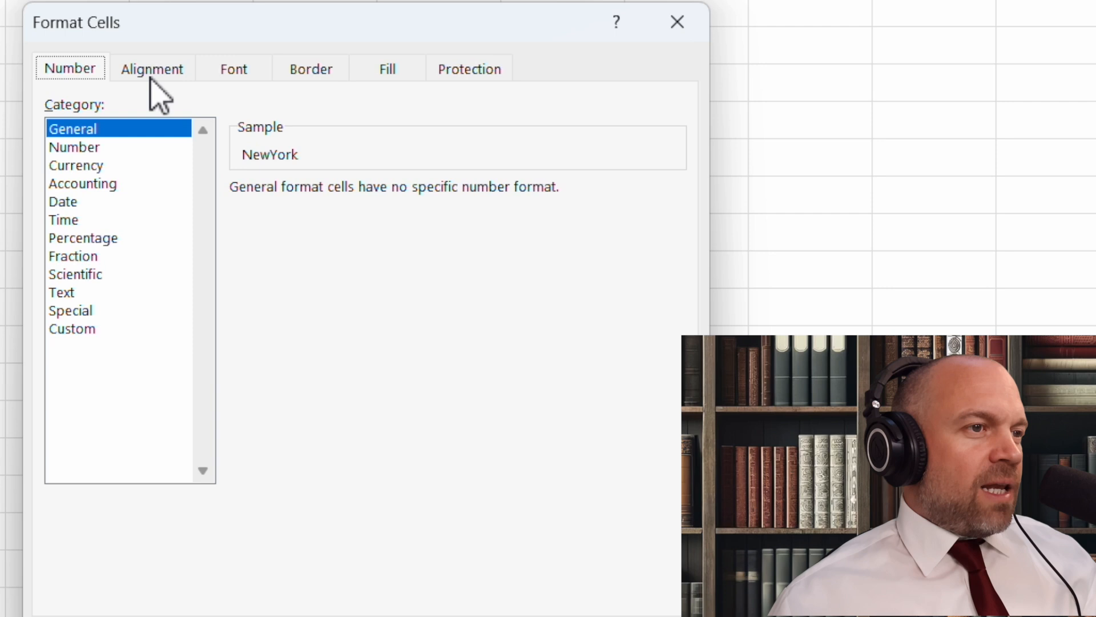
{"action": "mouse_move", "coordinate": [381, 105]}
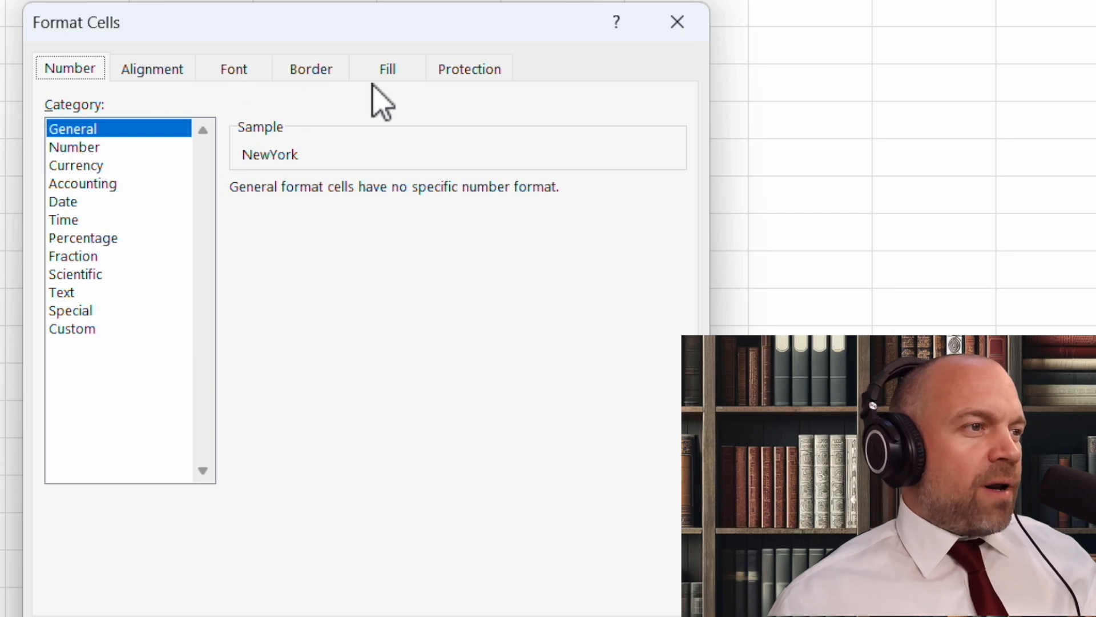
{"action": "left_click", "coordinate": [234, 69]}
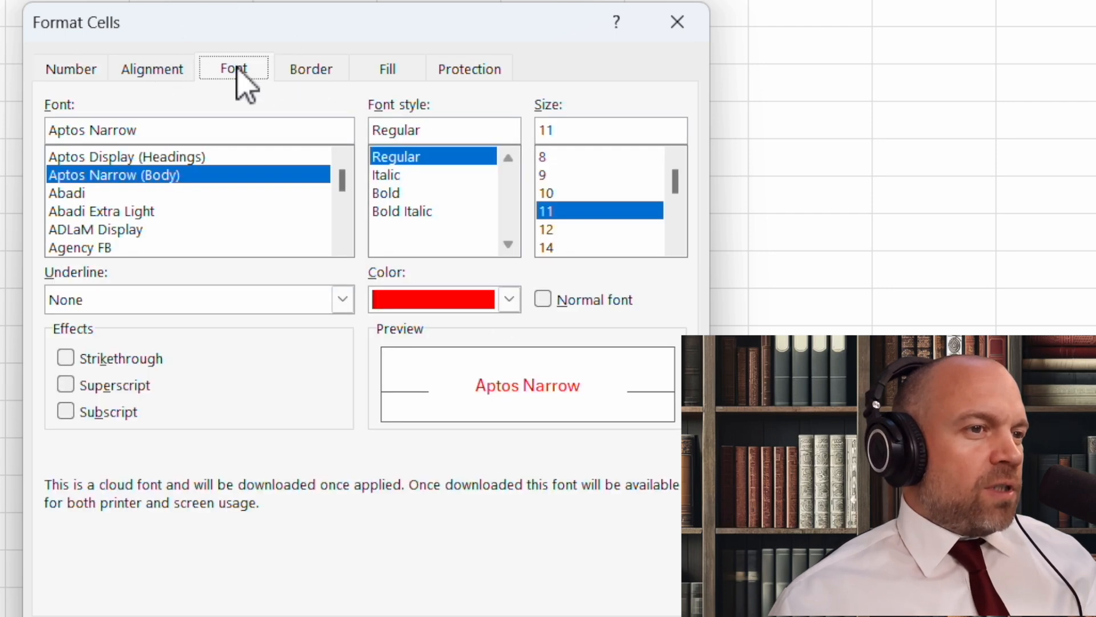
{"action": "left_click", "coordinate": [508, 299]}
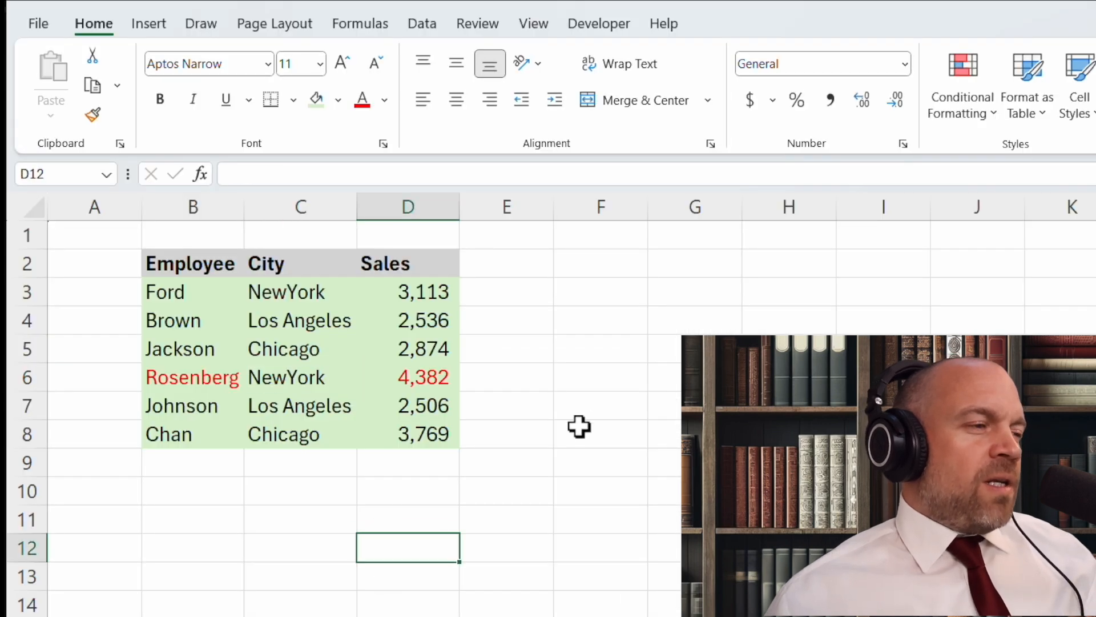
{"action": "mouse_move", "coordinate": [427, 380]}
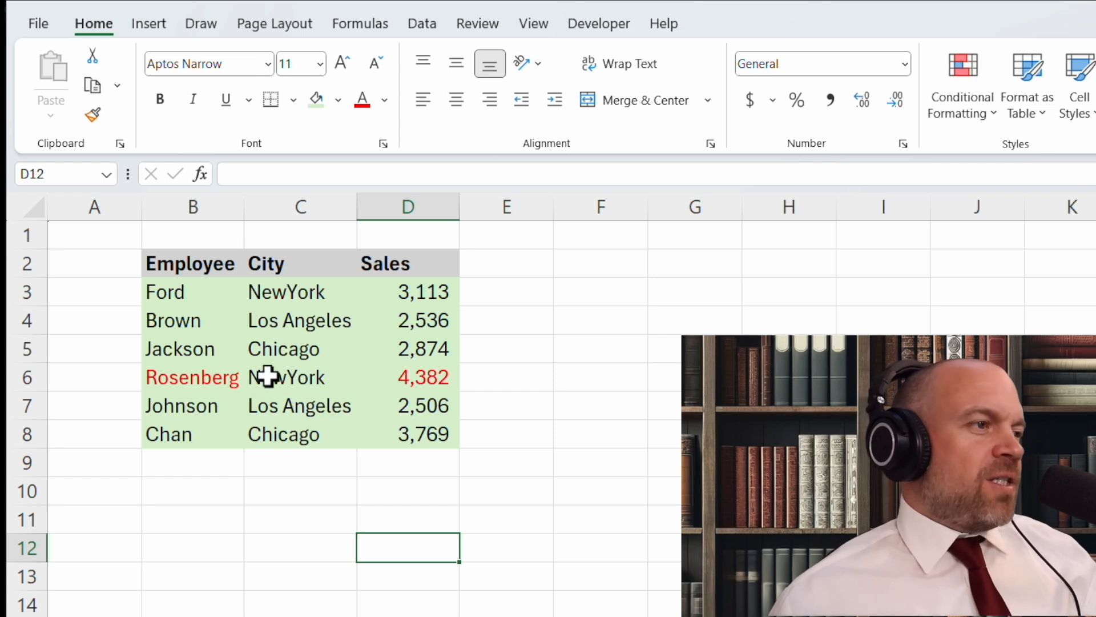
Step: Format-paint Rosenberg's red text from B6 onto the NewYork cell C6
{"action": "left_click", "coordinate": [192, 376]}
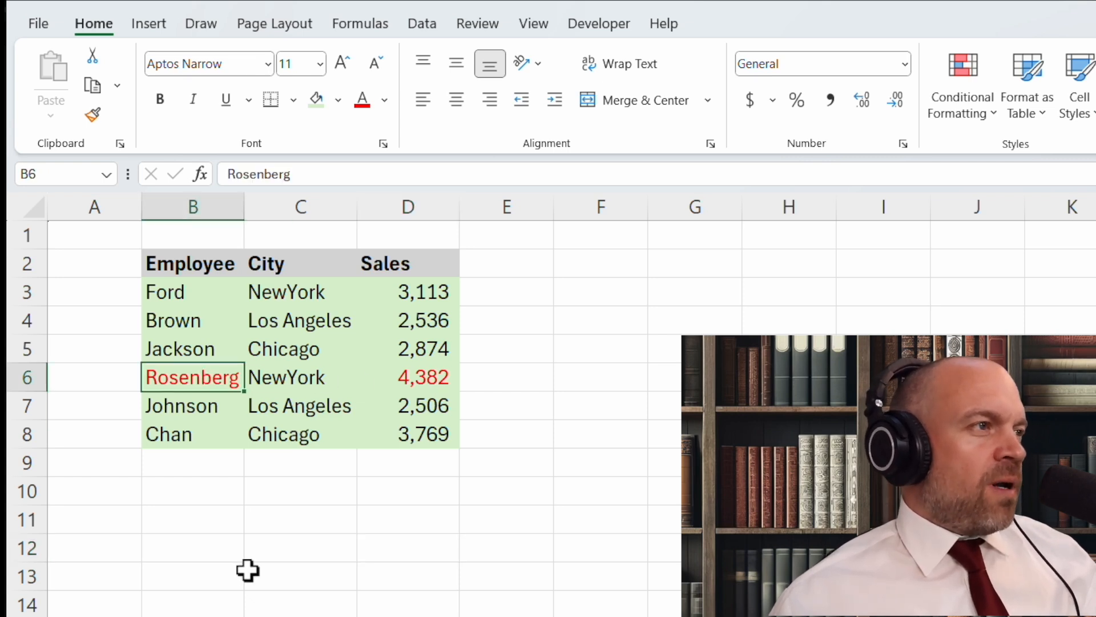
{"action": "mouse_move", "coordinate": [384, 280]}
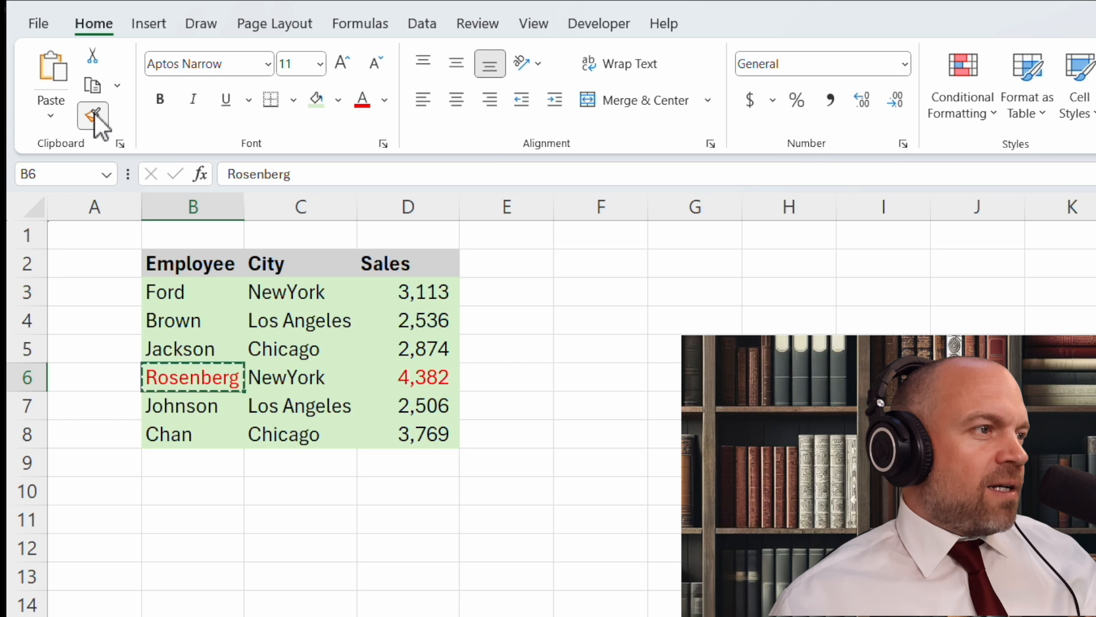
{"action": "left_click", "coordinate": [92, 115]}
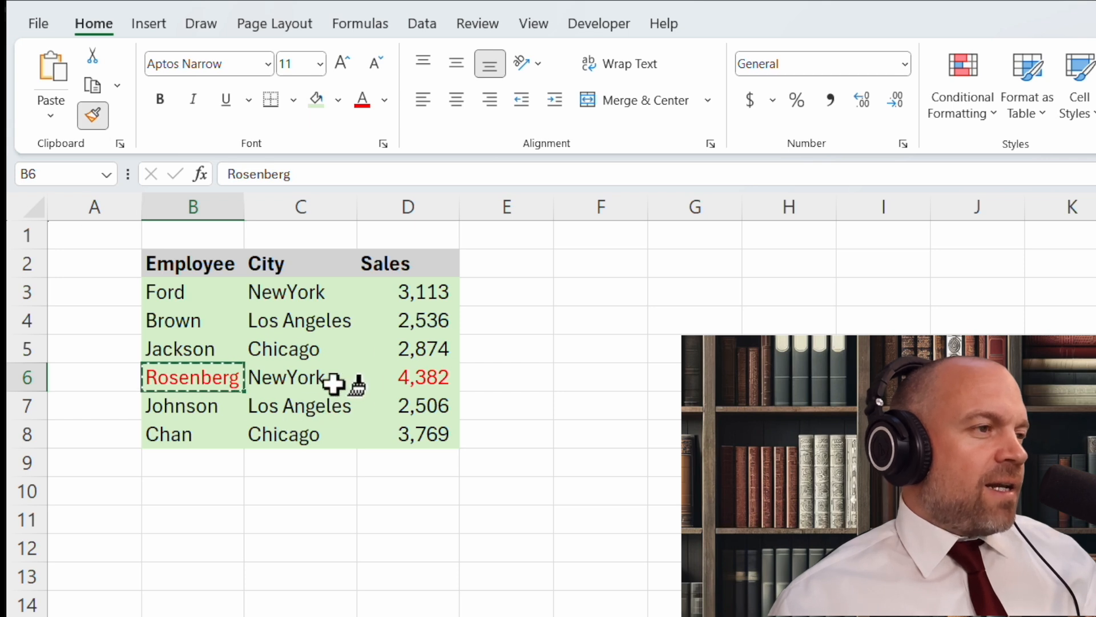
{"action": "left_click", "coordinate": [300, 603]}
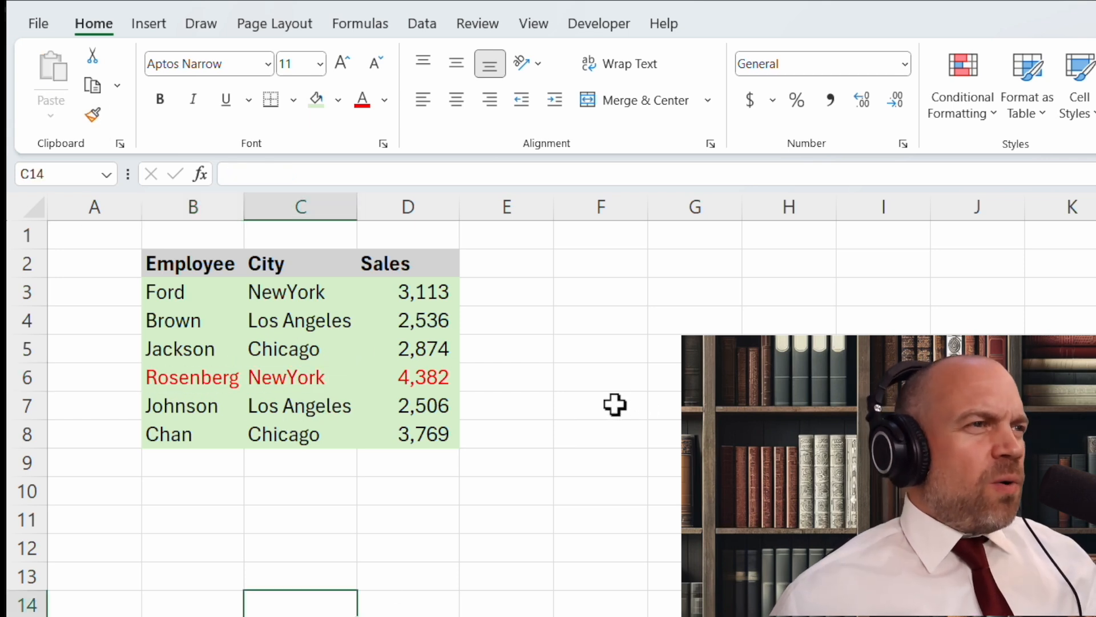
{"action": "mouse_move", "coordinate": [501, 320]}
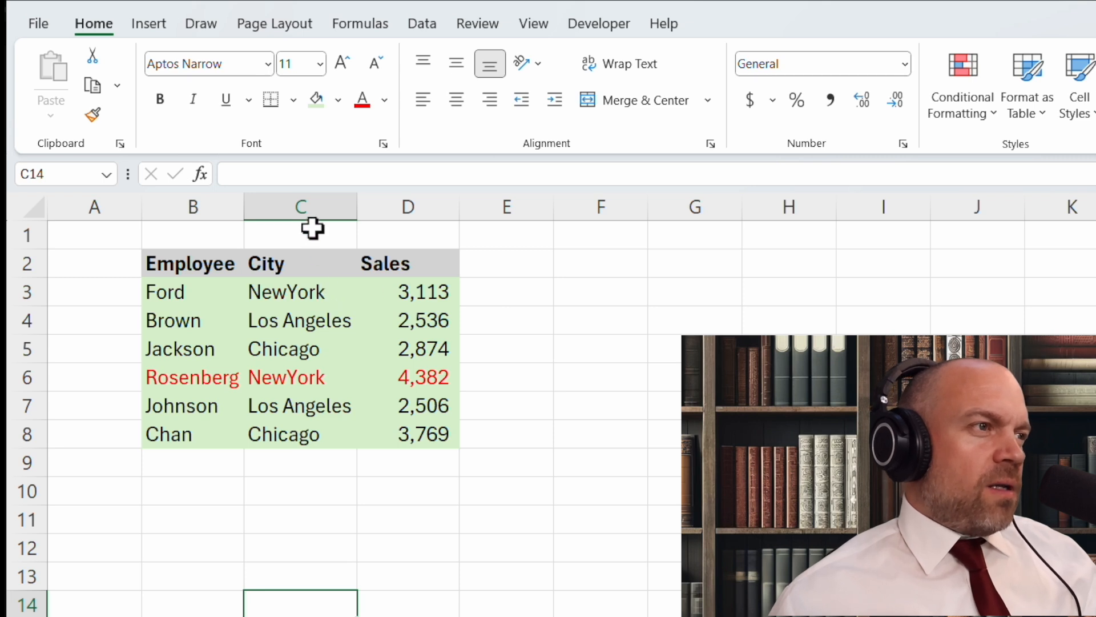
Step: Center-align column C, the City column
{"action": "left_click", "coordinate": [300, 206]}
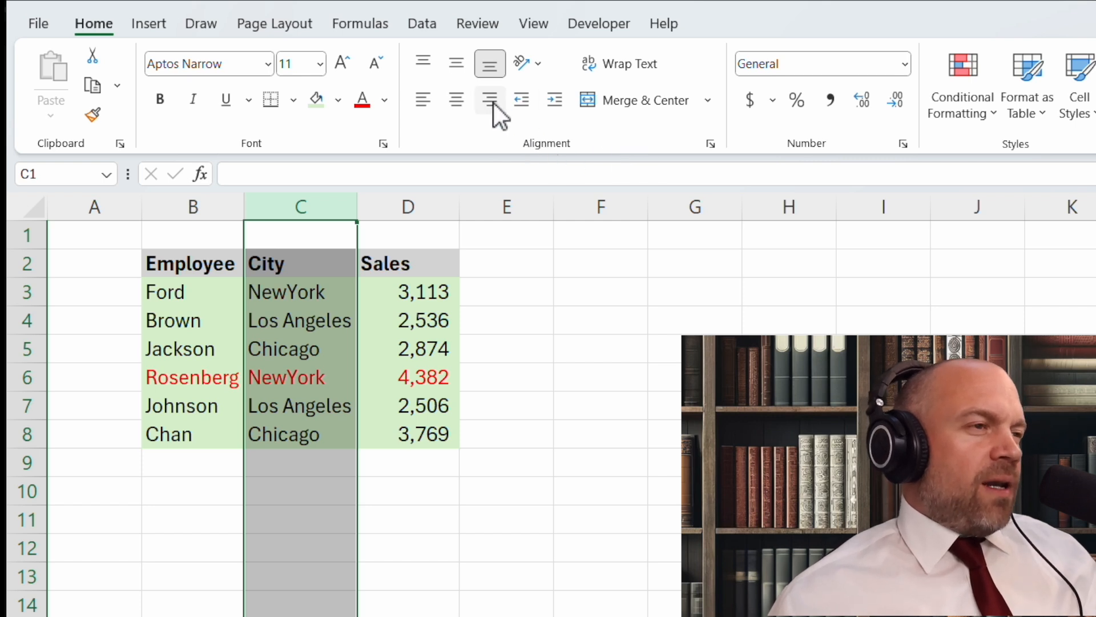
{"action": "mouse_move", "coordinate": [455, 100]}
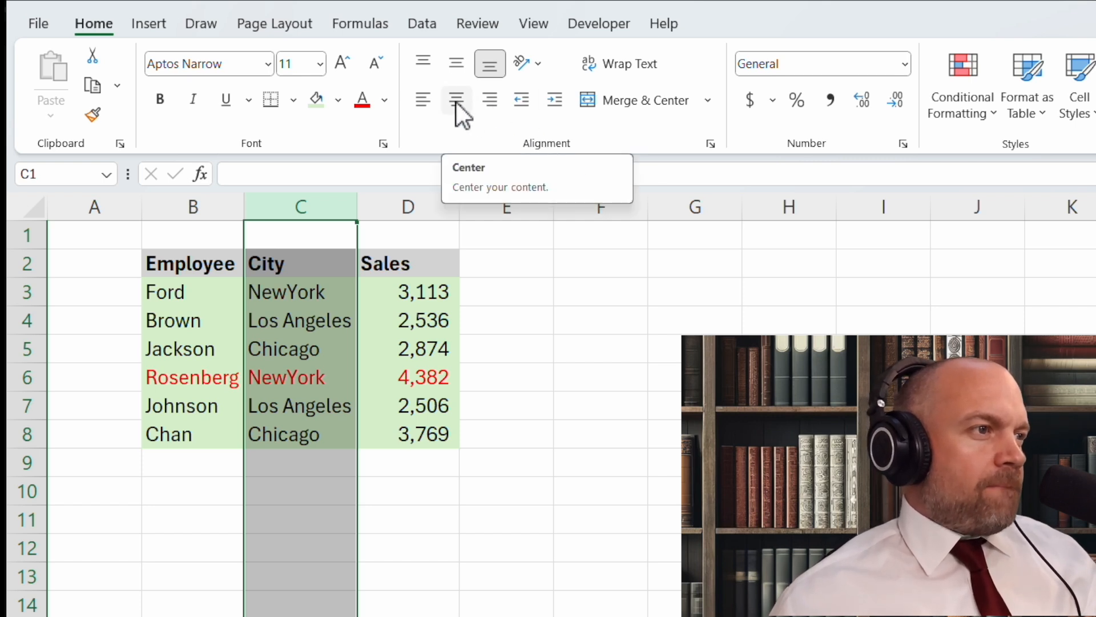
{"action": "left_click", "coordinate": [456, 100]}
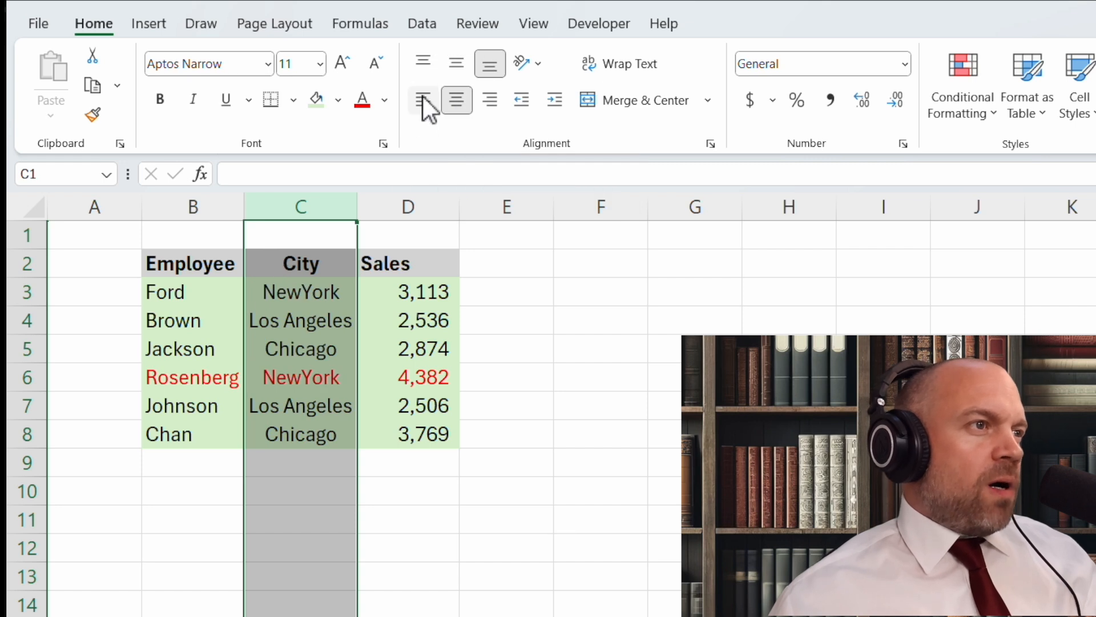
{"action": "left_click", "coordinate": [422, 100]}
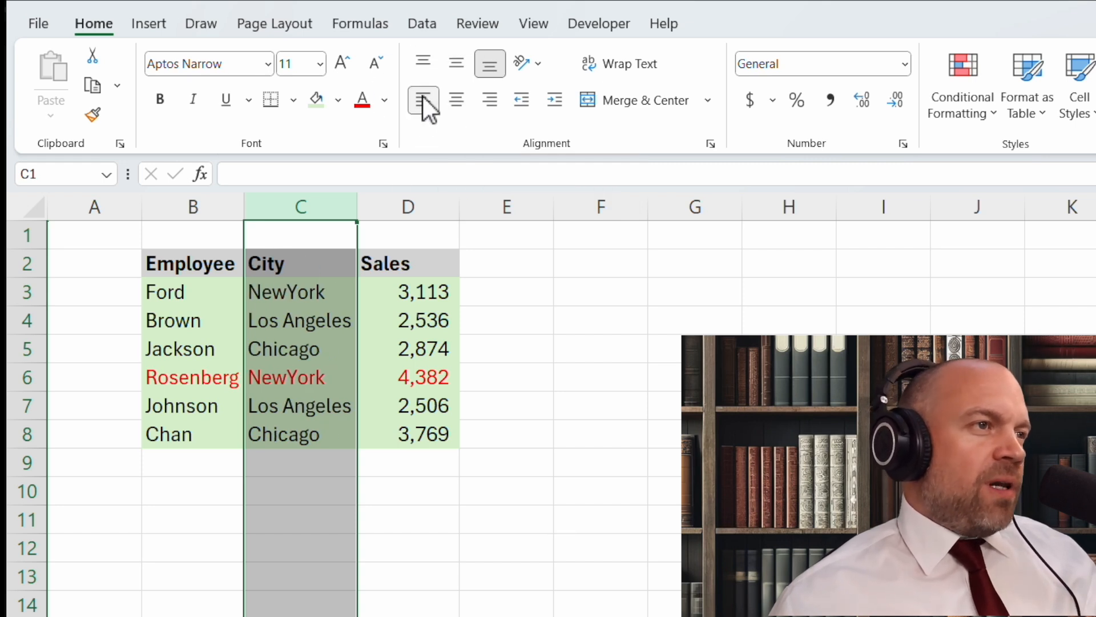
{"action": "left_click", "coordinate": [490, 99]}
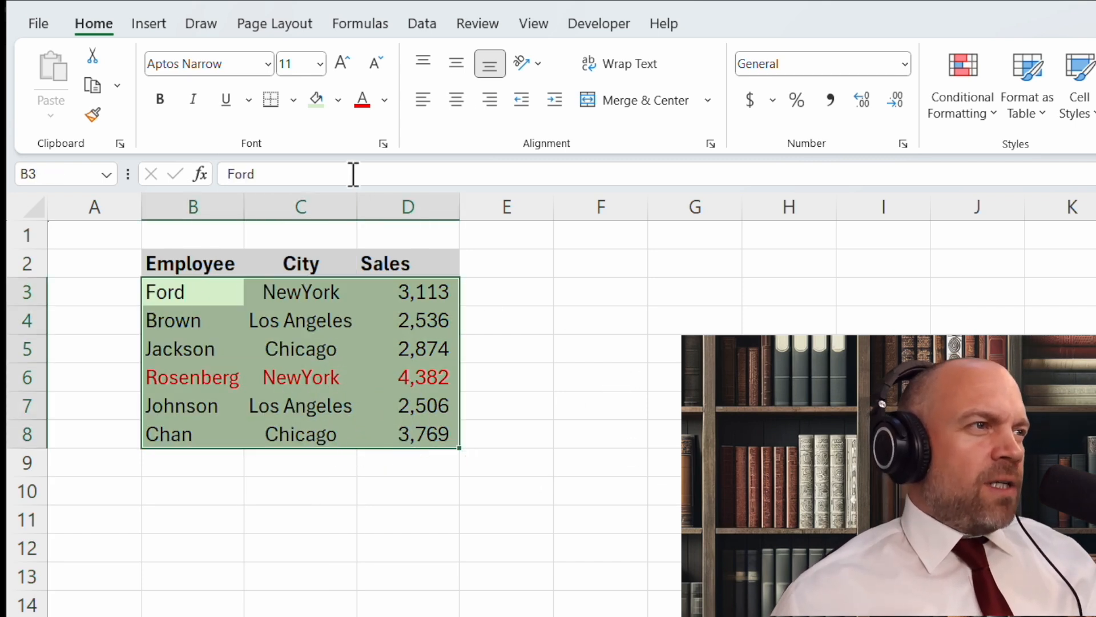
{"action": "mouse_move", "coordinate": [271, 100]}
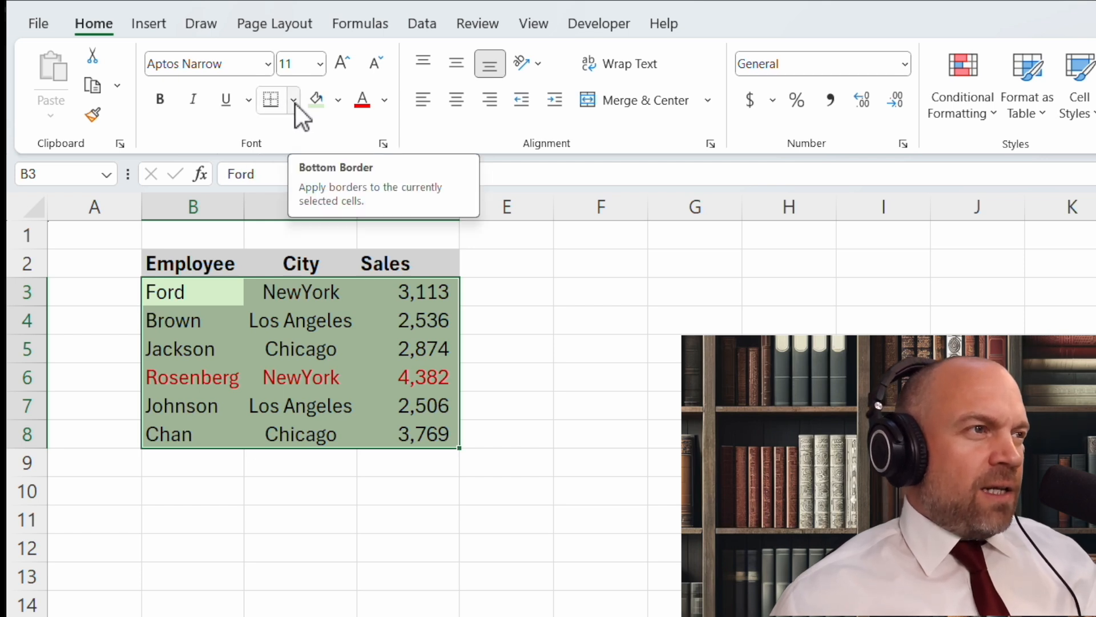
Step: Apply All Borders to every cell of the B2:D8 sales table
{"action": "left_click", "coordinate": [293, 100]}
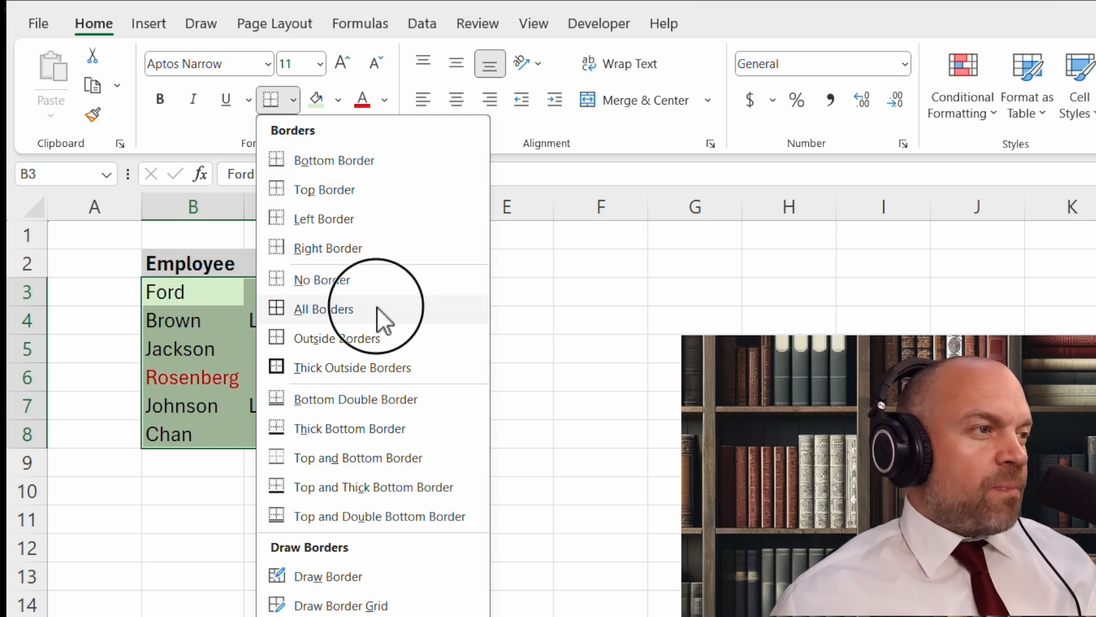
{"action": "left_click", "coordinate": [323, 309]}
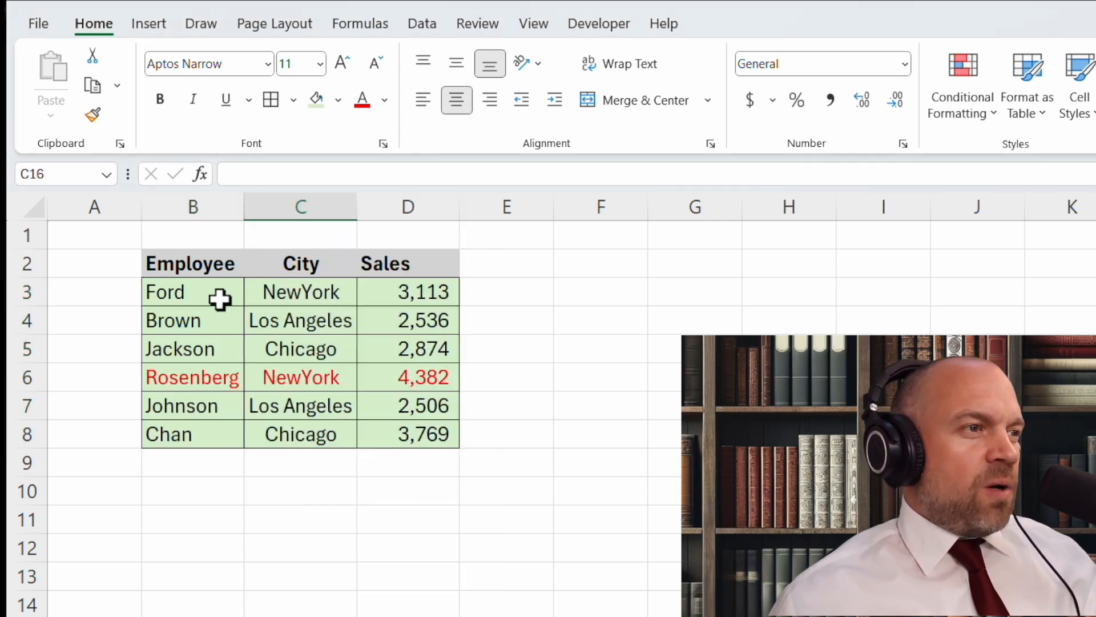
{"action": "mouse_move", "coordinate": [299, 349]}
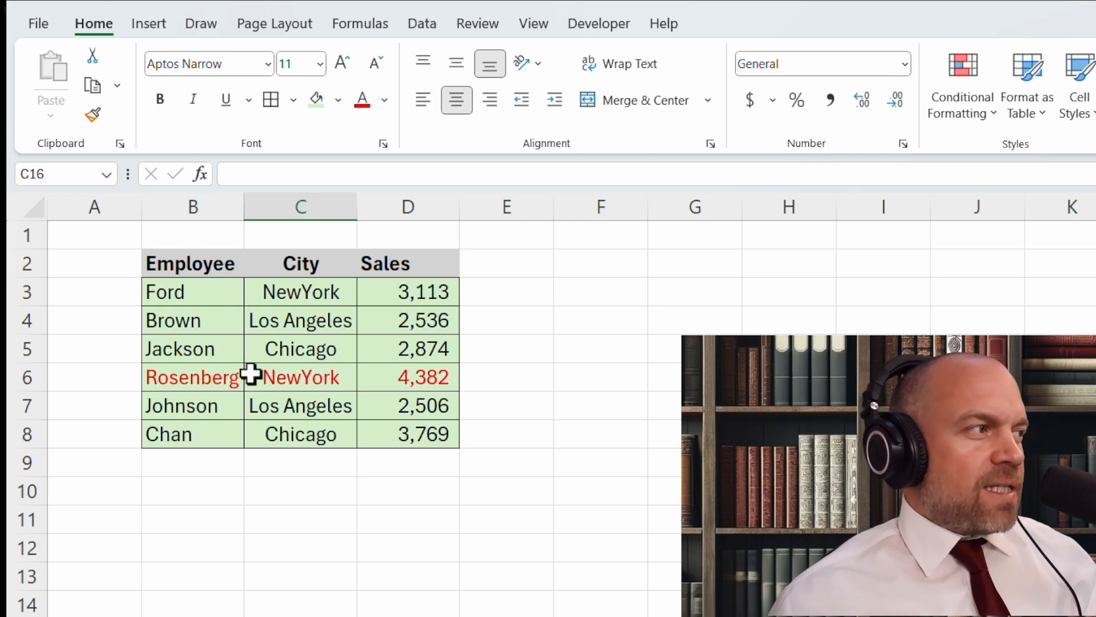
{"action": "left_click", "coordinate": [192, 264]}
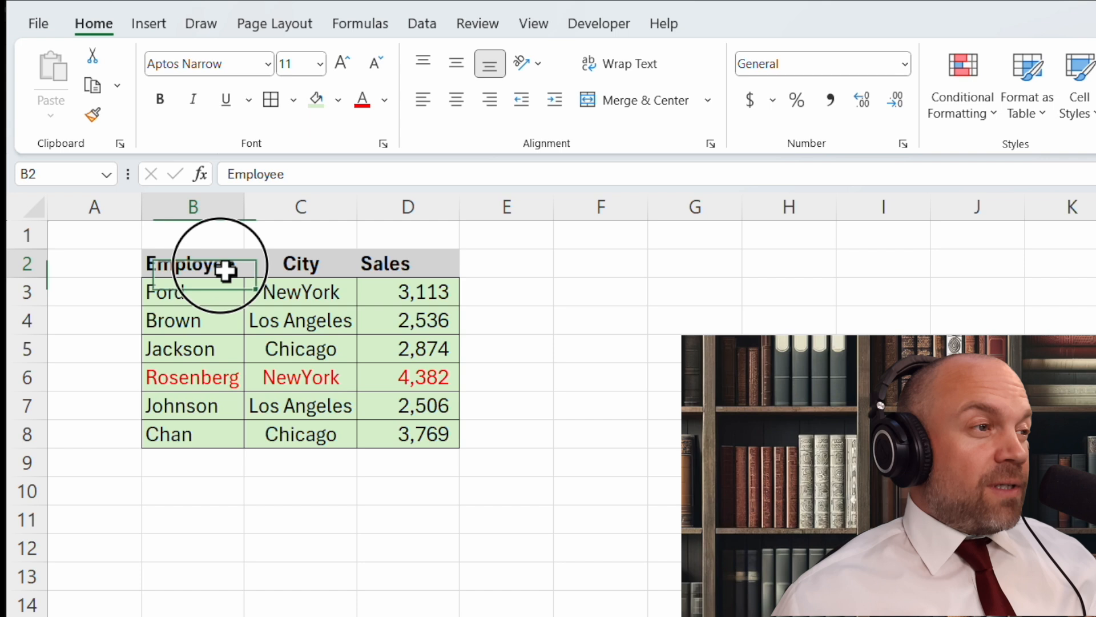
Step: Apply the Accounting dollar format to the Sales figures in D3:D8
{"action": "left_click_drag", "start_coordinate": [193, 264], "coordinate": [408, 433]}
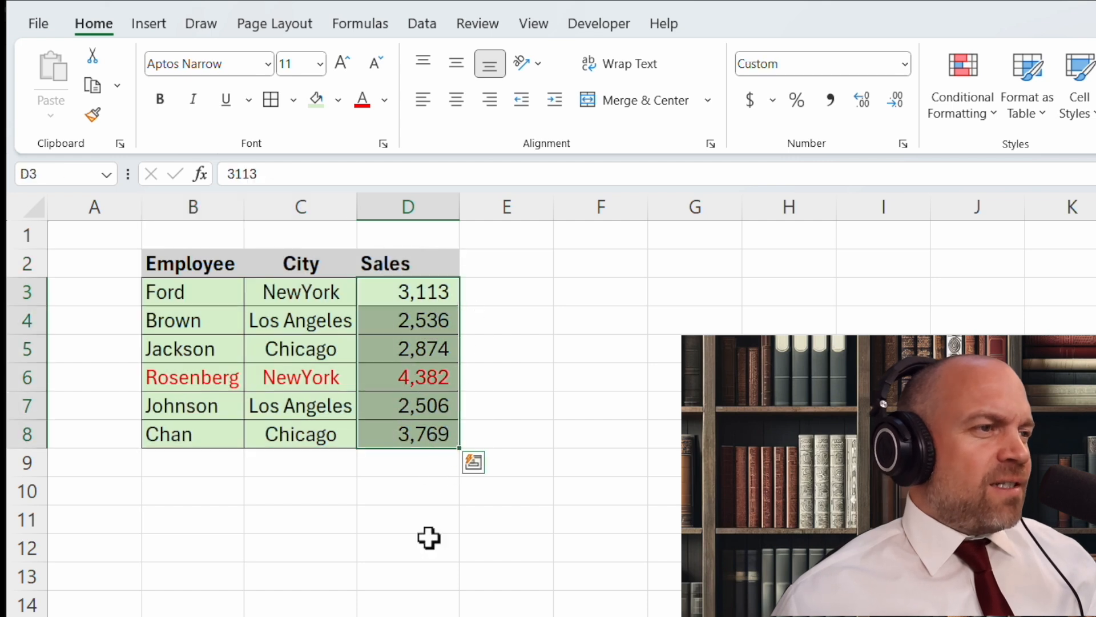
{"action": "mouse_move", "coordinate": [414, 487]}
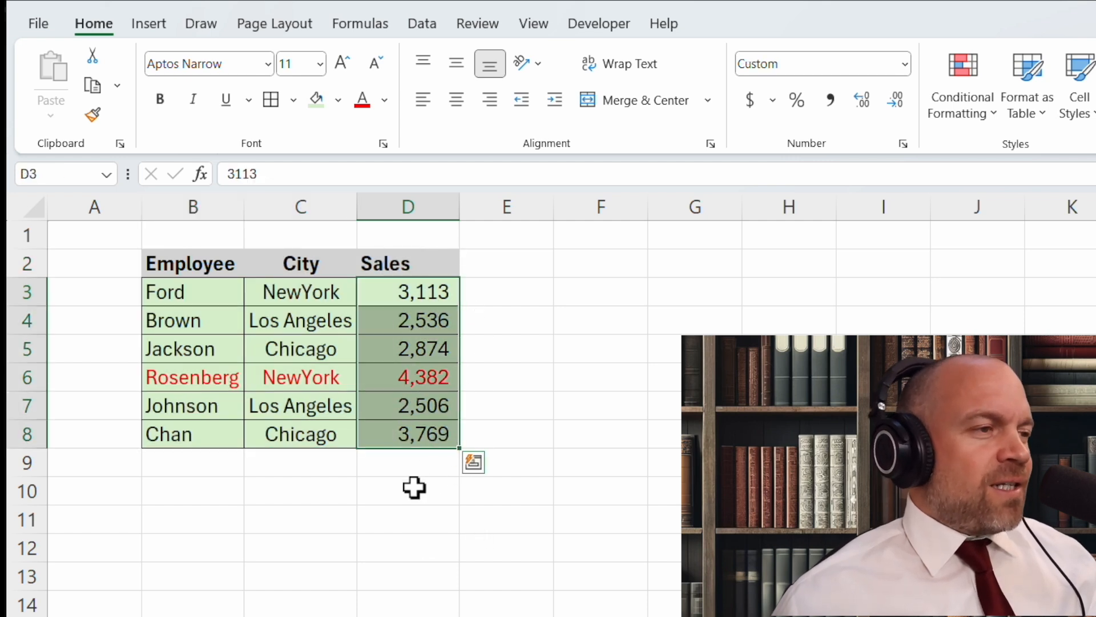
{"action": "mouse_move", "coordinate": [750, 172]}
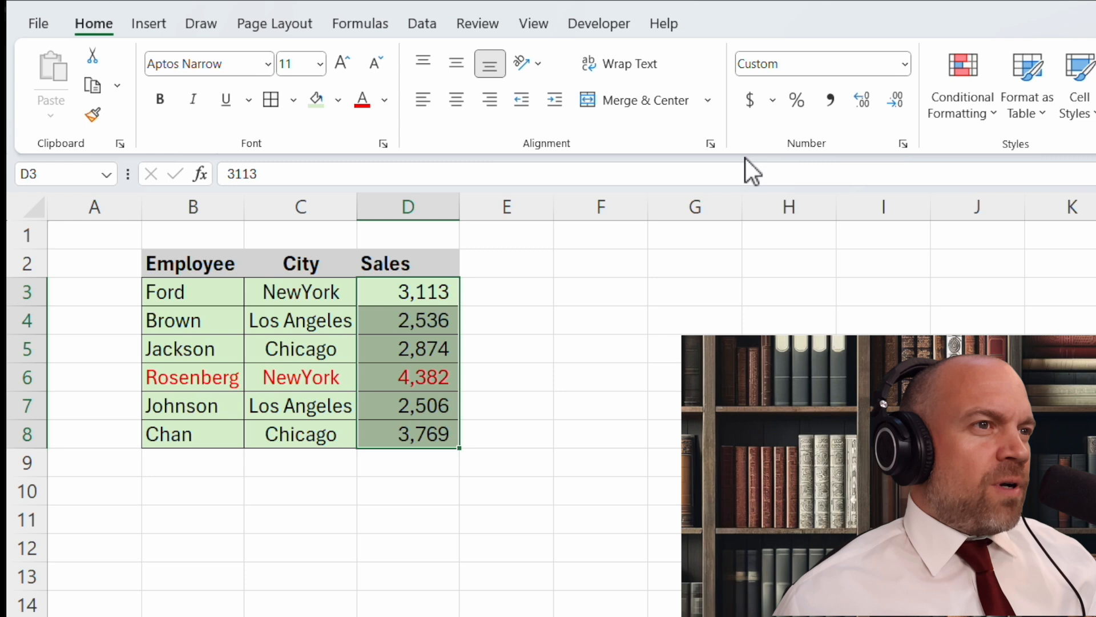
{"action": "mouse_move", "coordinate": [749, 100]}
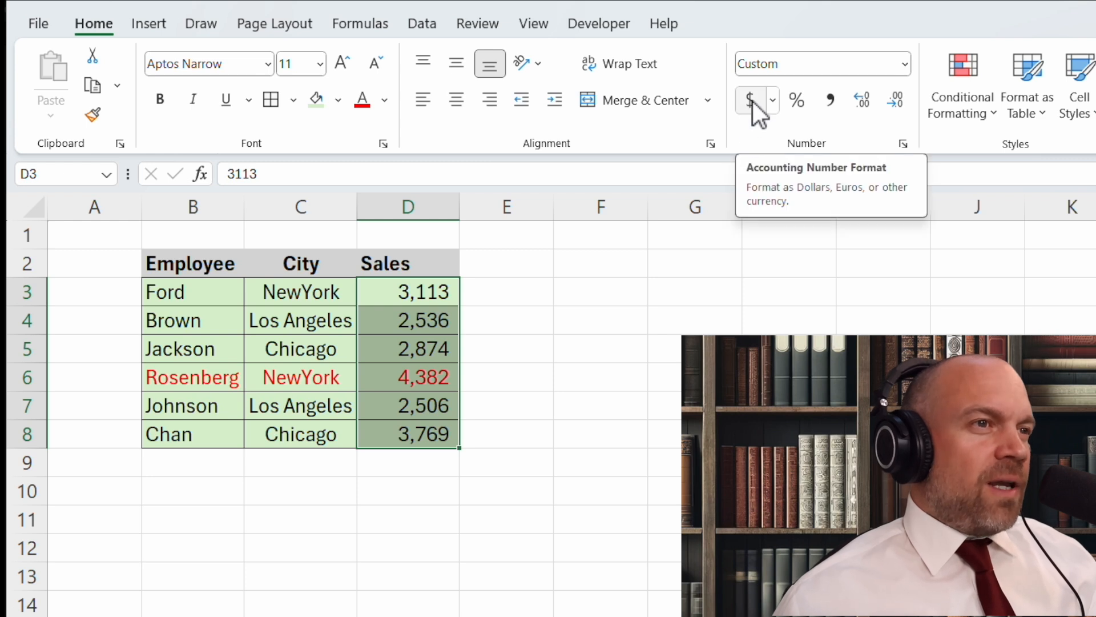
{"action": "left_click", "coordinate": [748, 99]}
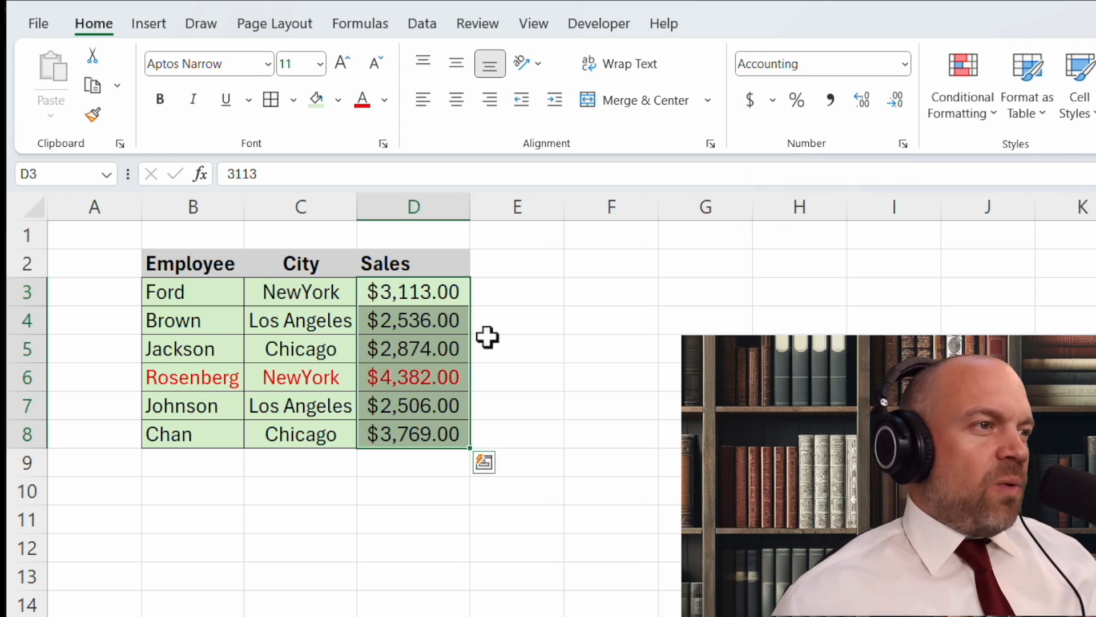
{"action": "mouse_move", "coordinate": [454, 301]}
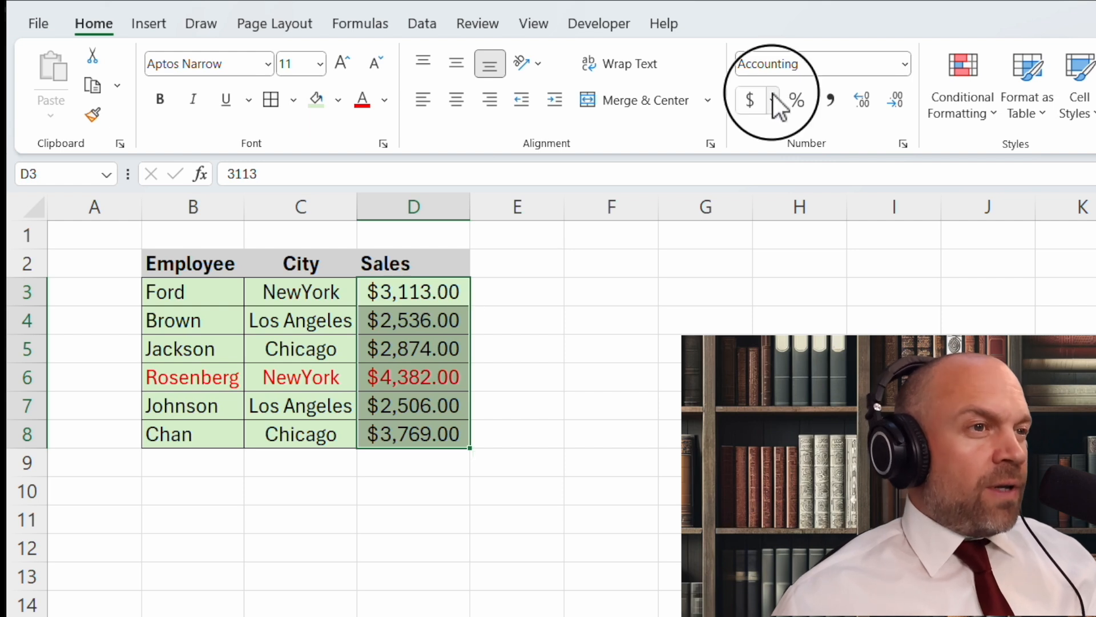
{"action": "left_click", "coordinate": [767, 100]}
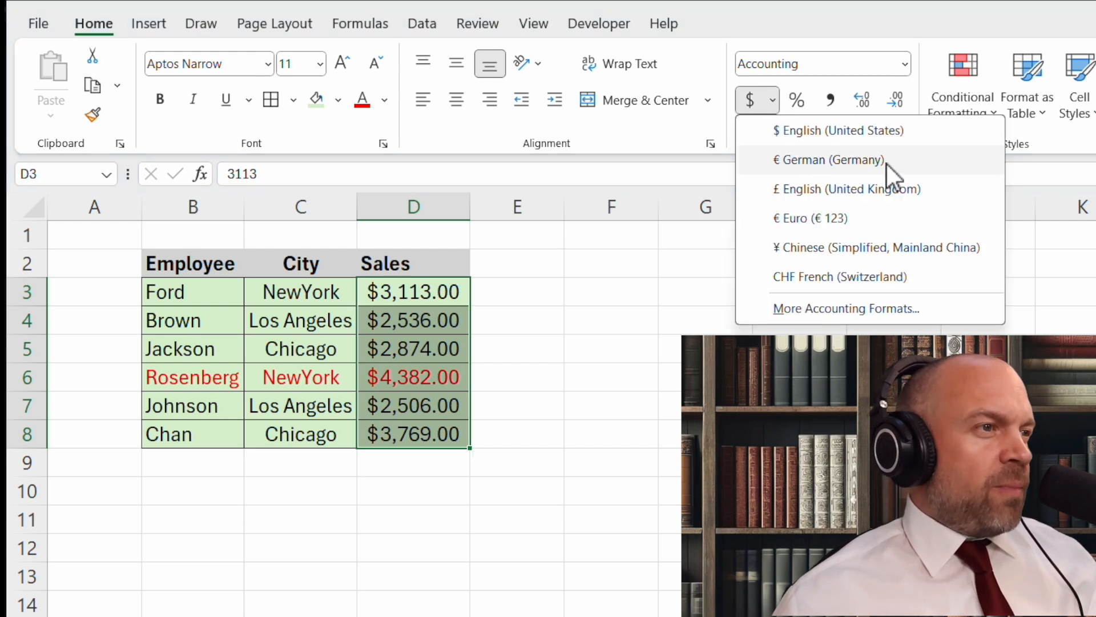
{"action": "left_click", "coordinate": [829, 160]}
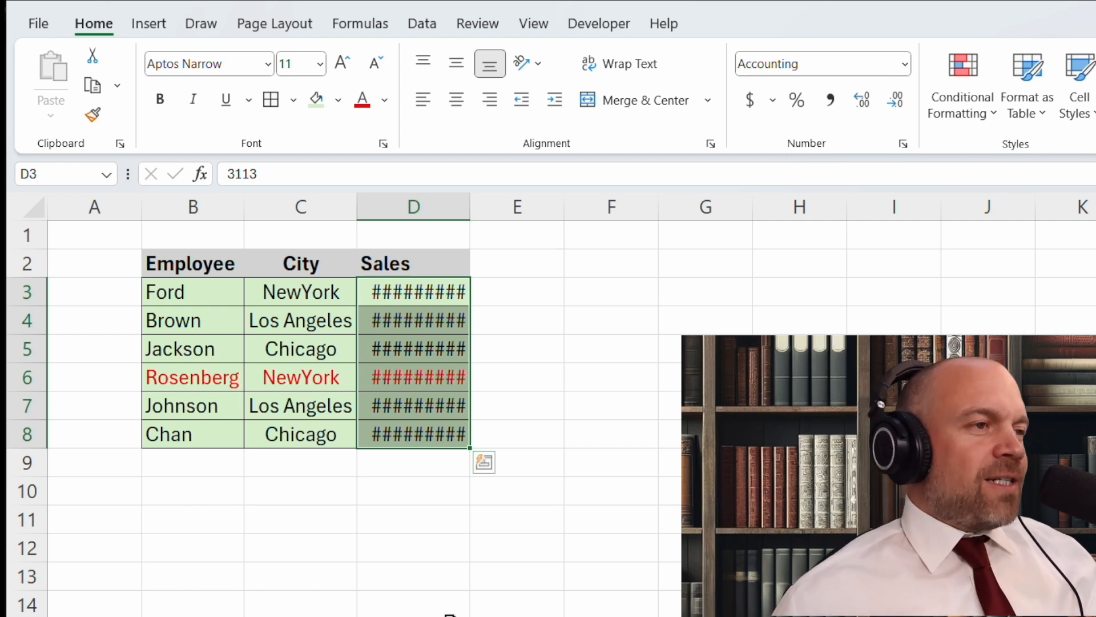
{"action": "mouse_move", "coordinate": [481, 241]}
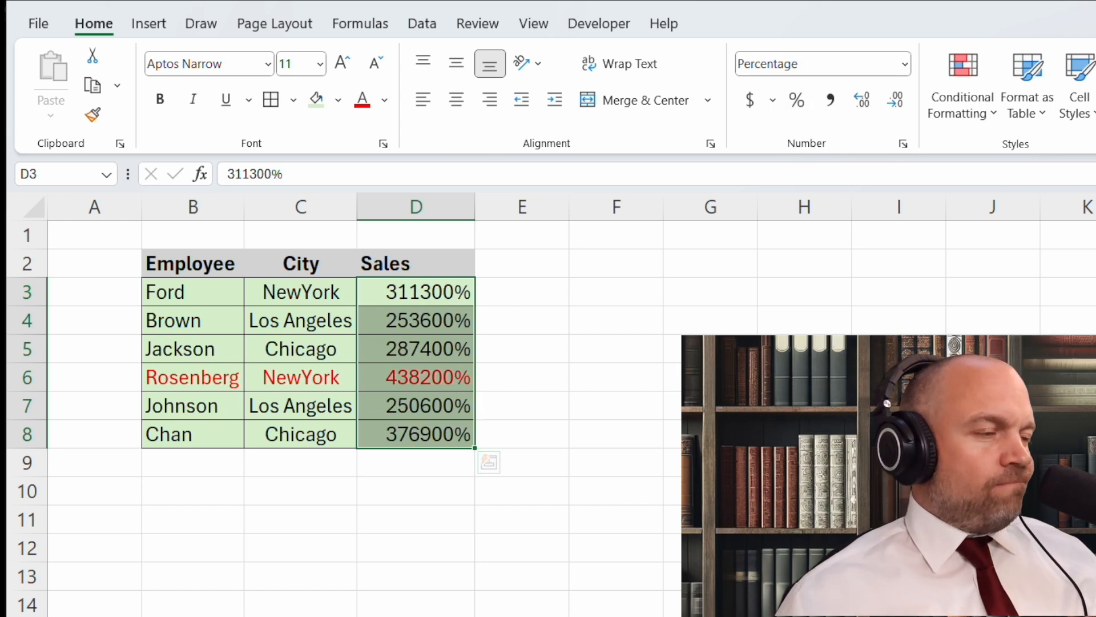
{"action": "mouse_move", "coordinate": [772, 143]}
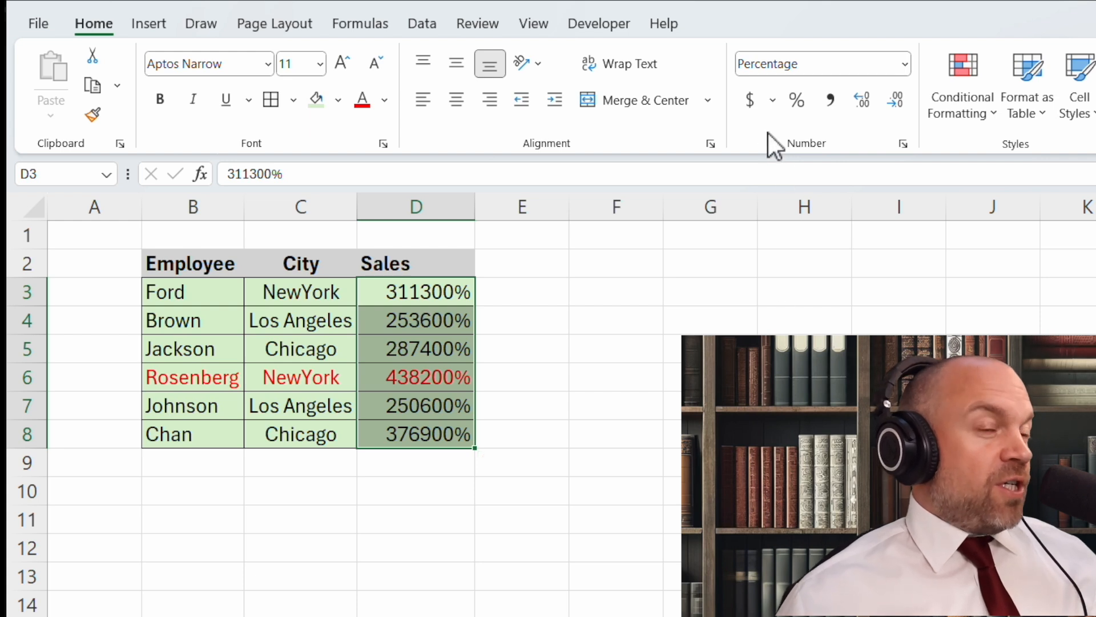
{"action": "mouse_move", "coordinate": [750, 100]}
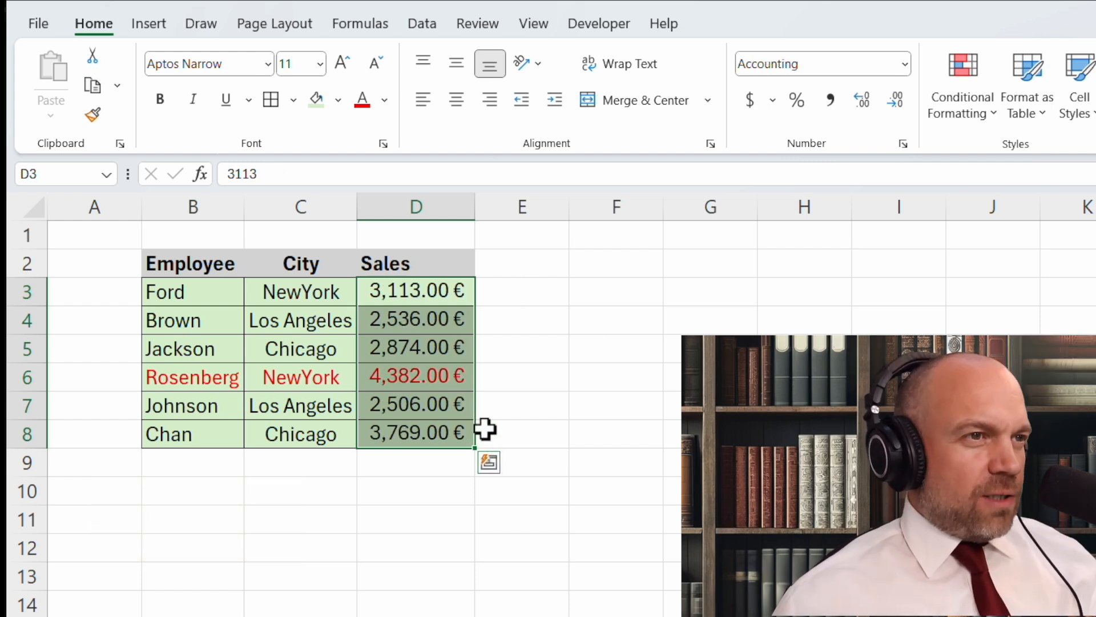
{"action": "mouse_move", "coordinate": [524, 449]}
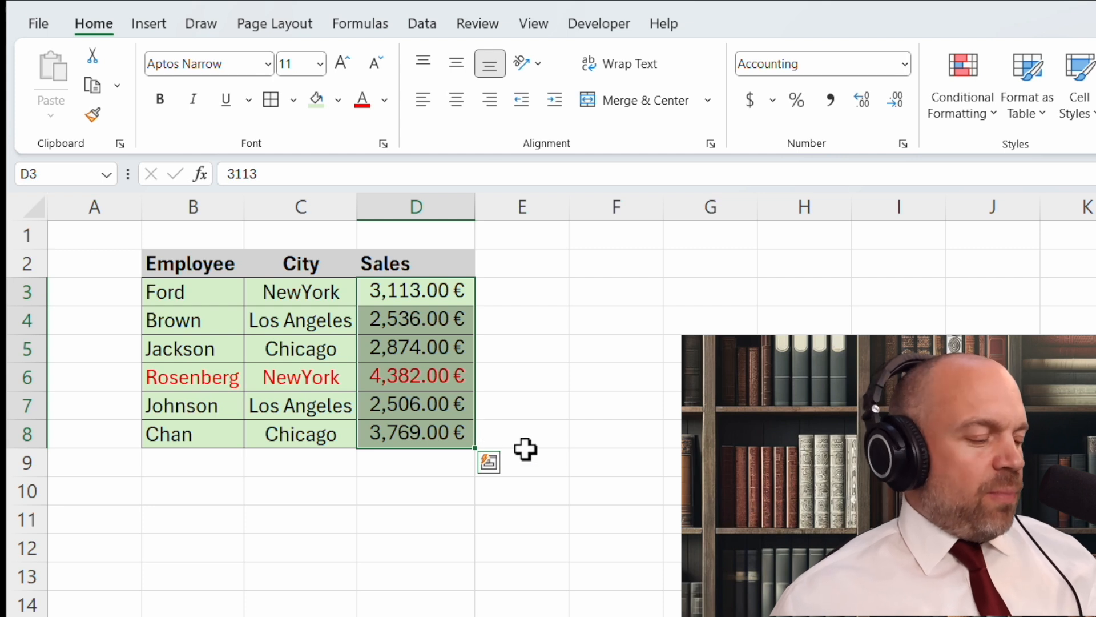
{"action": "mouse_move", "coordinate": [636, 417]}
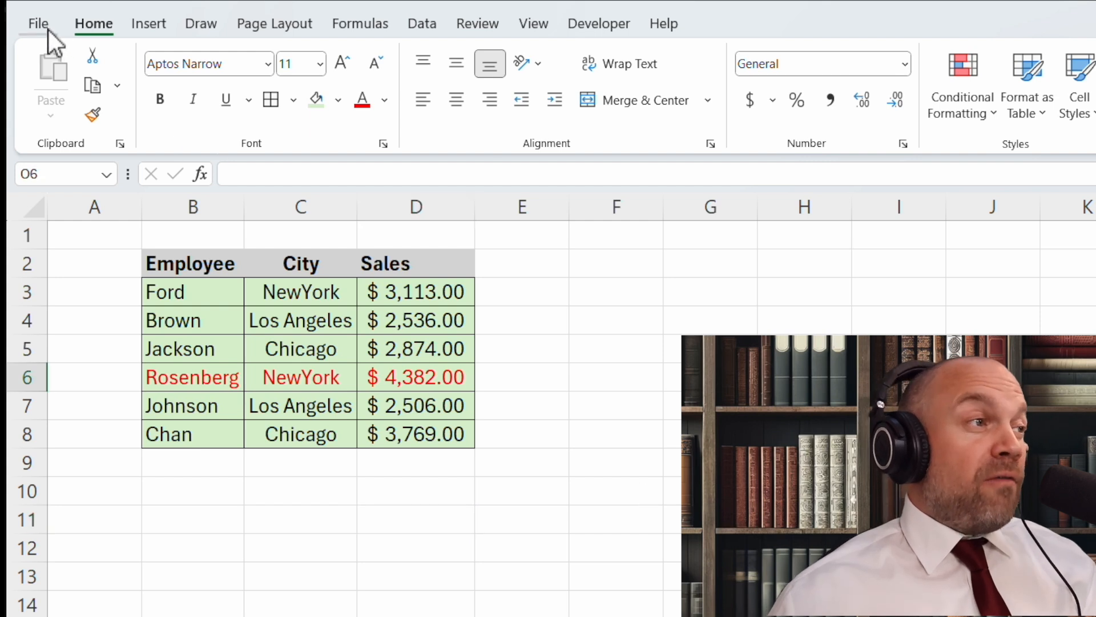
Step: Start Save As to OneDrive and enter the file name 'Sales'
{"action": "left_click", "coordinate": [38, 23]}
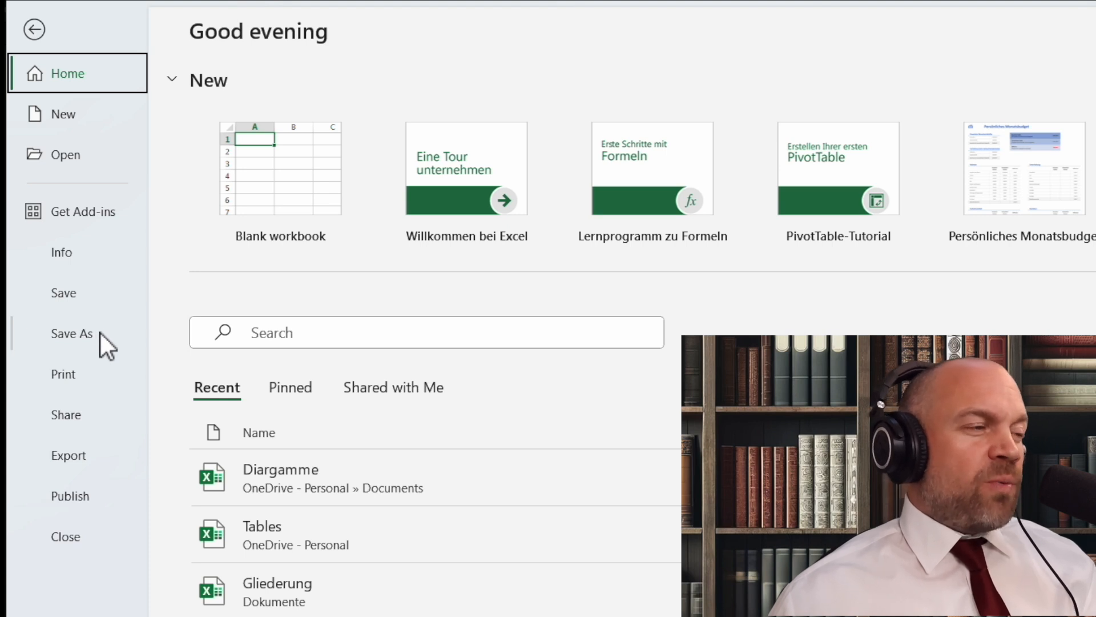
{"action": "left_click", "coordinate": [72, 333]}
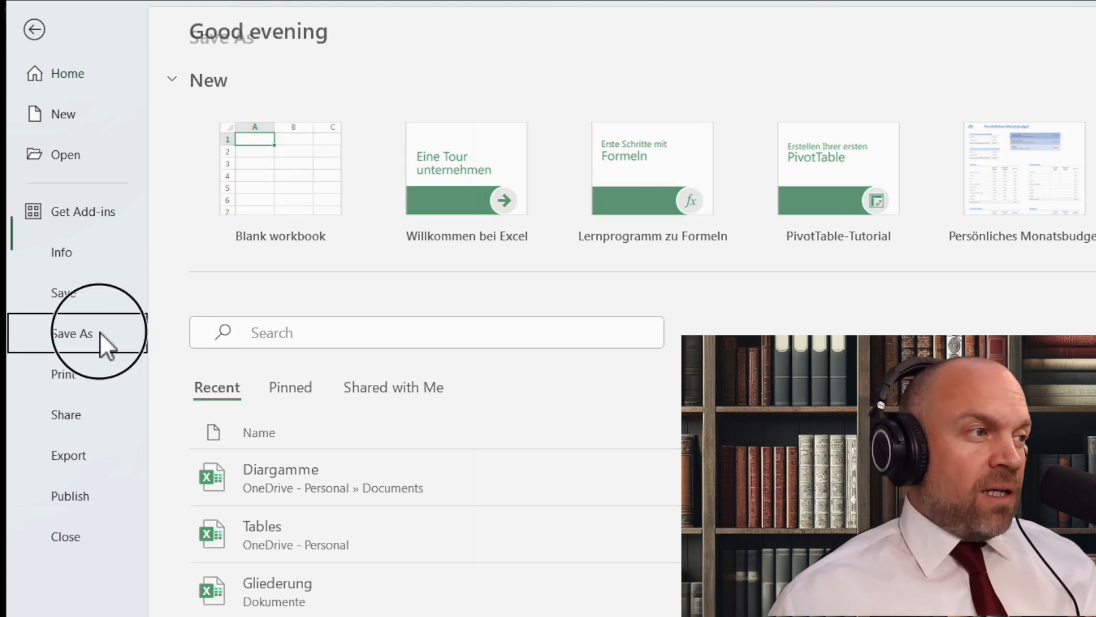
{"action": "left_click", "coordinate": [72, 333]}
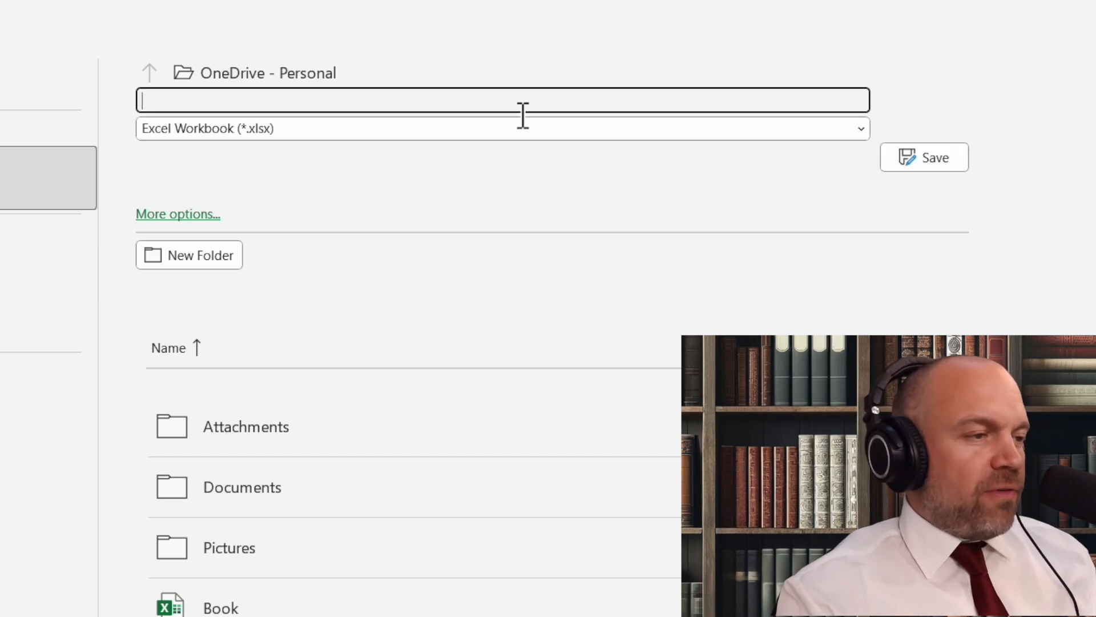
{"action": "type", "text": "Sales"}
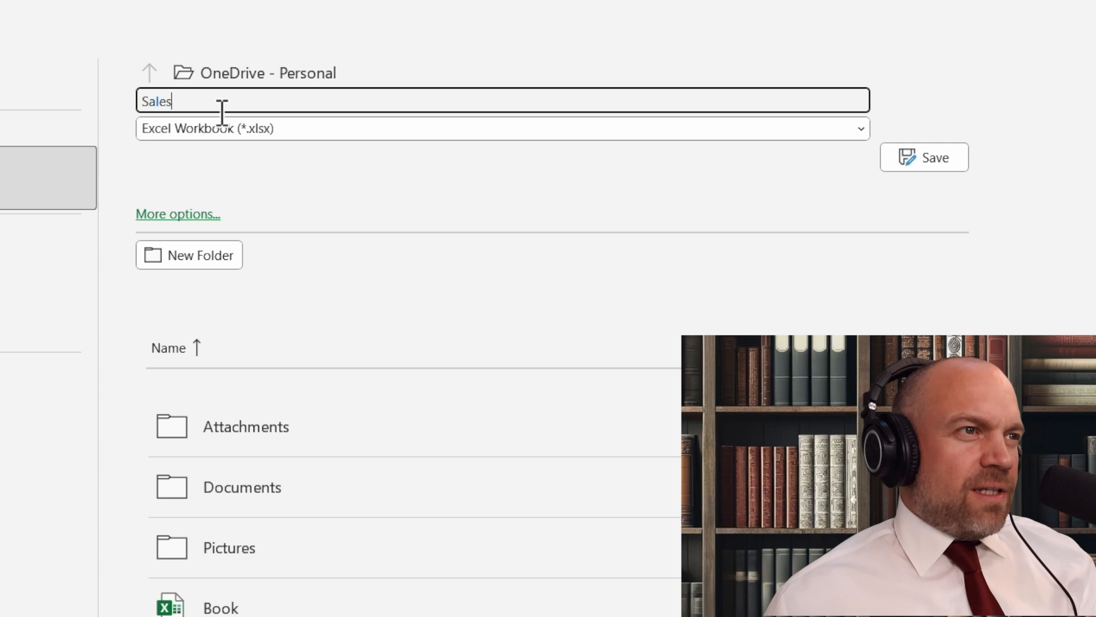
{"action": "mouse_move", "coordinate": [221, 150]}
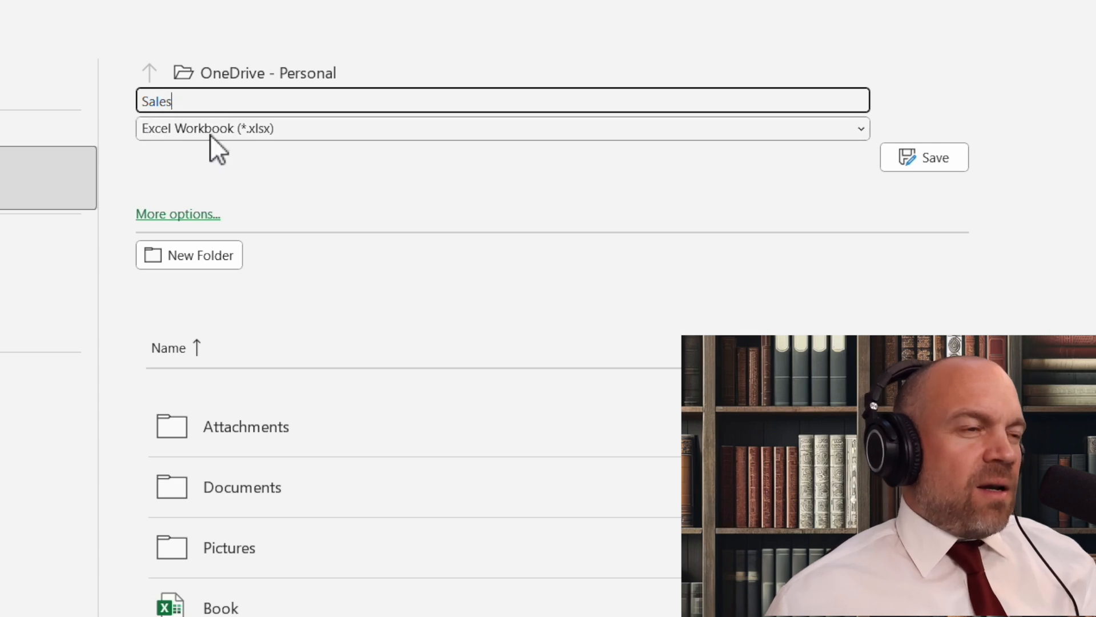
{"action": "mouse_move", "coordinate": [264, 144]}
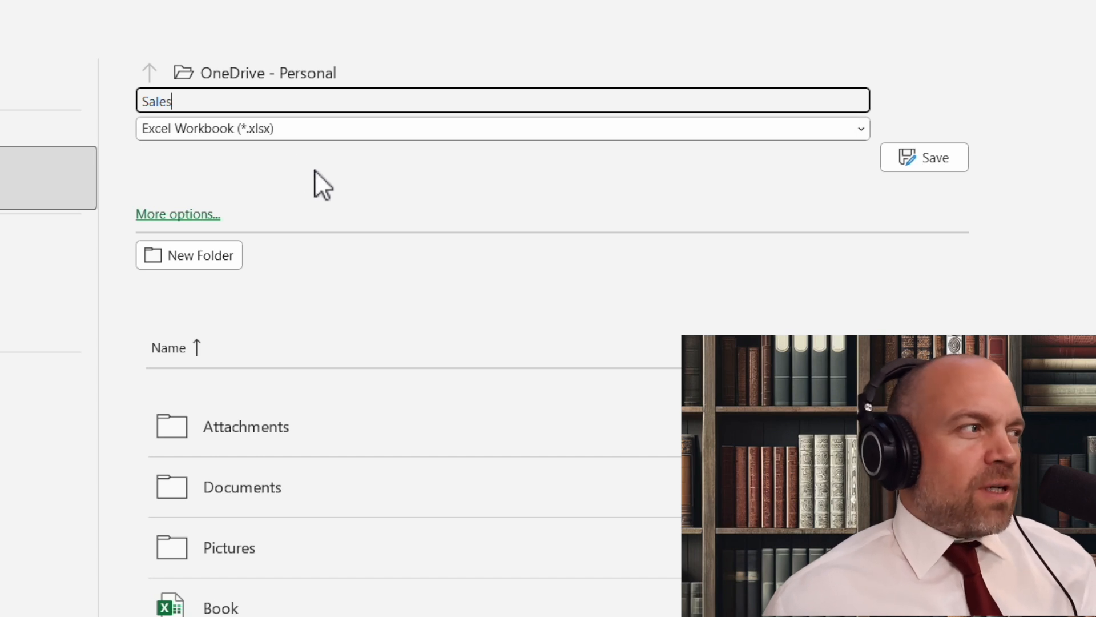
{"action": "mouse_move", "coordinate": [333, 185]}
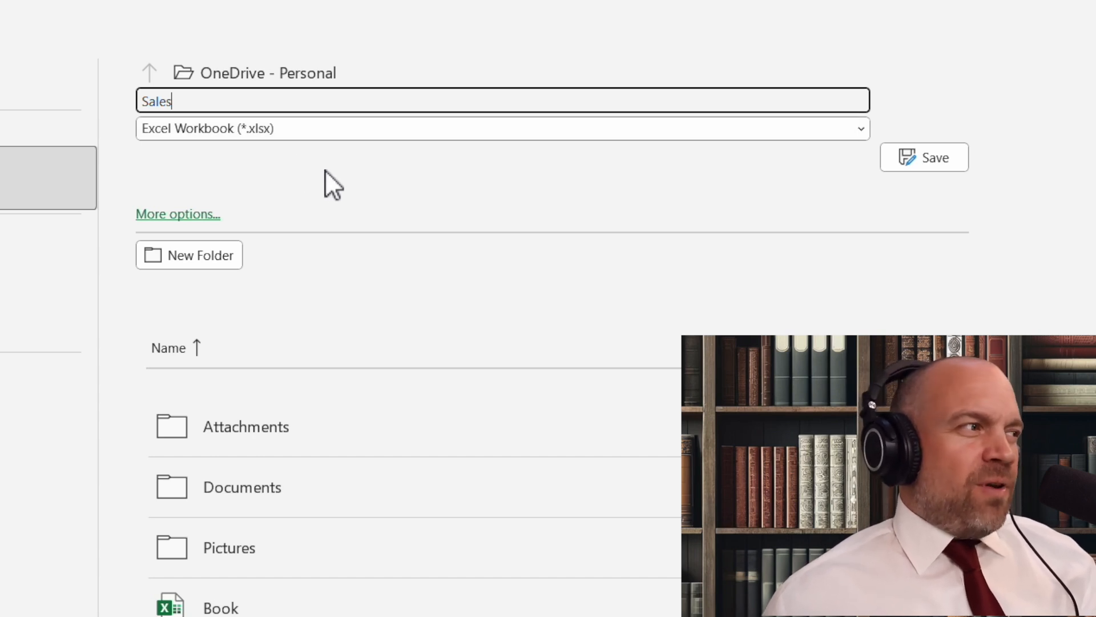
{"action": "mouse_move", "coordinate": [380, 193]}
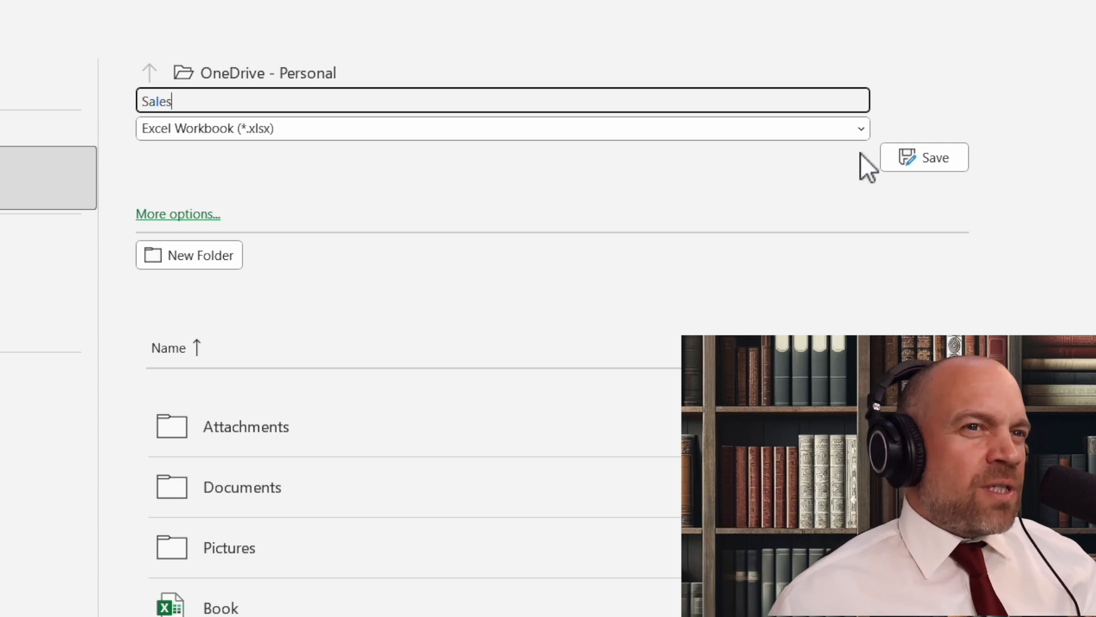
{"action": "left_click", "coordinate": [859, 129]}
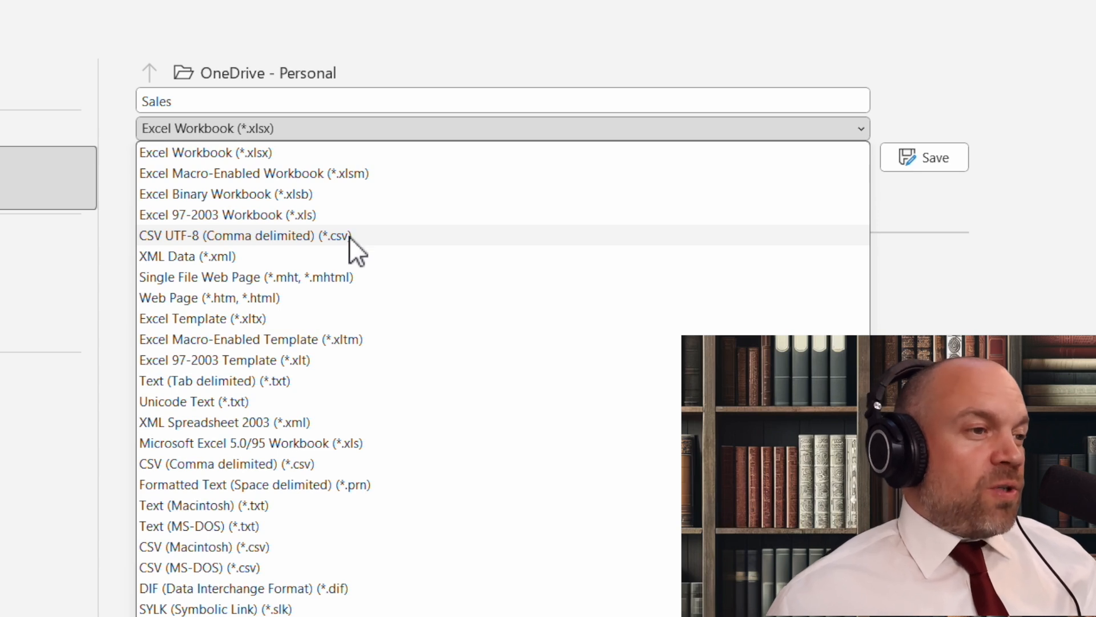
{"action": "mouse_move", "coordinate": [296, 367]}
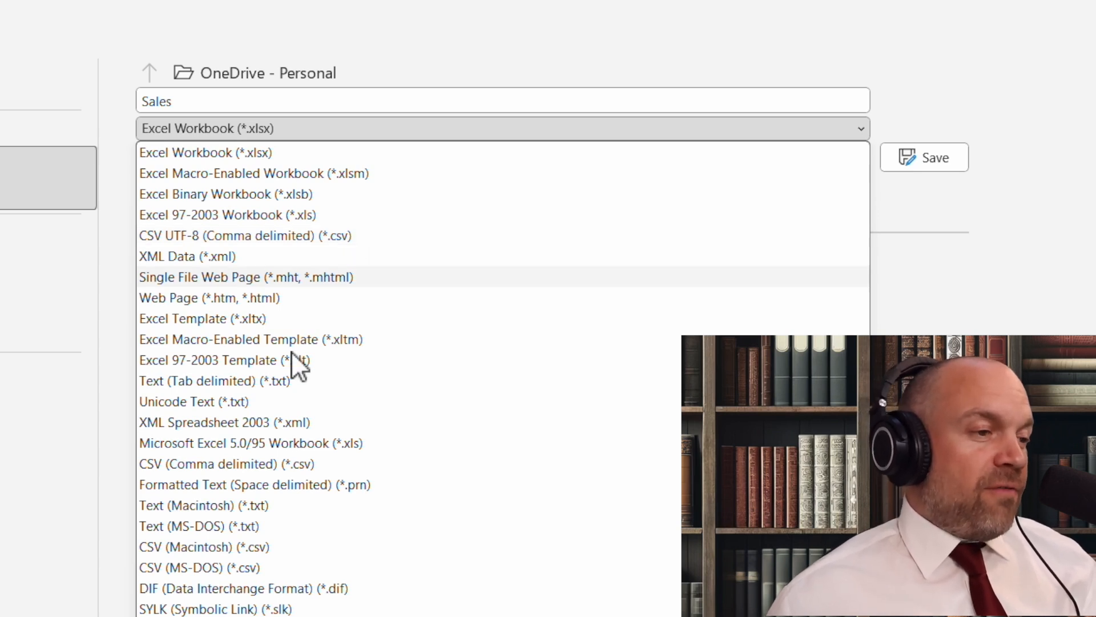
Step: Keep the Excel Workbook (*.xlsx) type and save 'Sales' to OneDrive
{"action": "scroll", "scroll_direction": "down", "scroll_amount": 3}
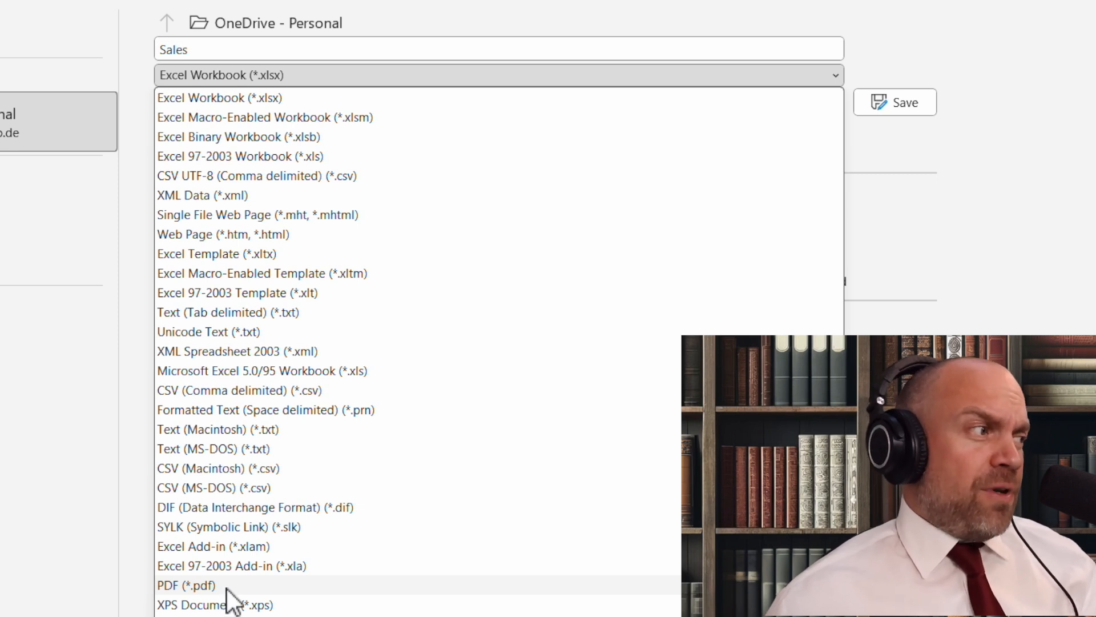
{"action": "mouse_move", "coordinate": [283, 117]}
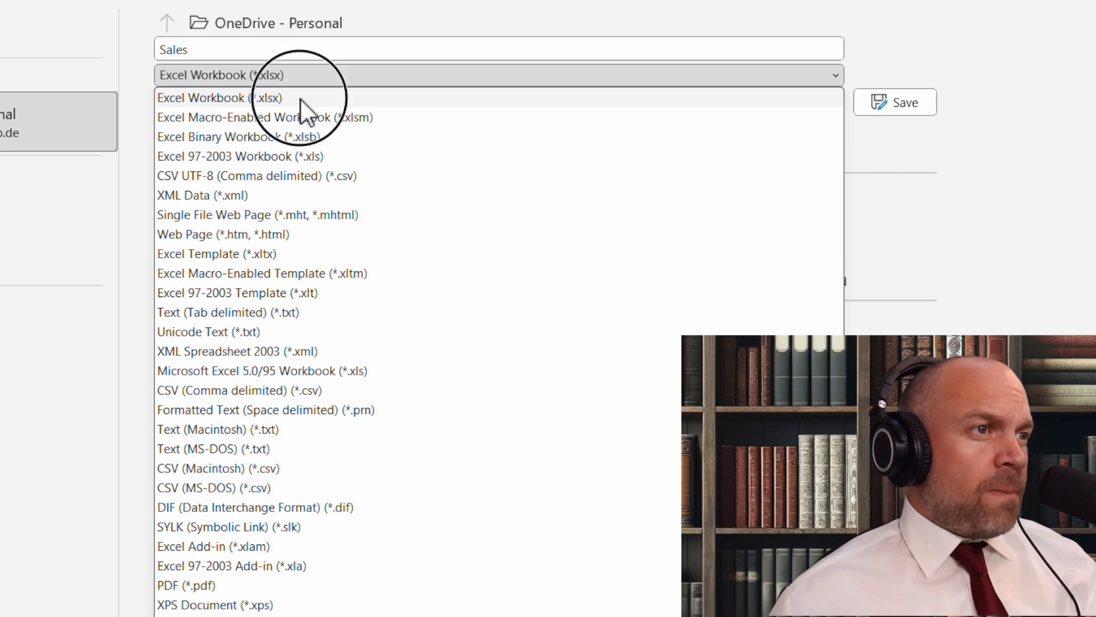
{"action": "left_click", "coordinate": [219, 97]}
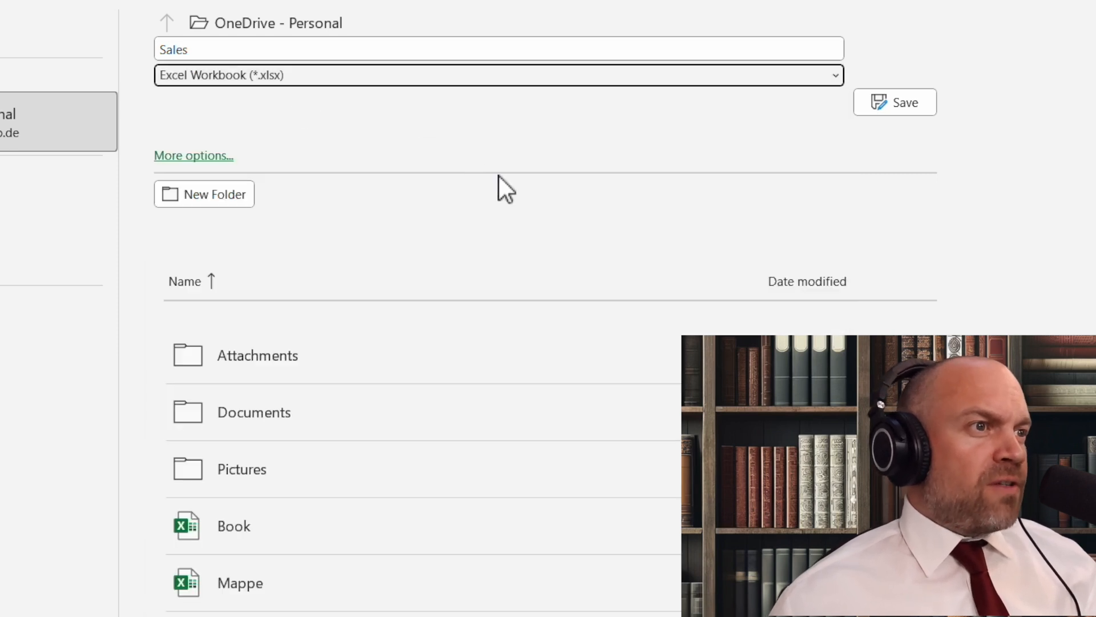
{"action": "mouse_move", "coordinate": [554, 198]}
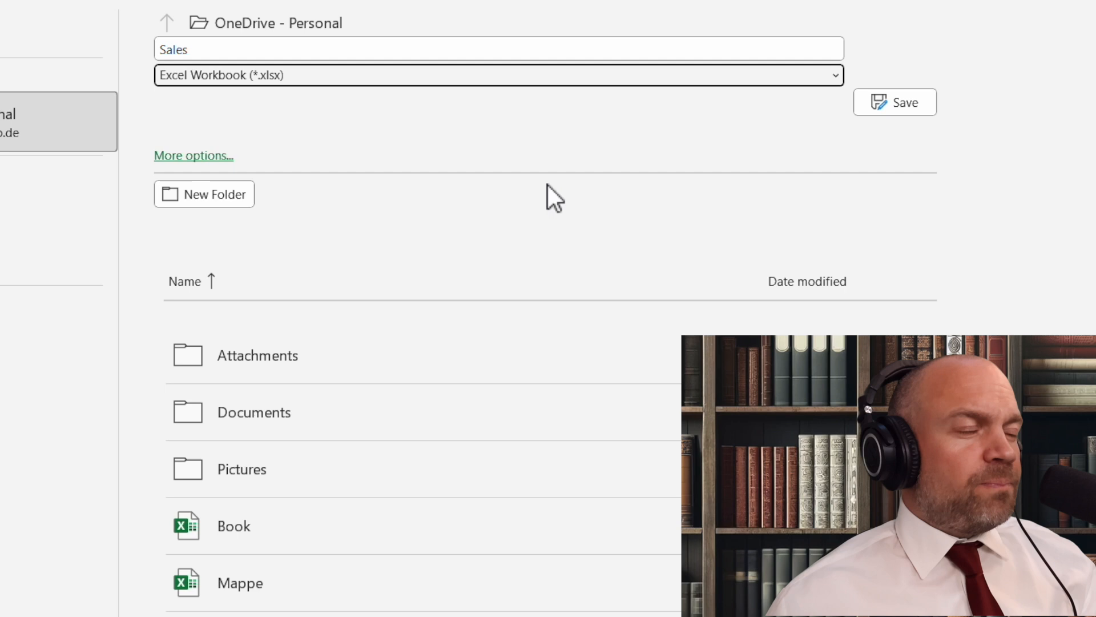
{"action": "mouse_move", "coordinate": [411, 162]}
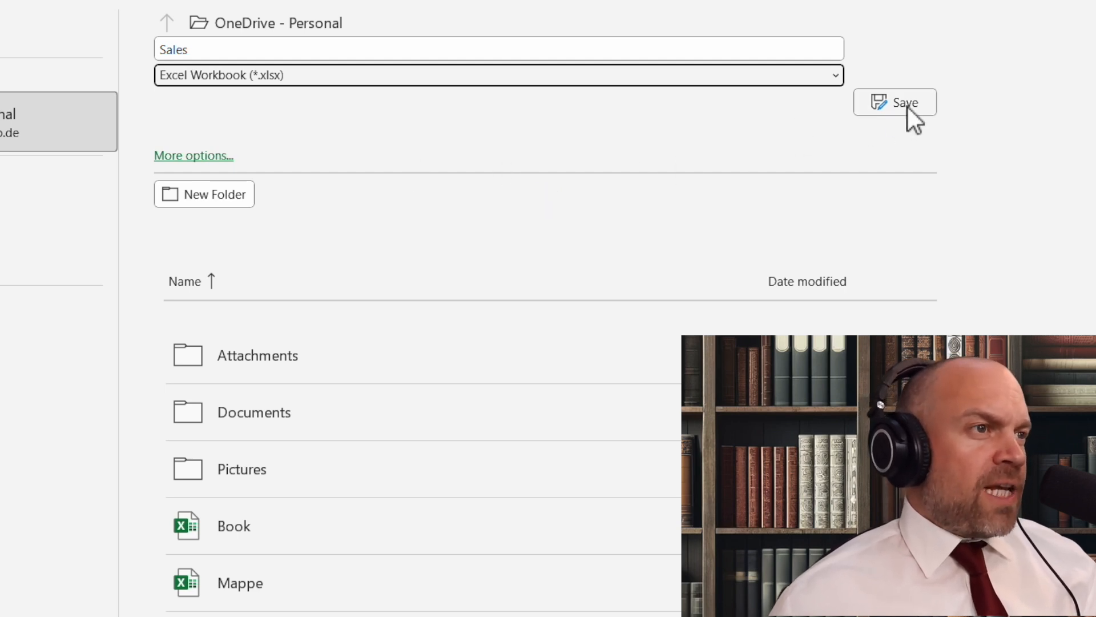
{"action": "left_click", "coordinate": [905, 102]}
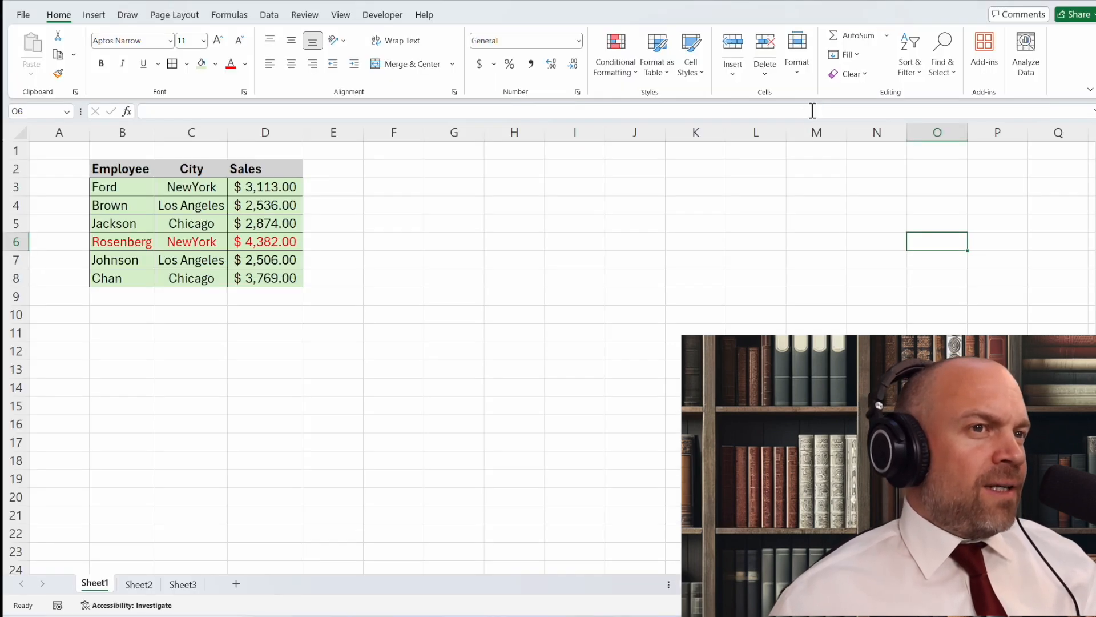
{"action": "left_click", "coordinate": [514, 241]}
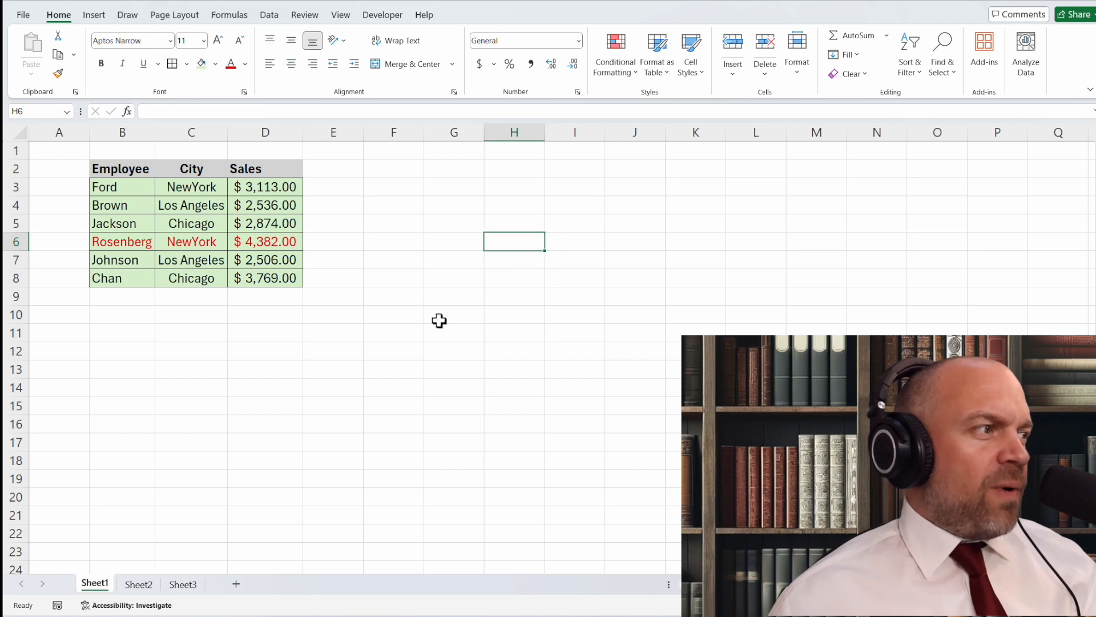